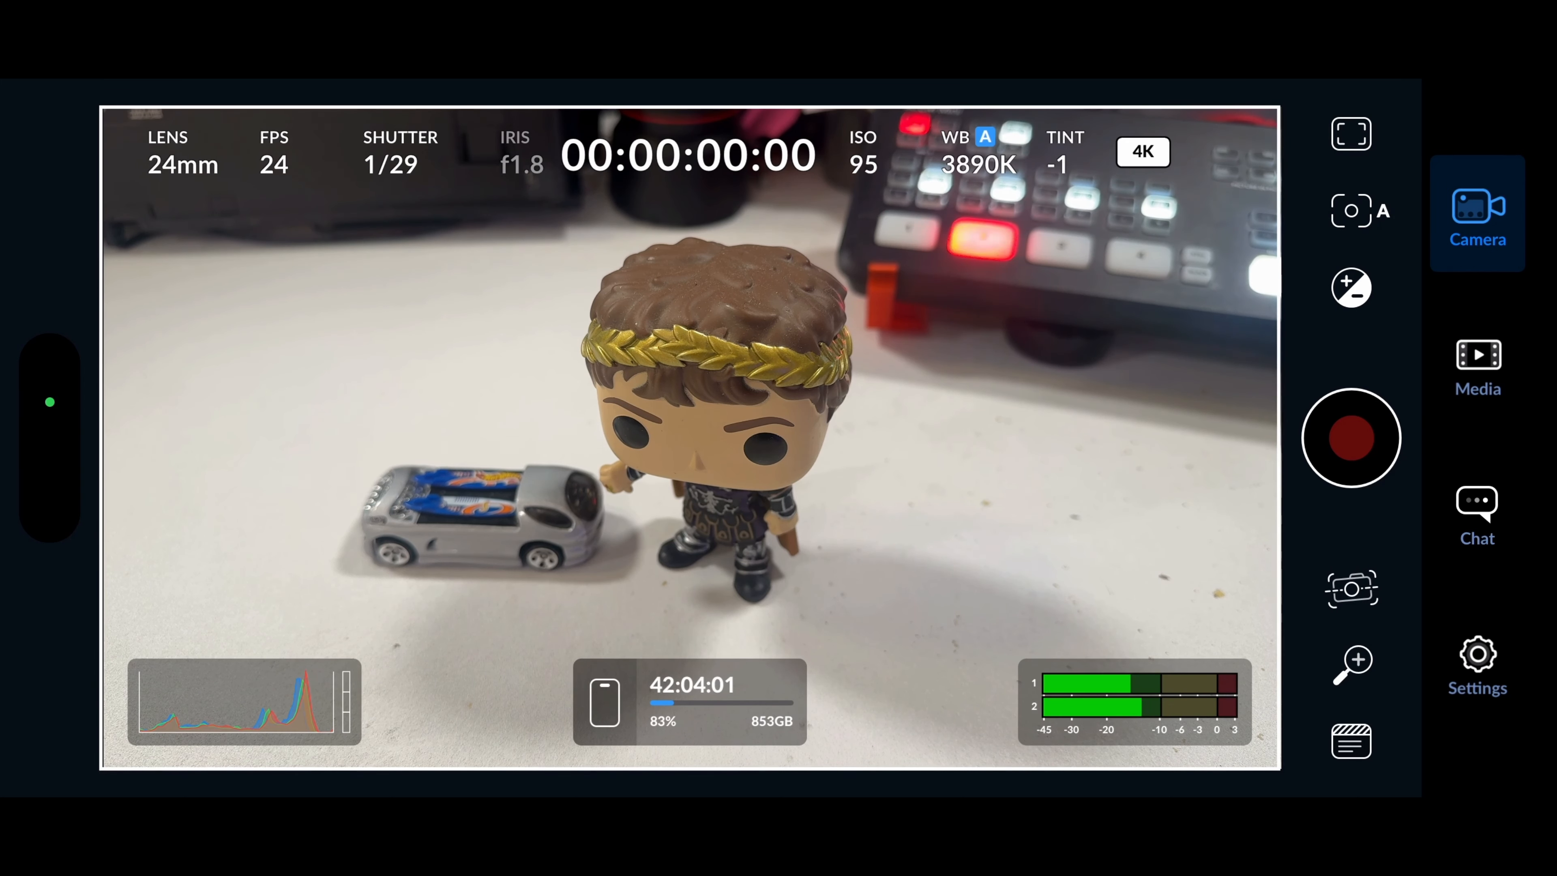
Preview through the 13mm, 24mm, 48mm and 120mm rear lenses, then settle back on 24mm.
{"action": "left_click", "coordinate": [182, 153]}
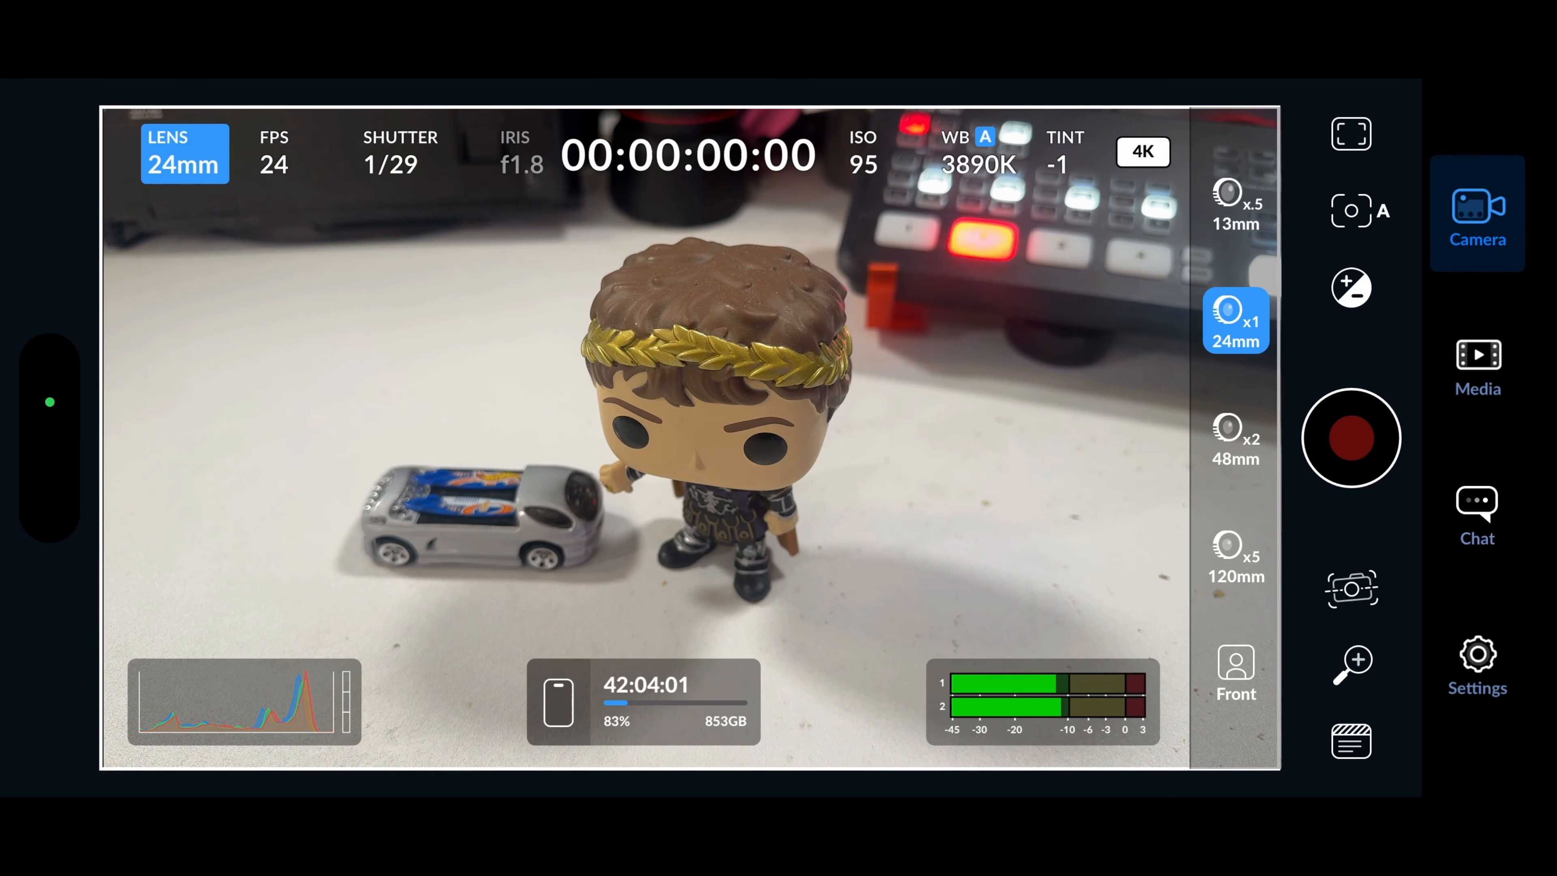
{"action": "left_click", "coordinate": [1236, 203]}
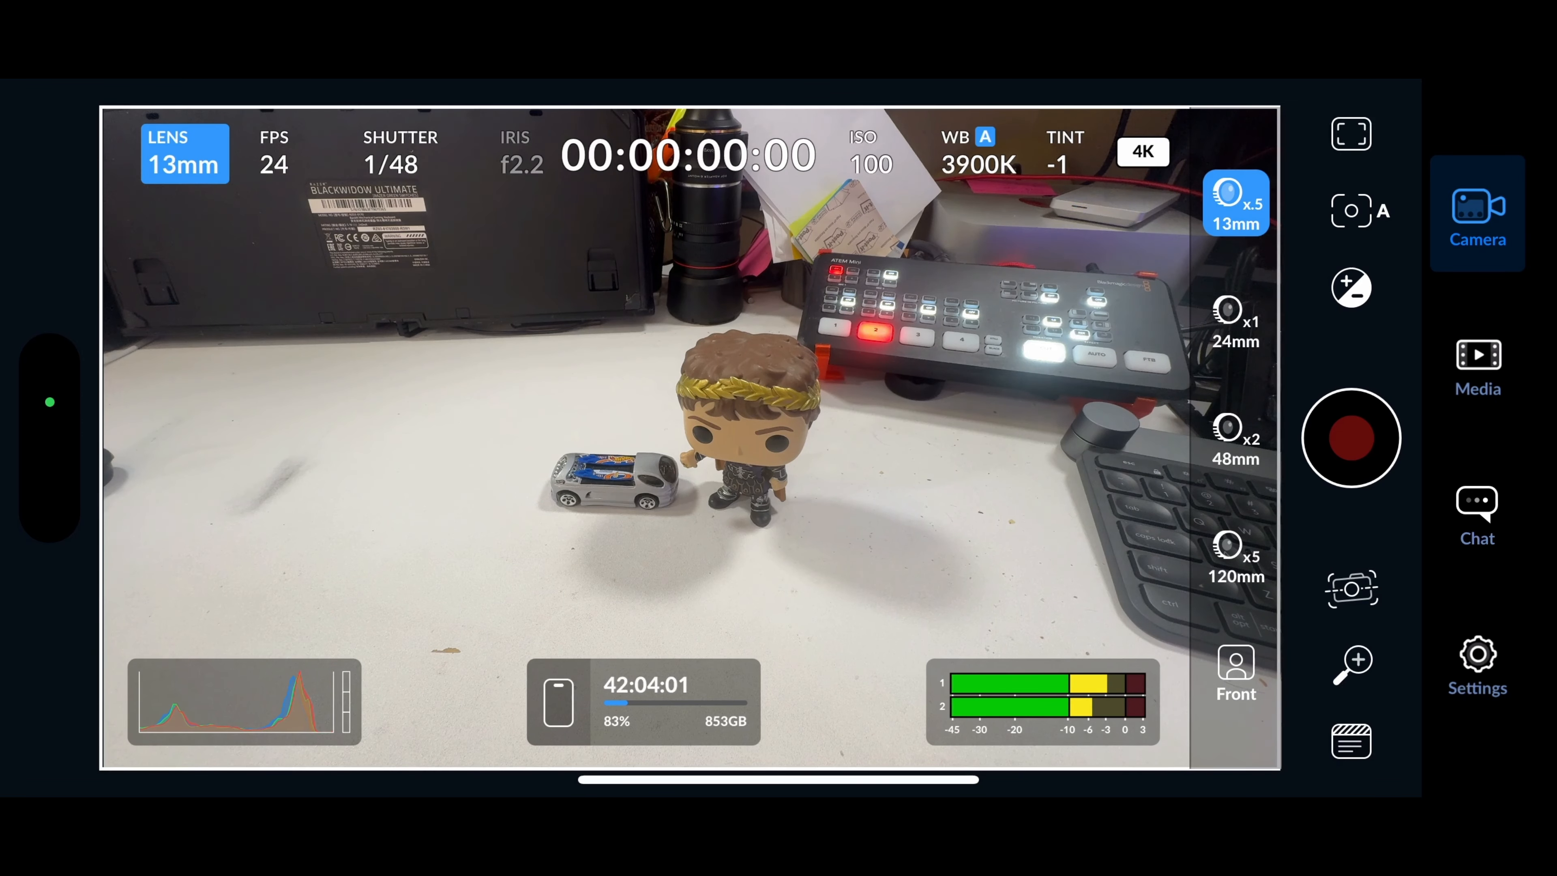
{"action": "left_click", "coordinate": [1237, 321]}
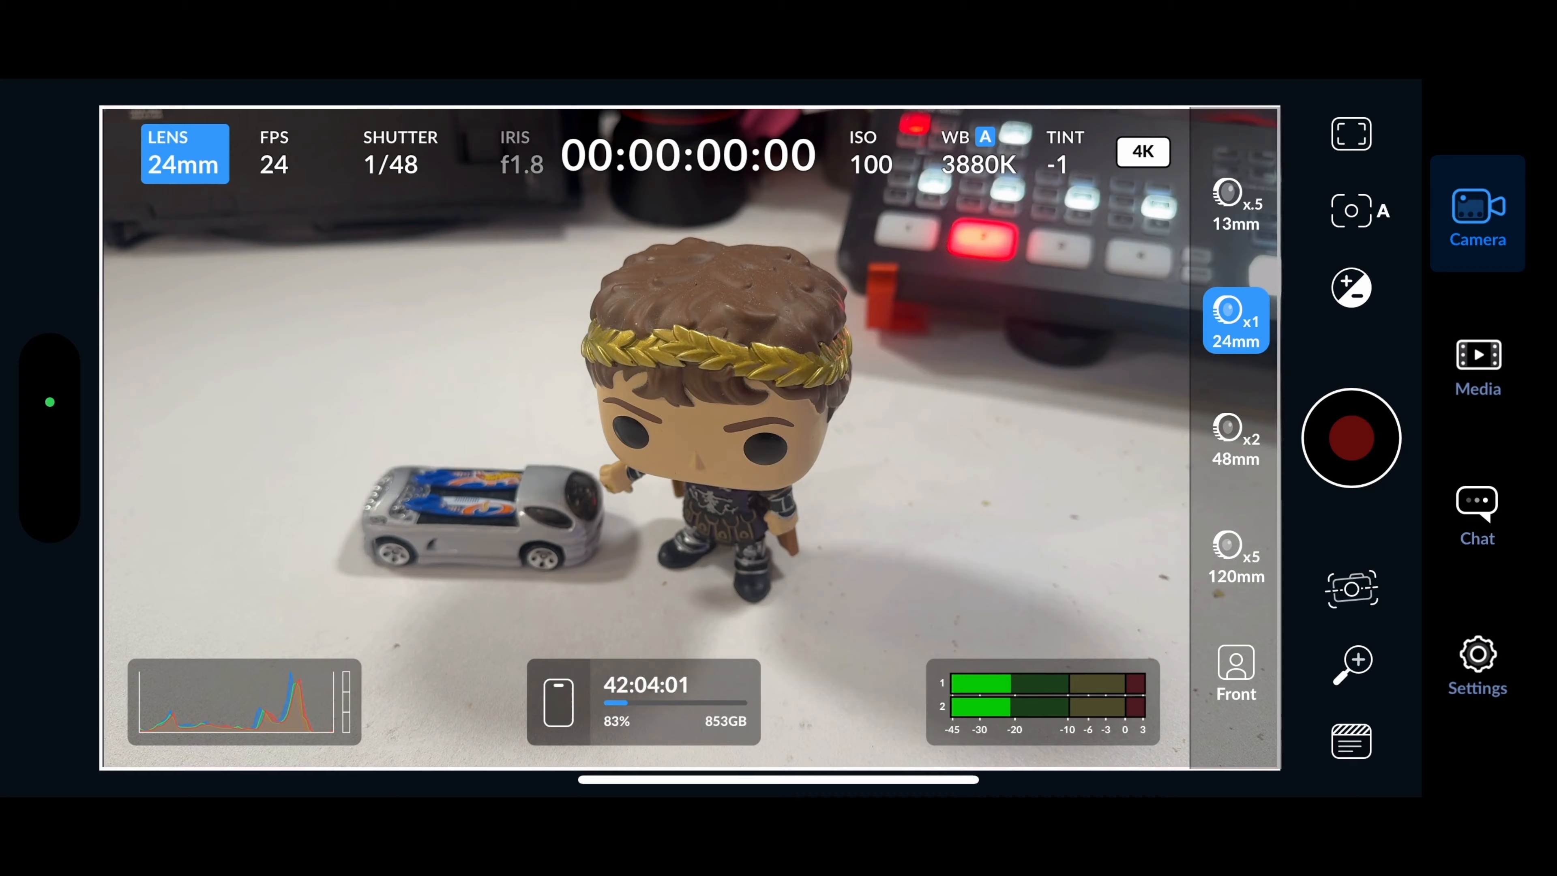
{"action": "left_click", "coordinate": [1236, 439]}
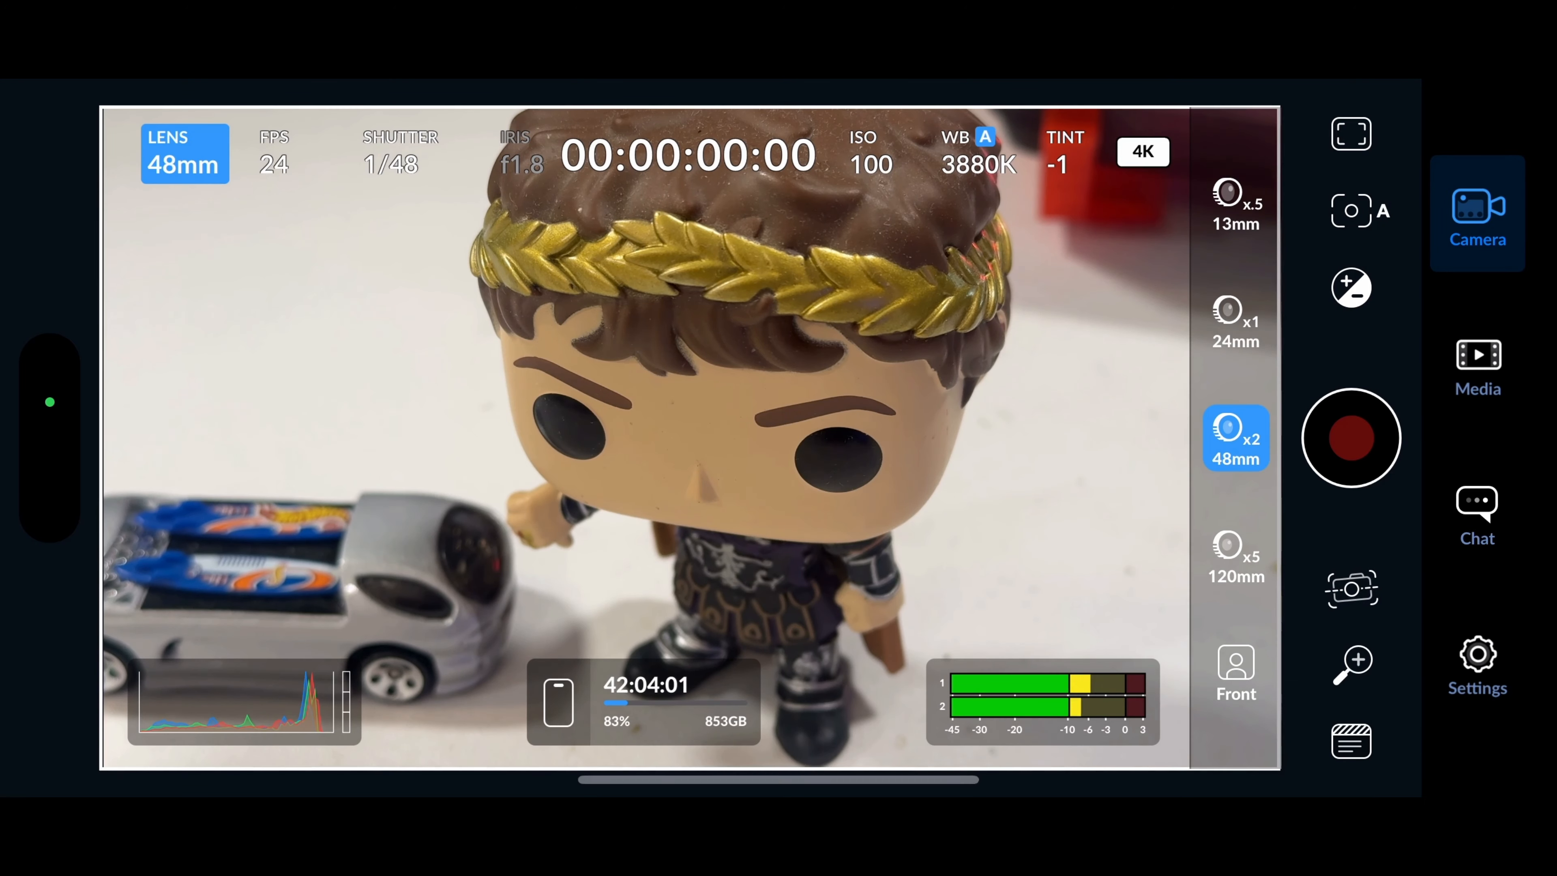
{"action": "left_click", "coordinate": [1236, 557]}
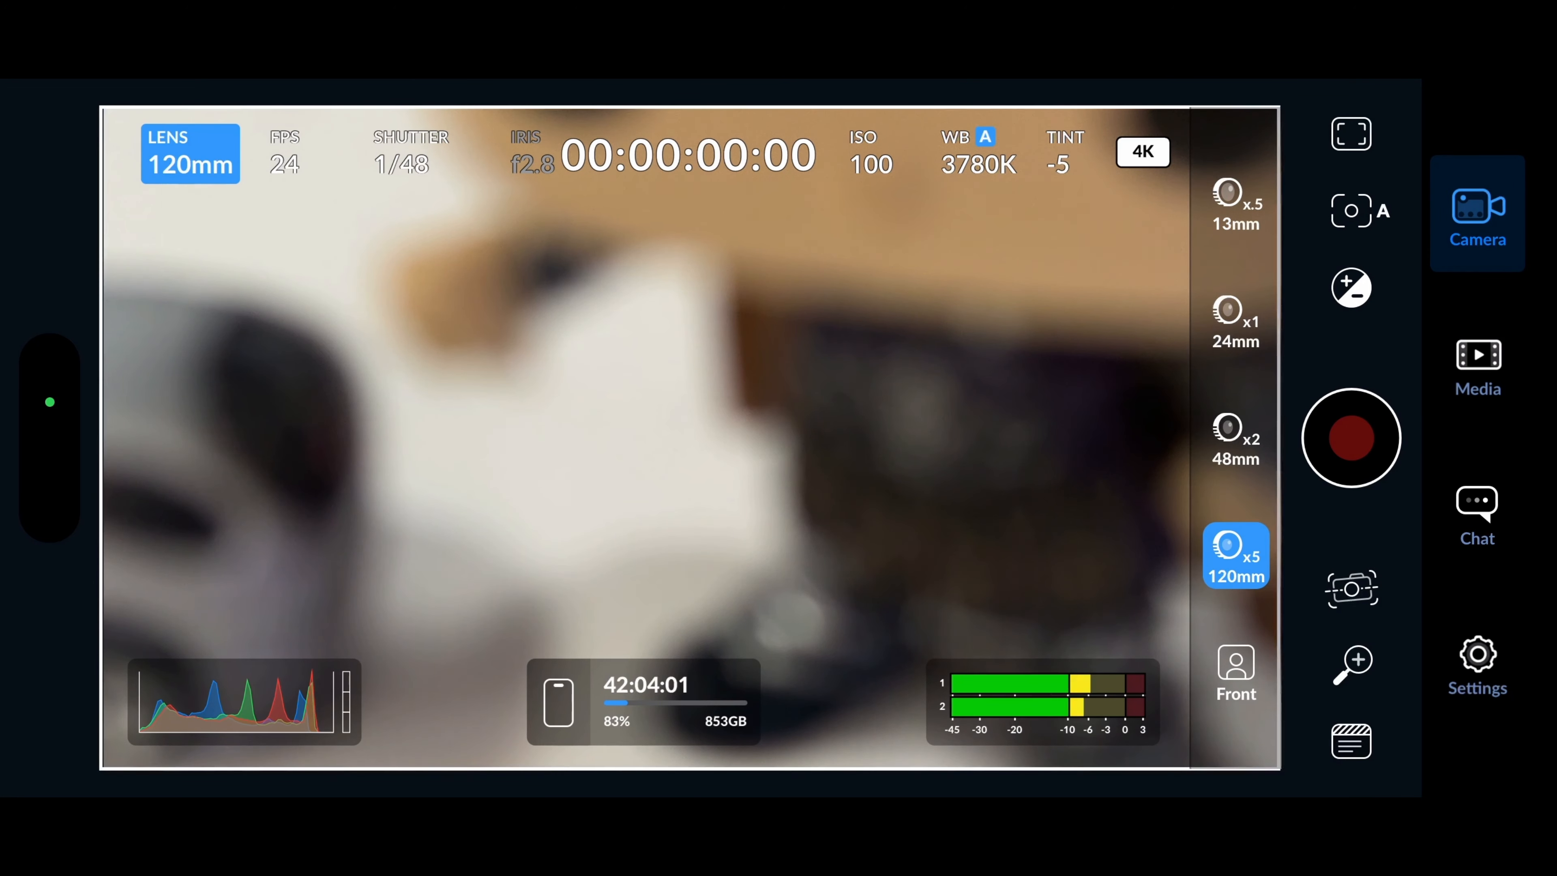
{"action": "left_click", "coordinate": [1235, 321]}
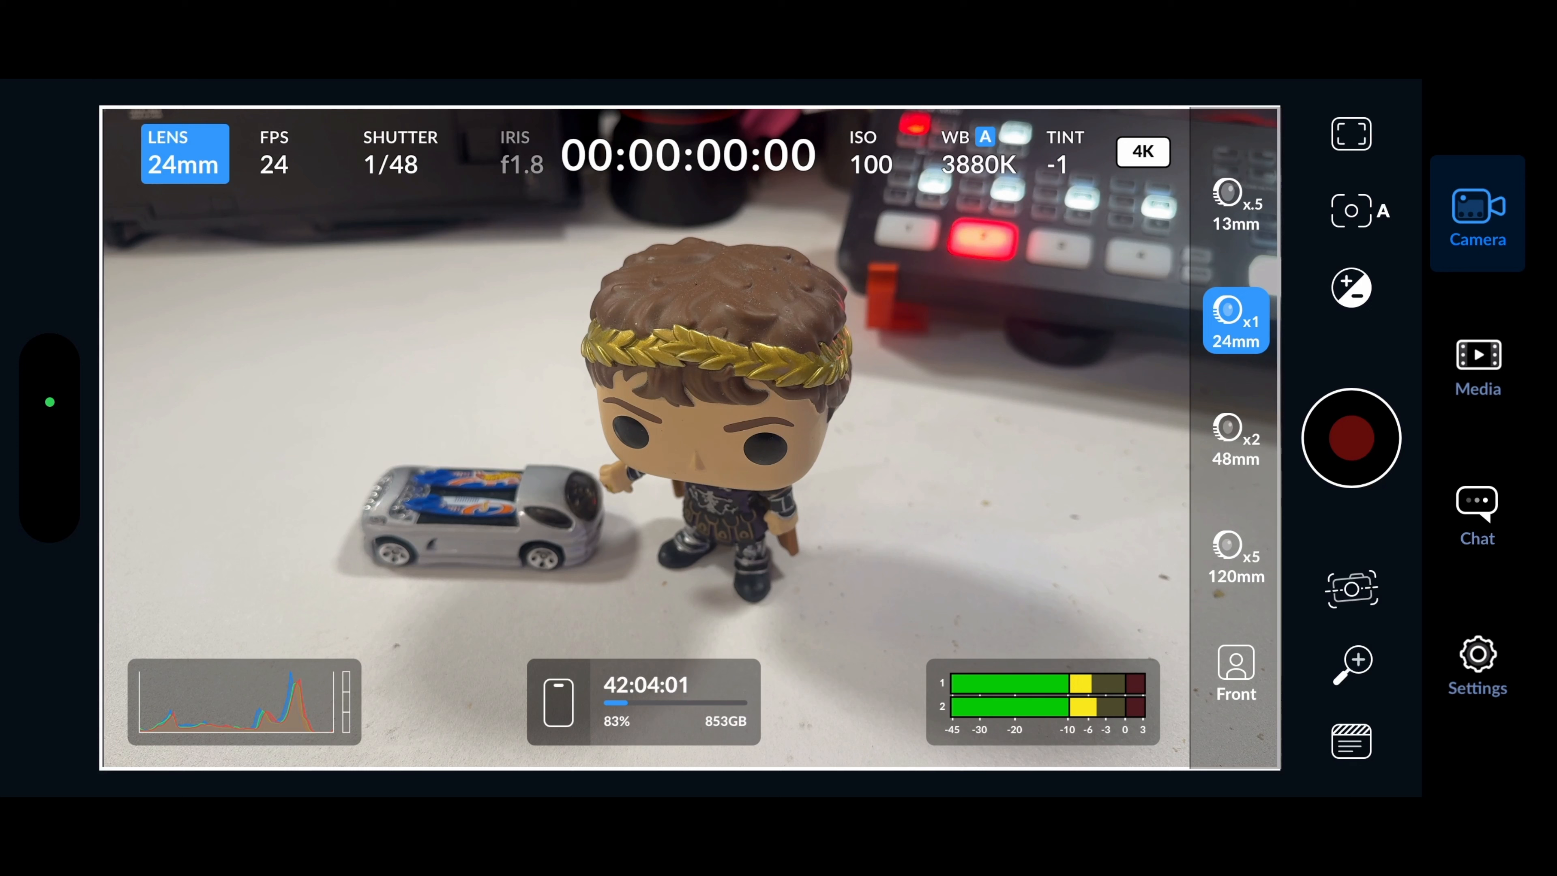
{"action": "left_click", "coordinate": [273, 154]}
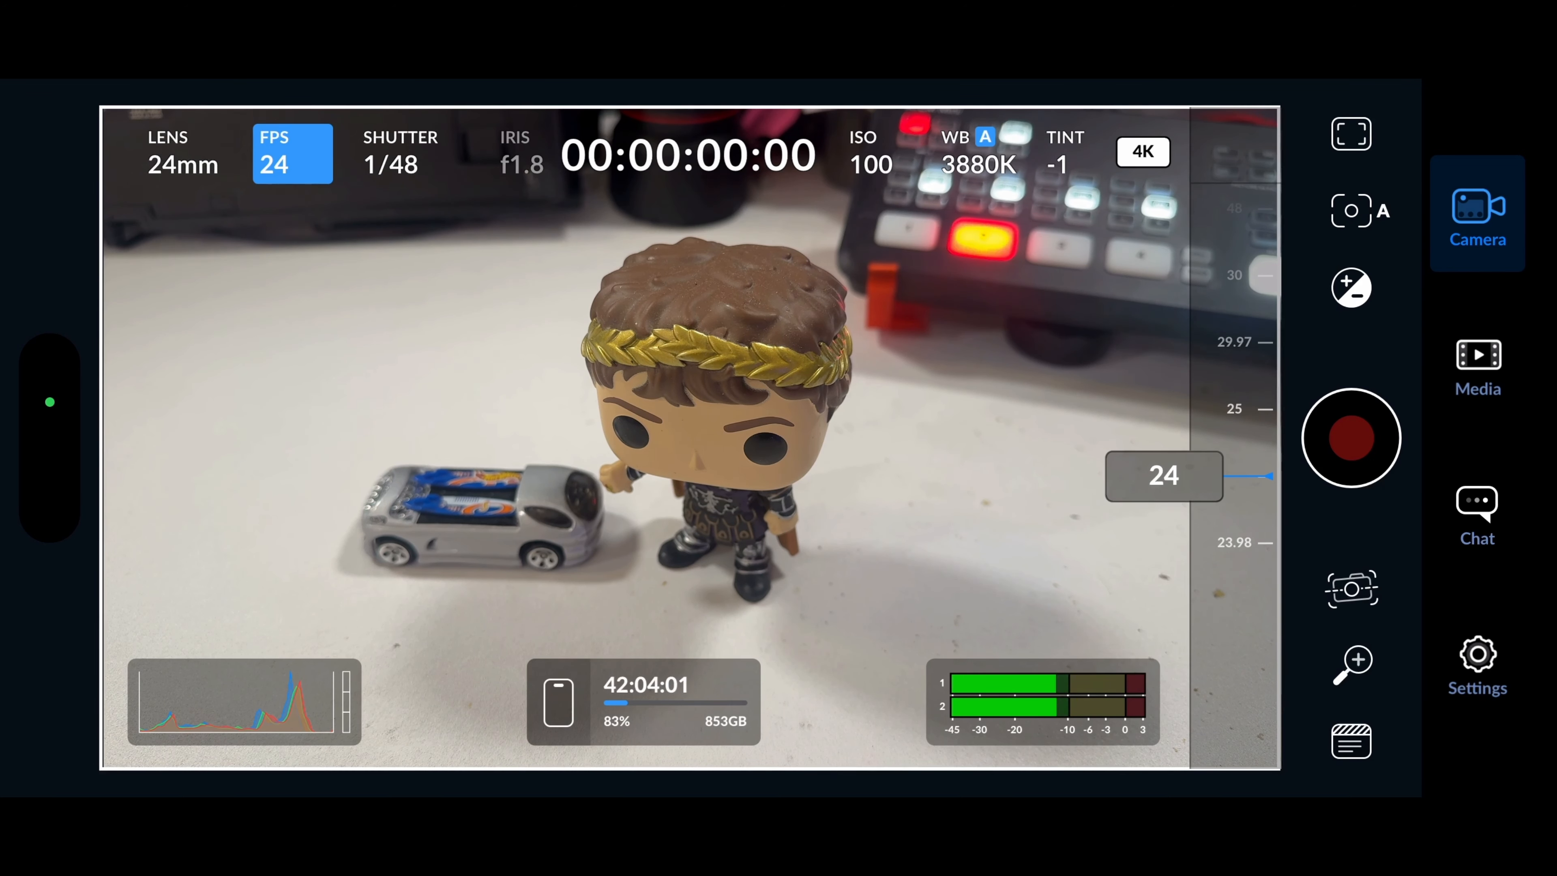
Review the frame rates, raise ISO from 100 to 200, then bring up white balance.
{"action": "left_click", "coordinate": [876, 154]}
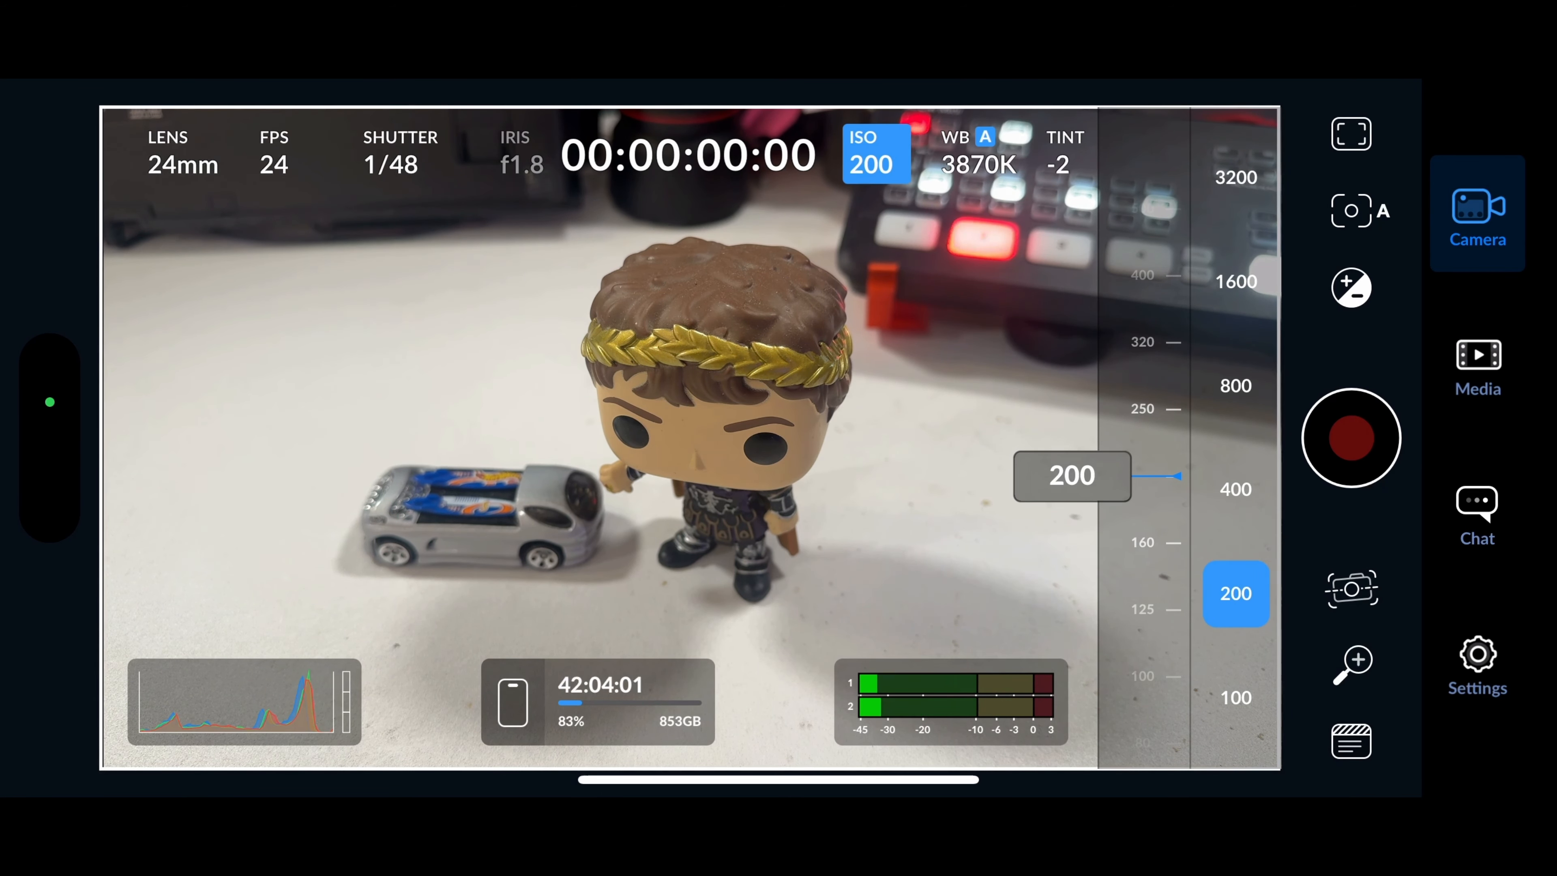
{"action": "left_click", "coordinate": [978, 155]}
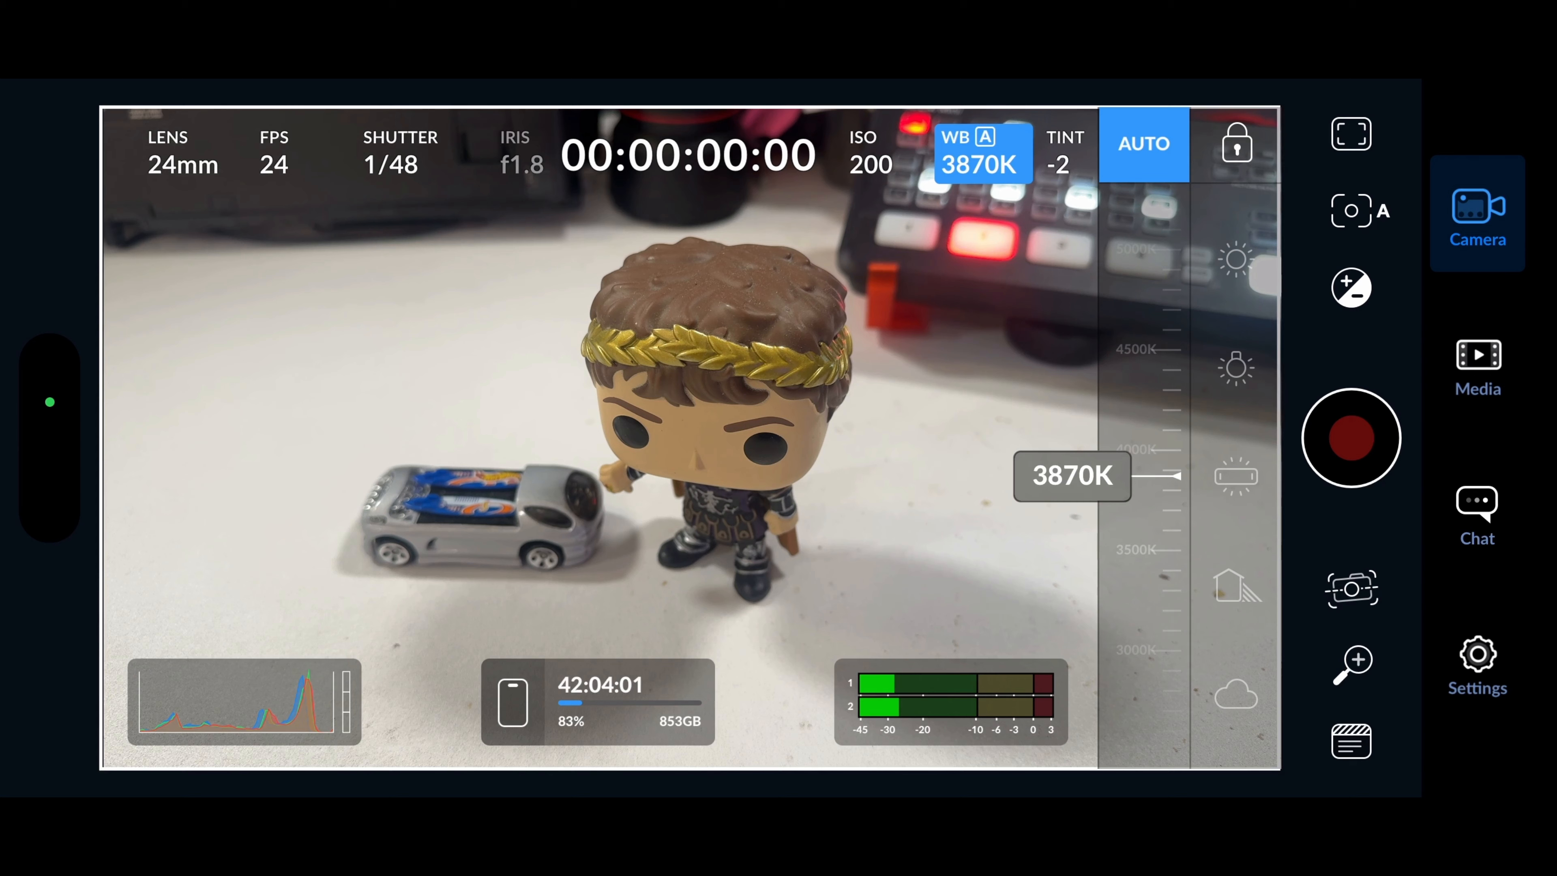
Lock white balance, try the 3200K tungsten preset, then return to auto white balance.
{"action": "left_click", "coordinate": [1237, 146]}
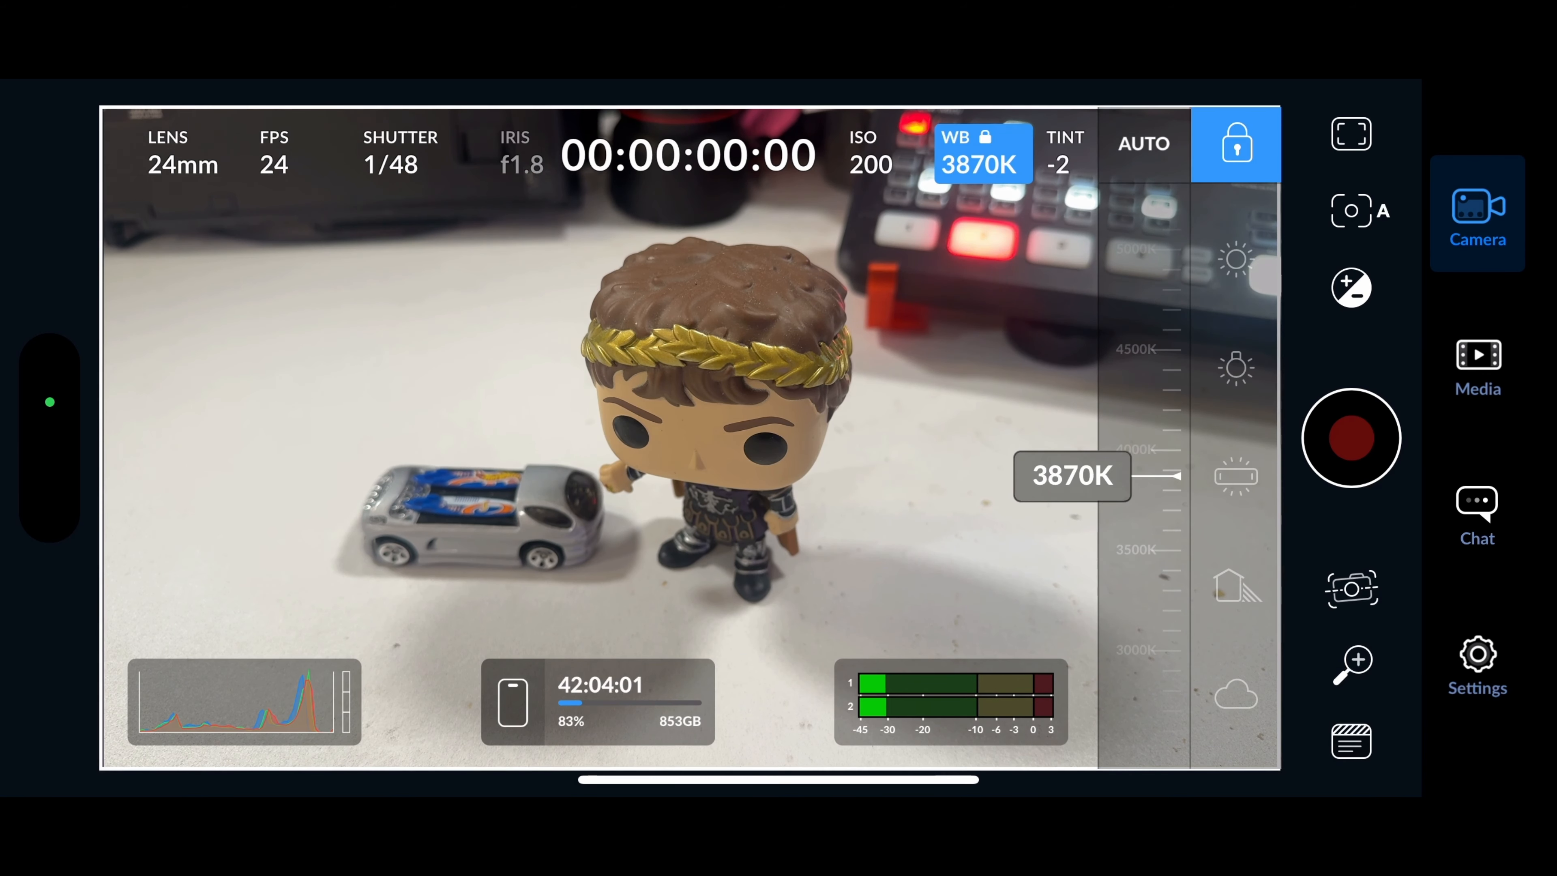
{"action": "left_click", "coordinate": [1236, 260]}
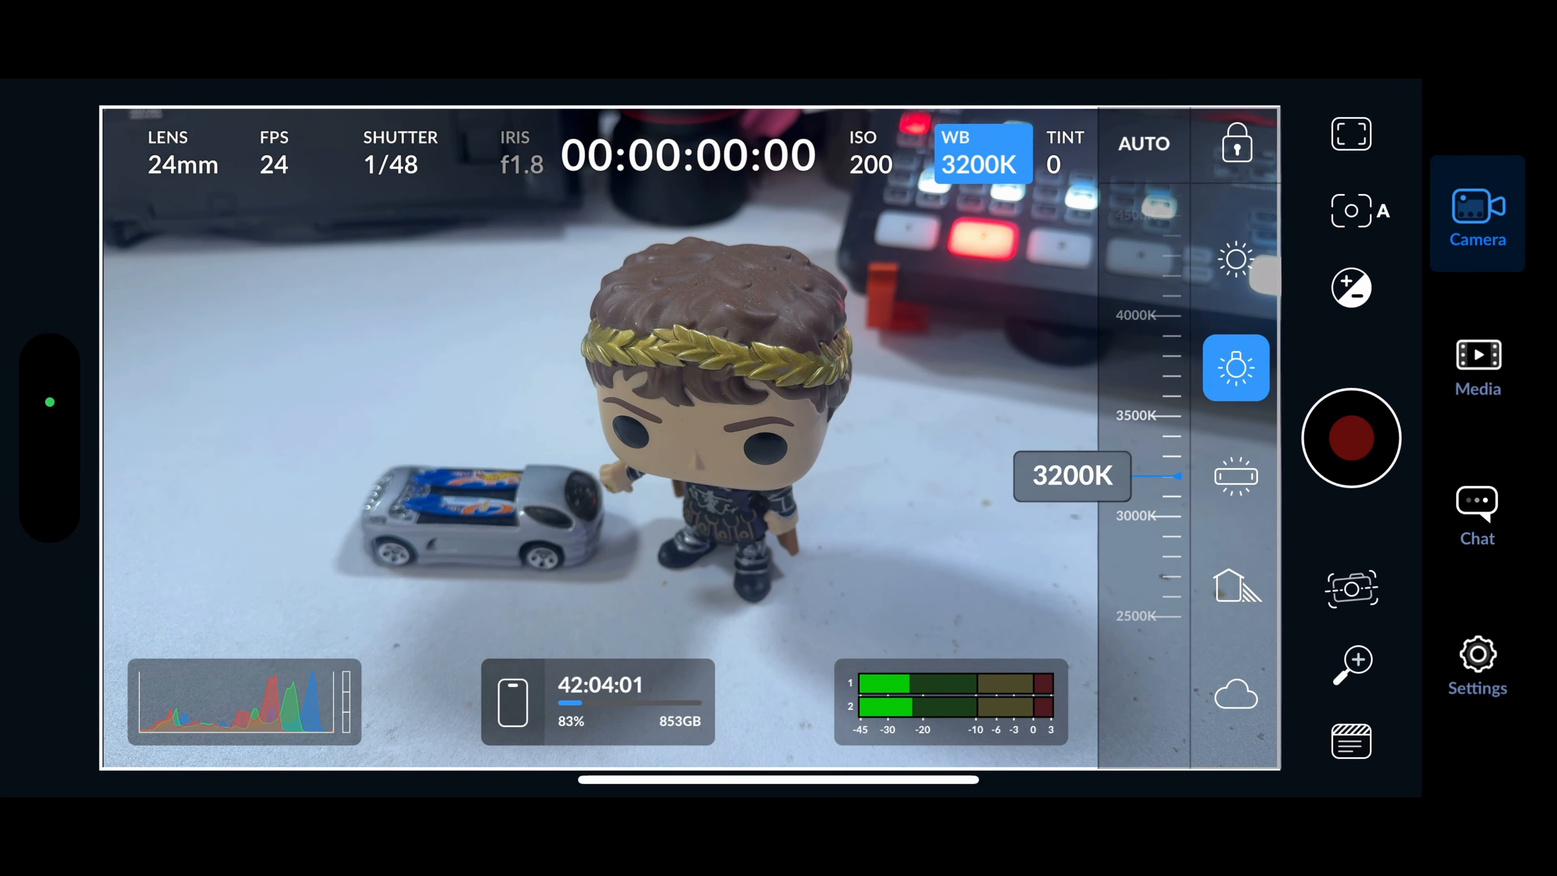
{"action": "left_click", "coordinate": [1143, 145]}
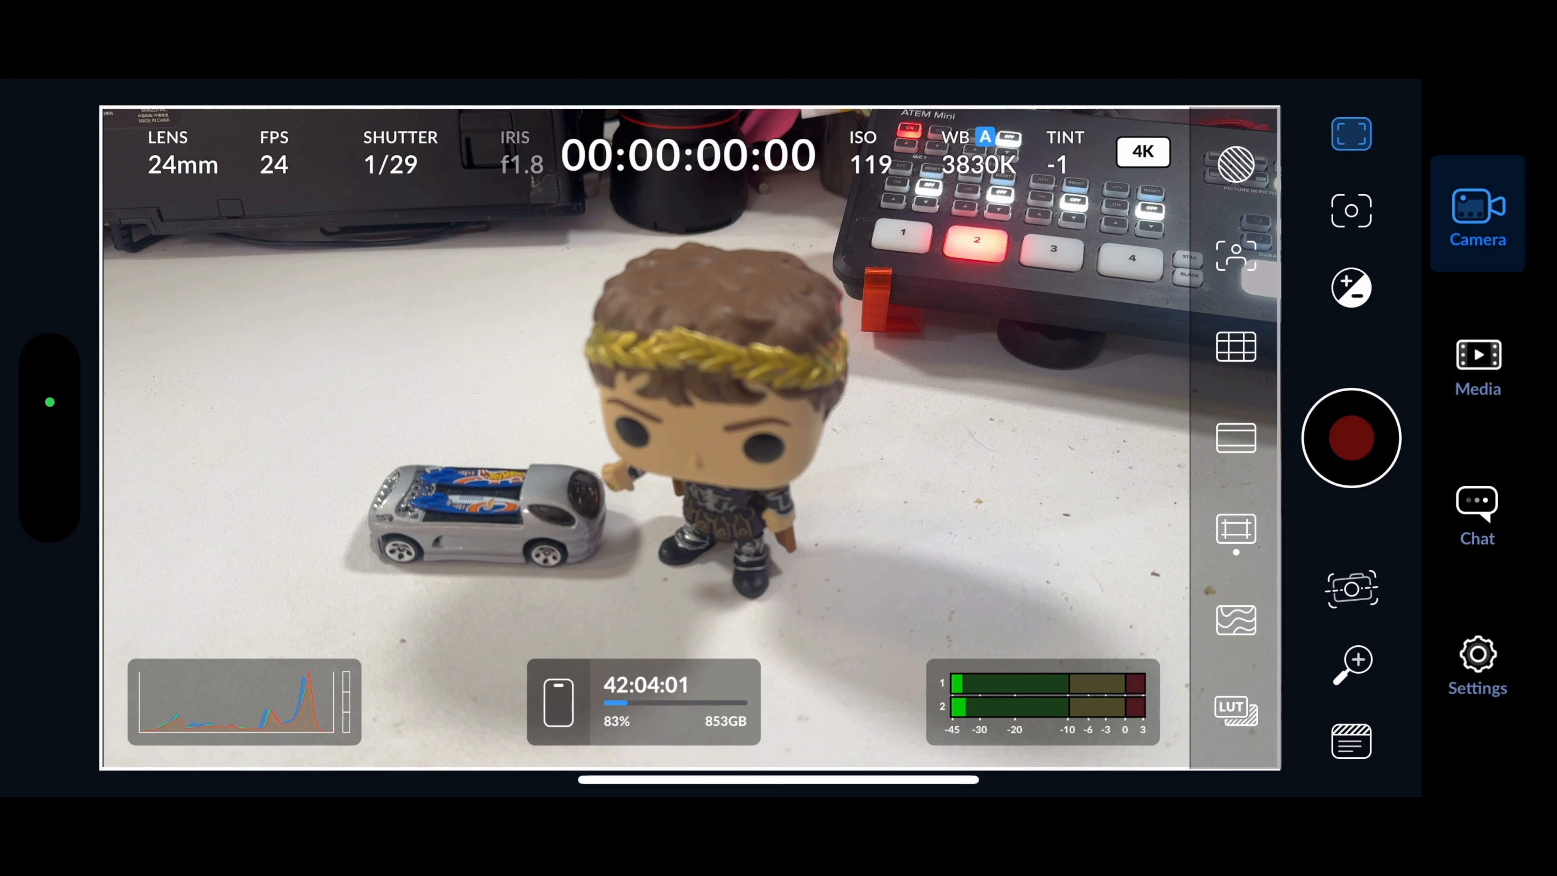
Enable red focus peaking at 88% via focus assist and focus/expose on the figure's face.
{"action": "left_click", "coordinate": [1235, 165]}
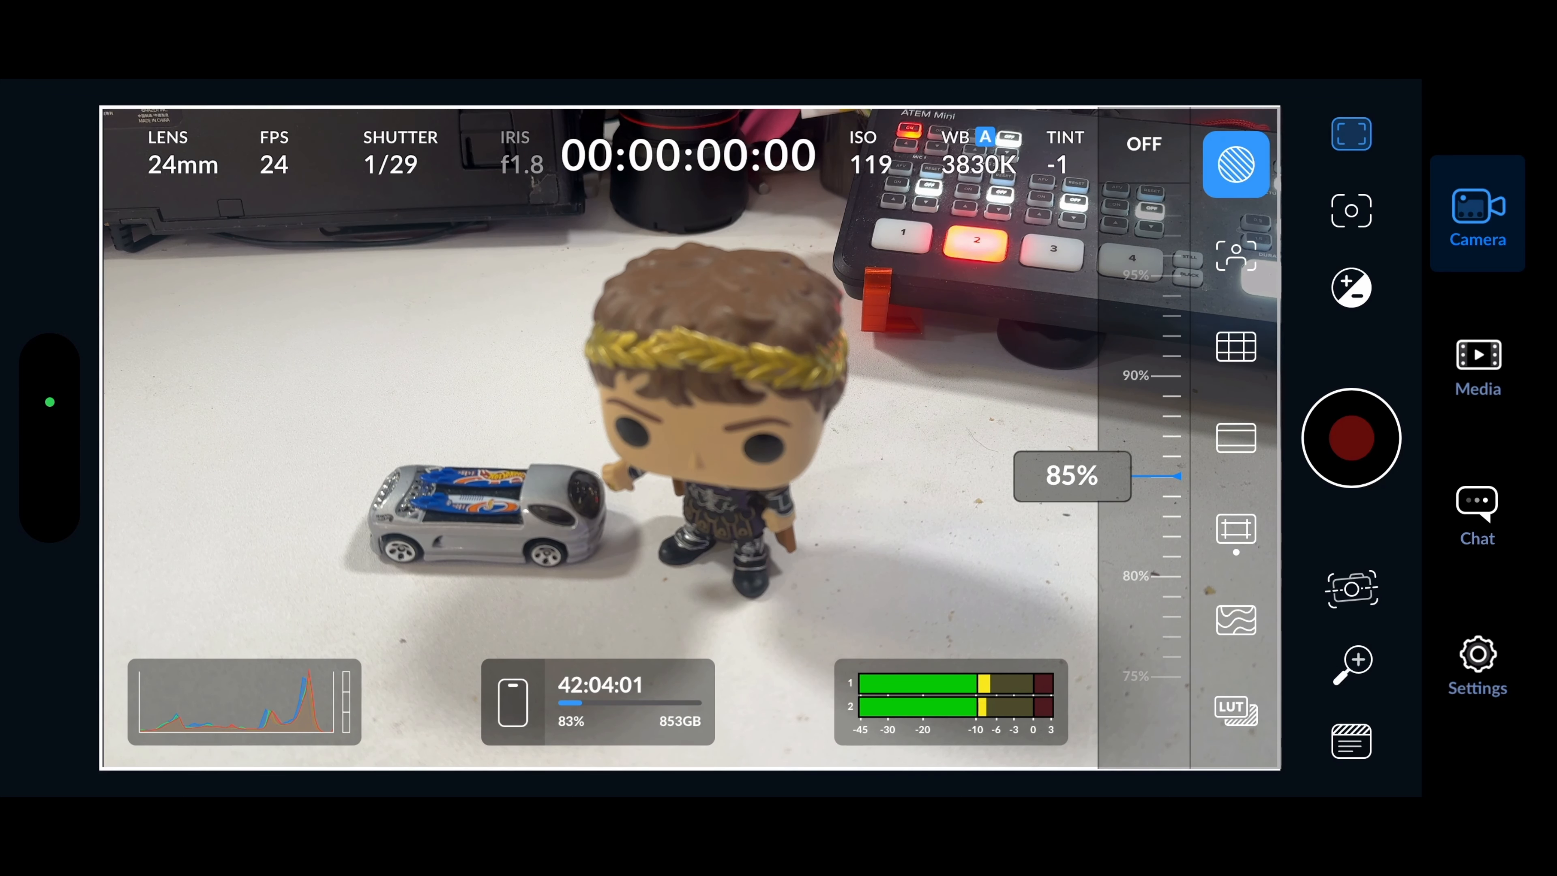
{"action": "left_click", "coordinate": [1237, 256]}
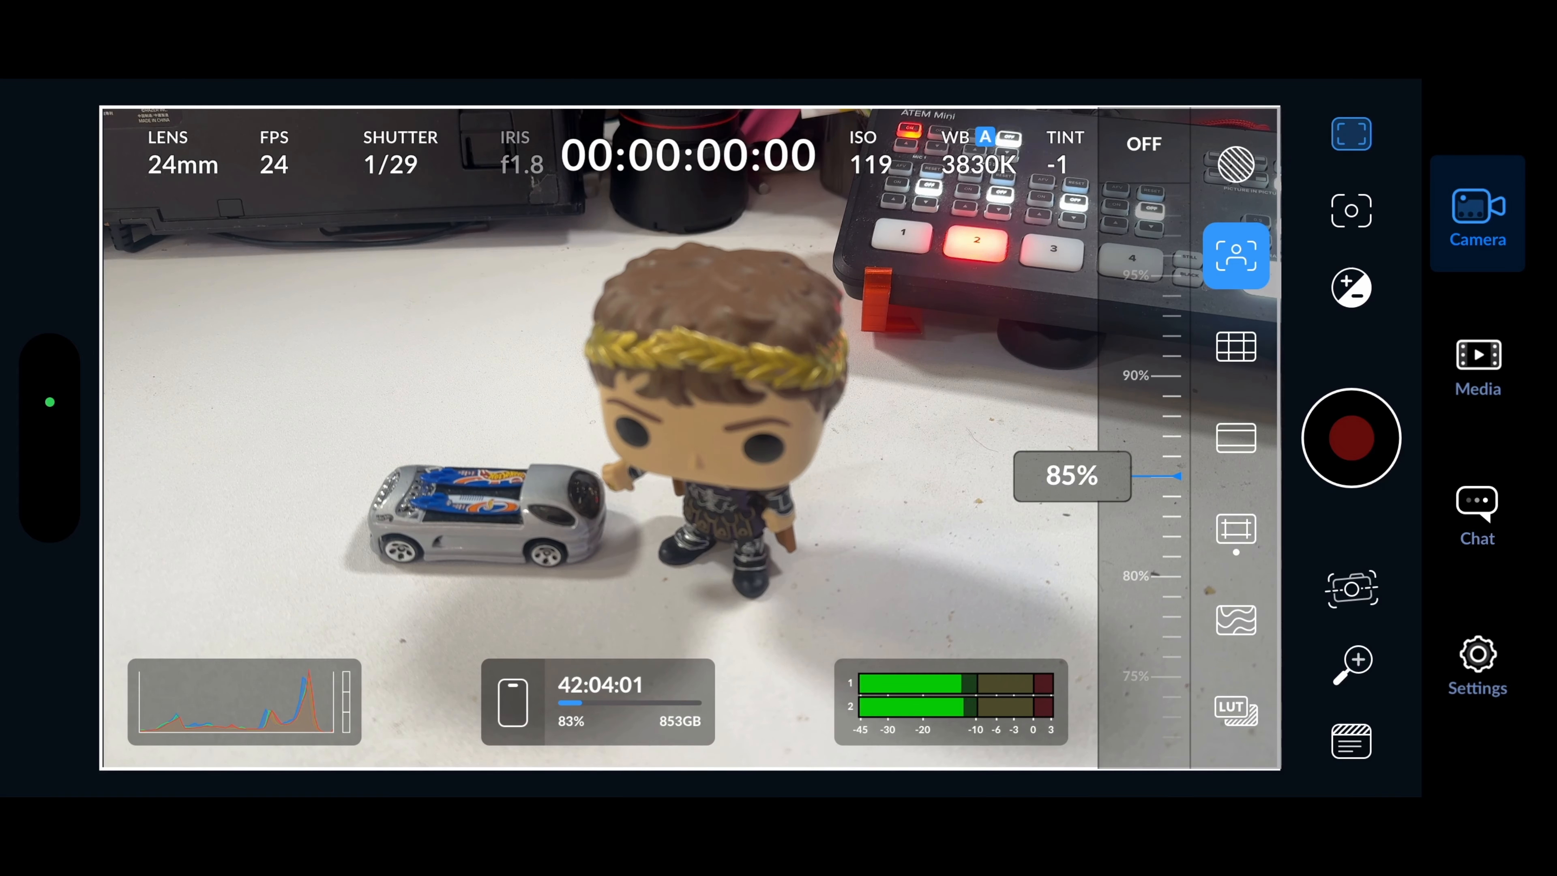
{"action": "left_click", "coordinate": [1143, 144]}
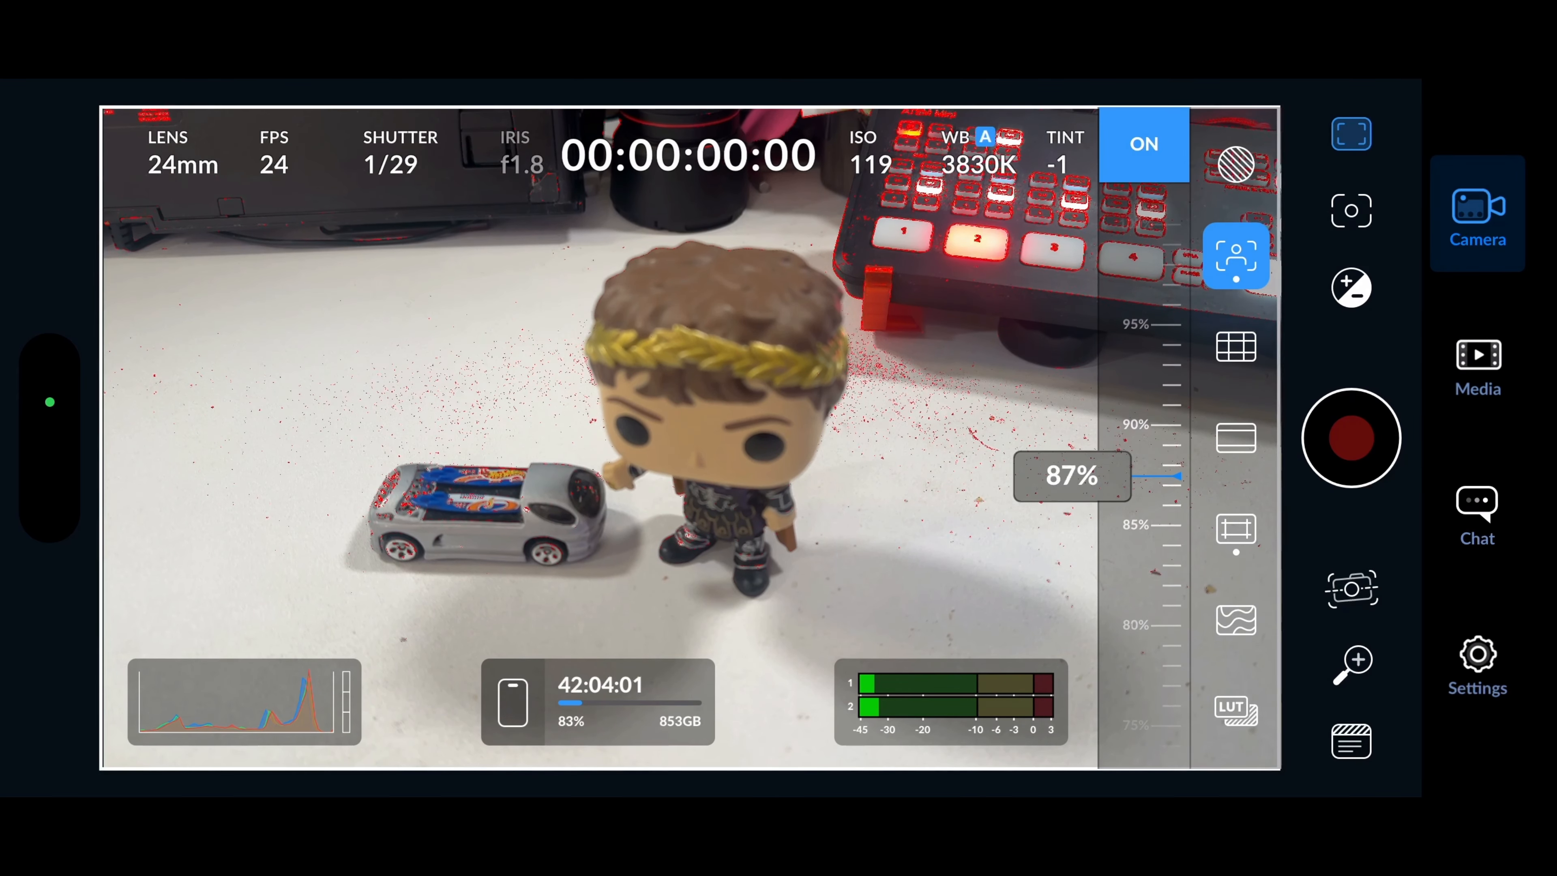
{"action": "left_click", "coordinate": [676, 408]}
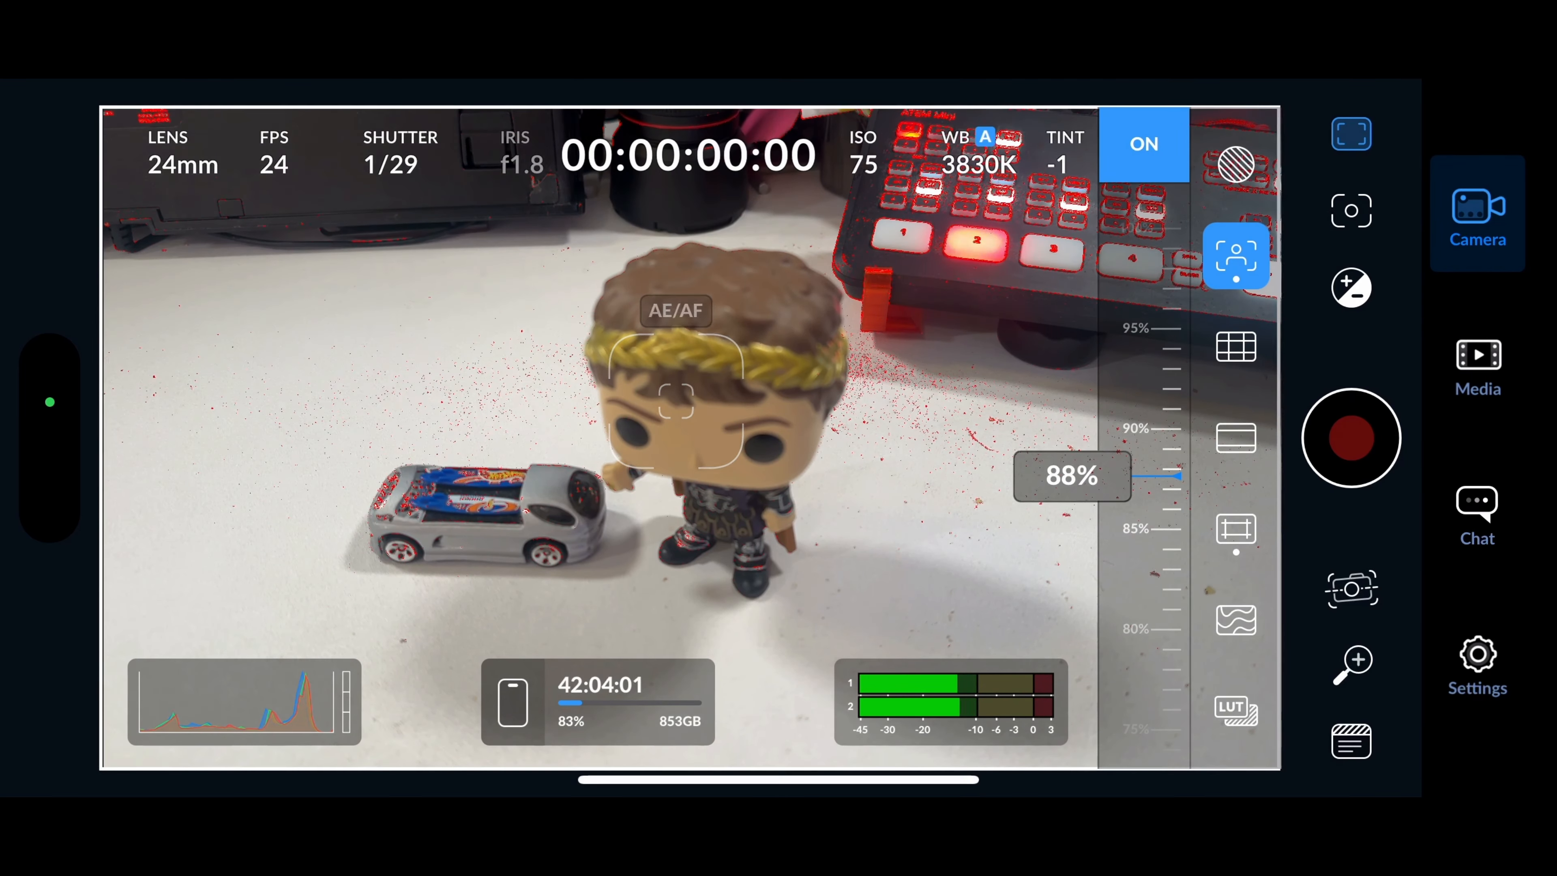
{"action": "left_click", "coordinate": [1236, 346]}
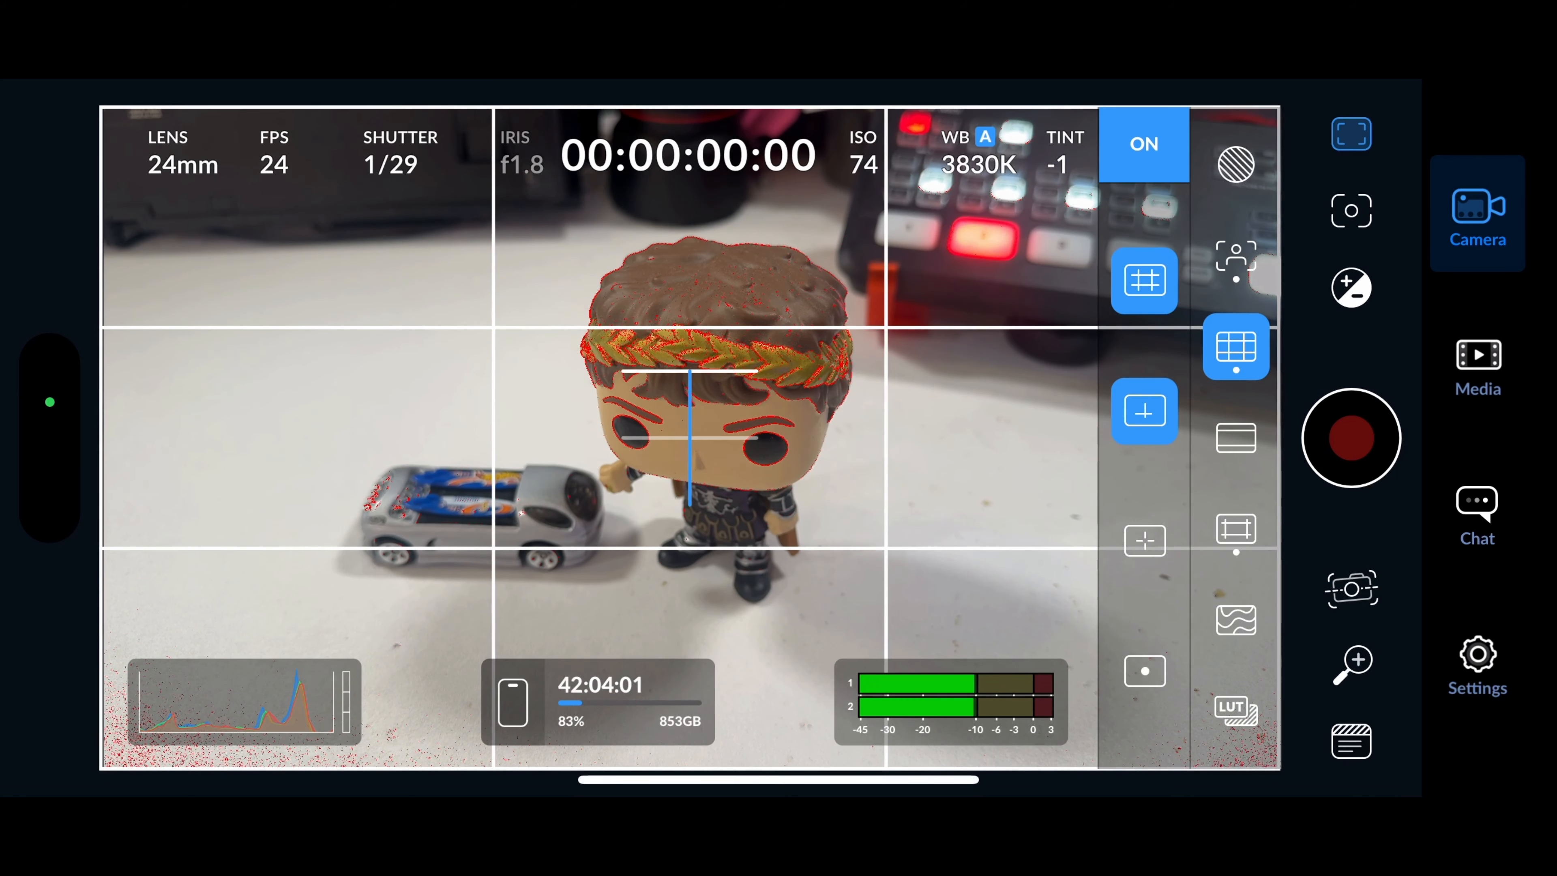
Add a center crosshair guide, turn on zebra stripes at 85%, and switch focusing to automatic.
{"action": "left_click", "coordinate": [1144, 541]}
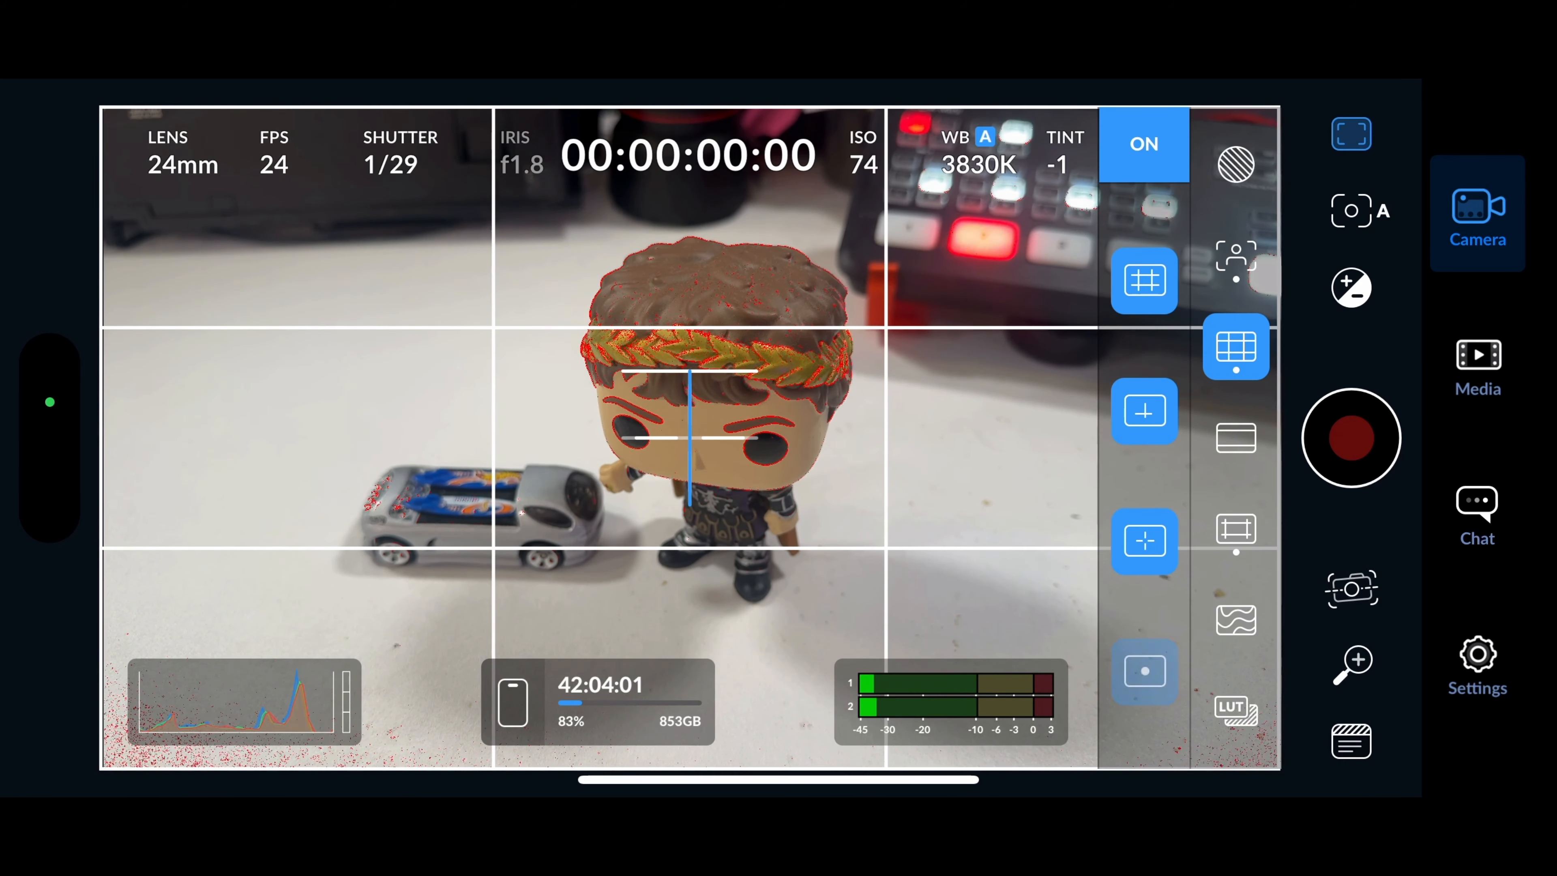
{"action": "left_click", "coordinate": [1144, 279]}
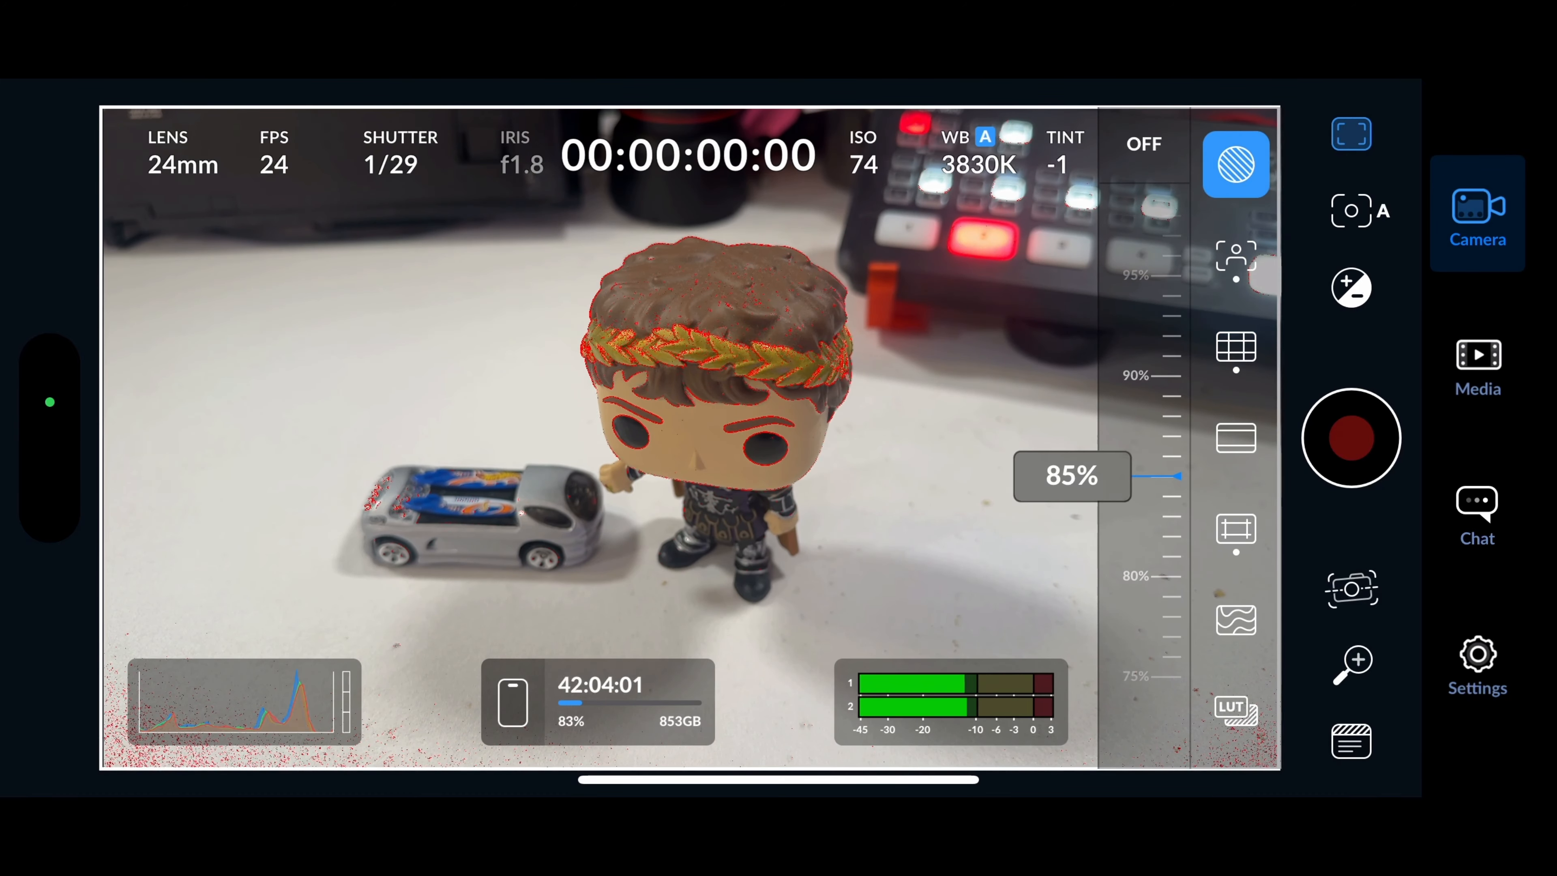
{"action": "left_click", "coordinate": [1143, 144]}
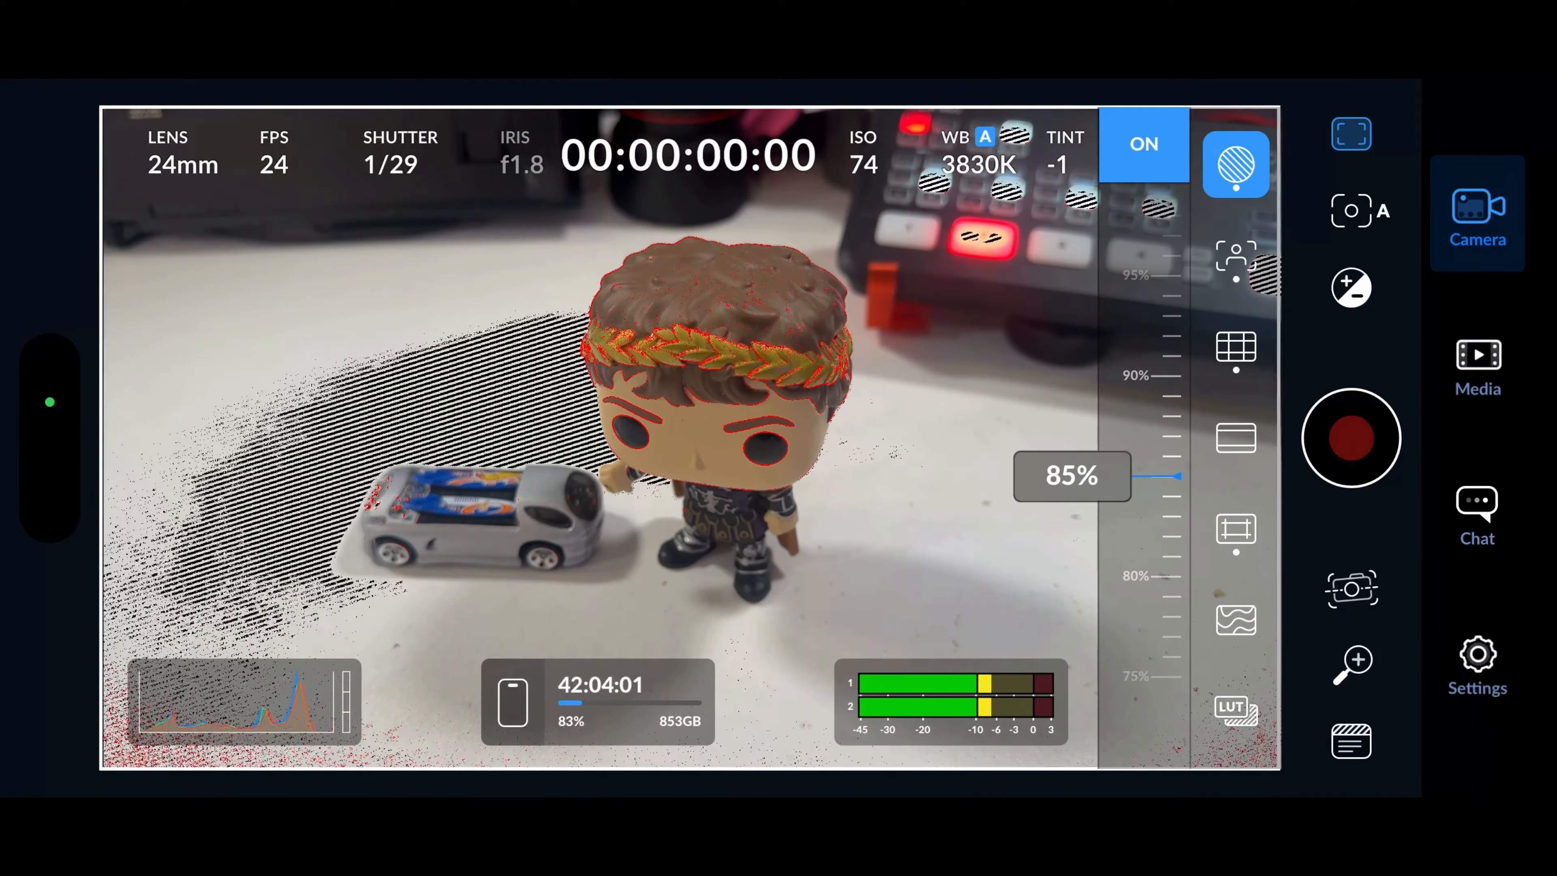
{"action": "left_click", "coordinate": [1142, 145]}
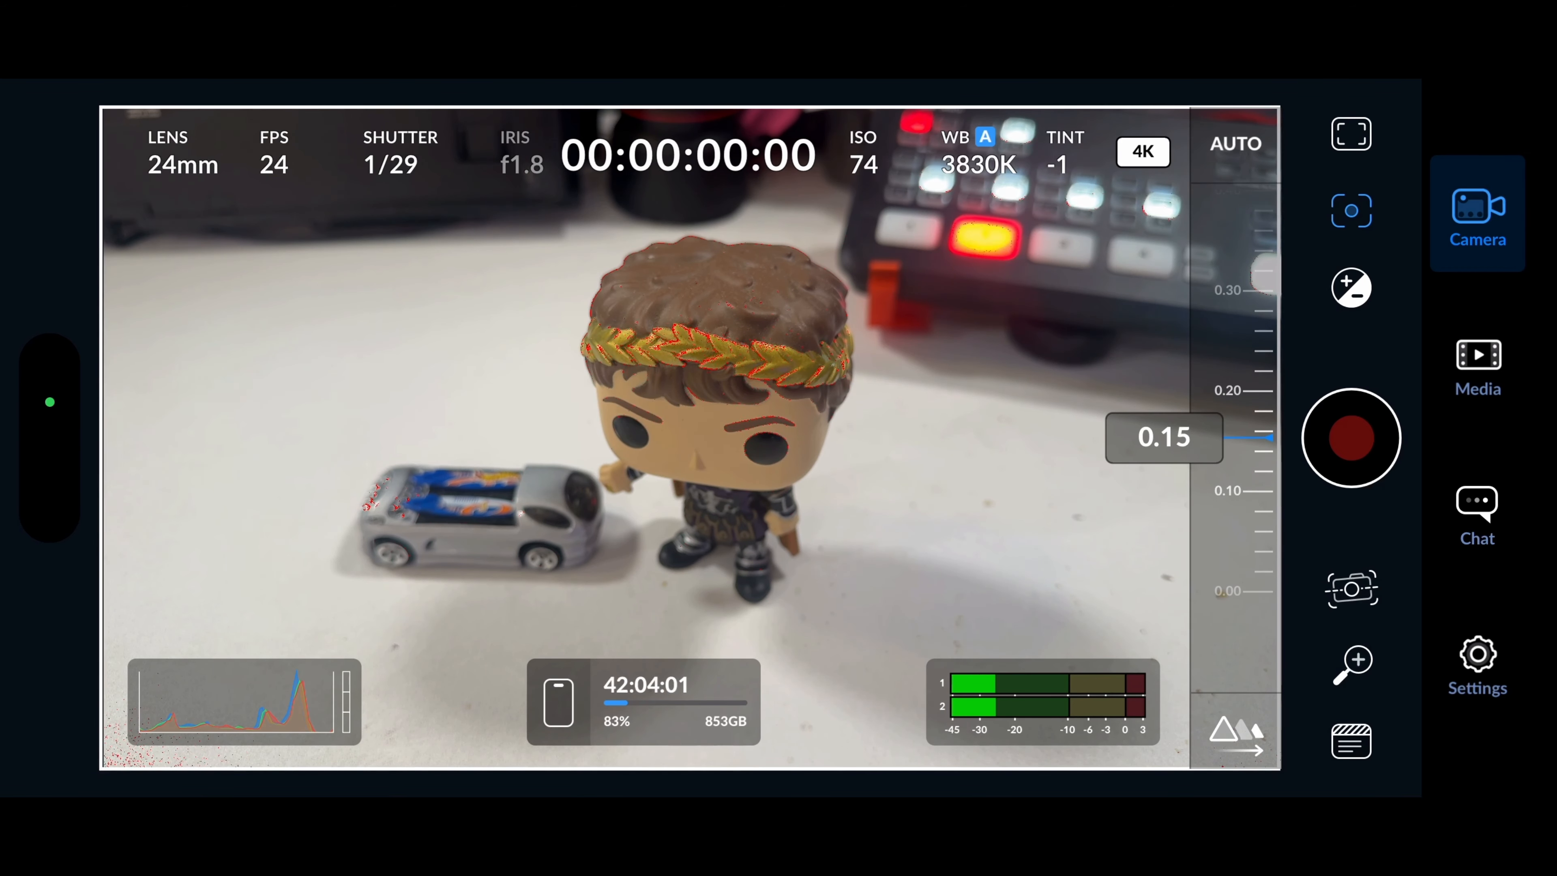
{"action": "left_click", "coordinate": [1235, 145]}
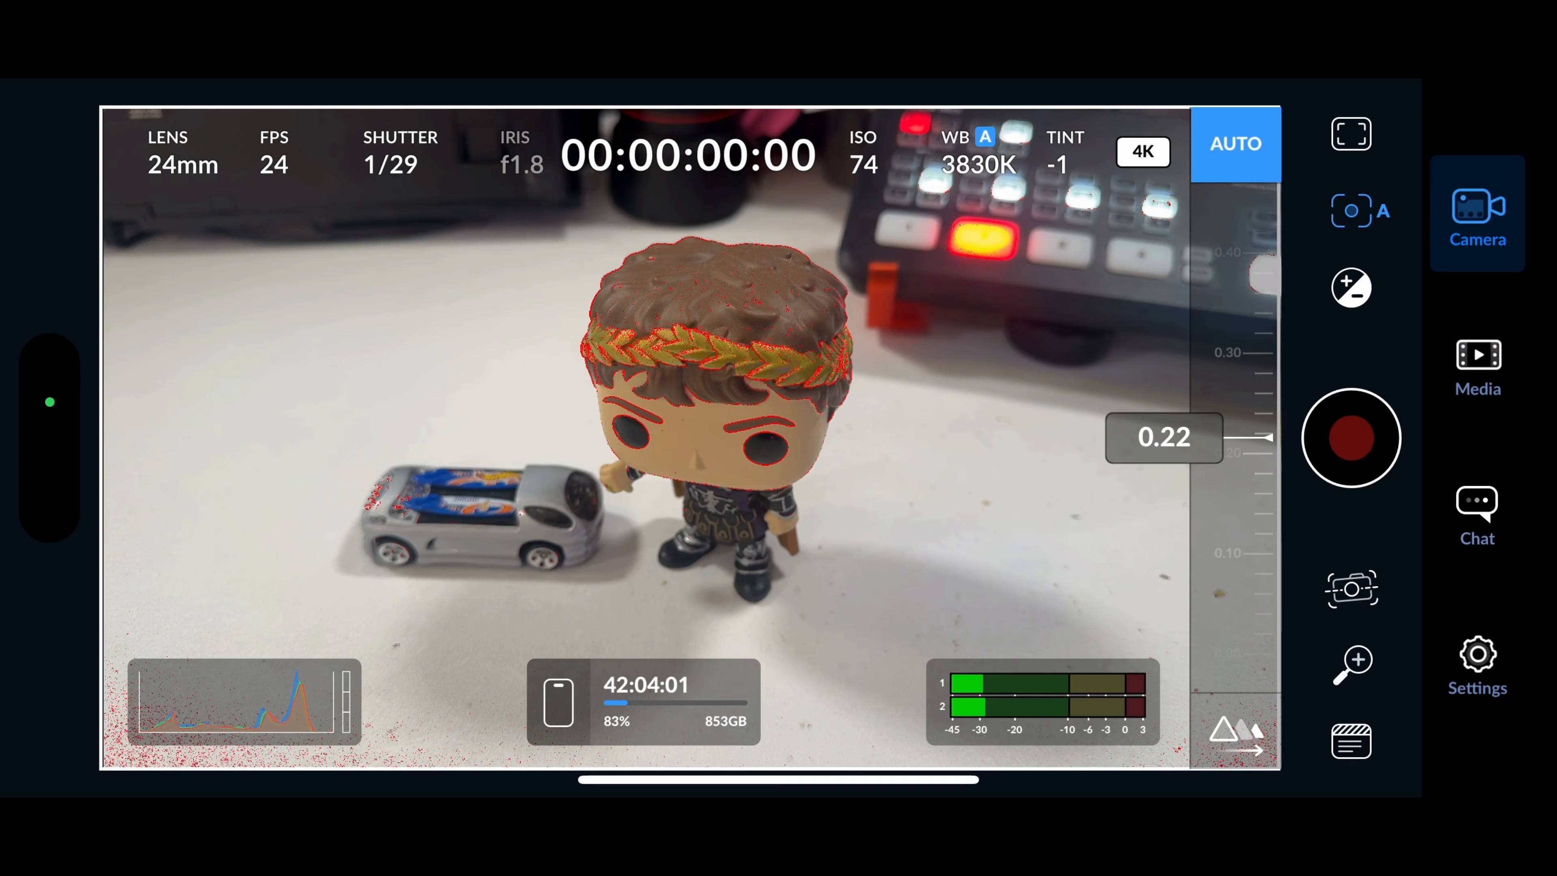
{"action": "left_click", "coordinate": [1235, 144]}
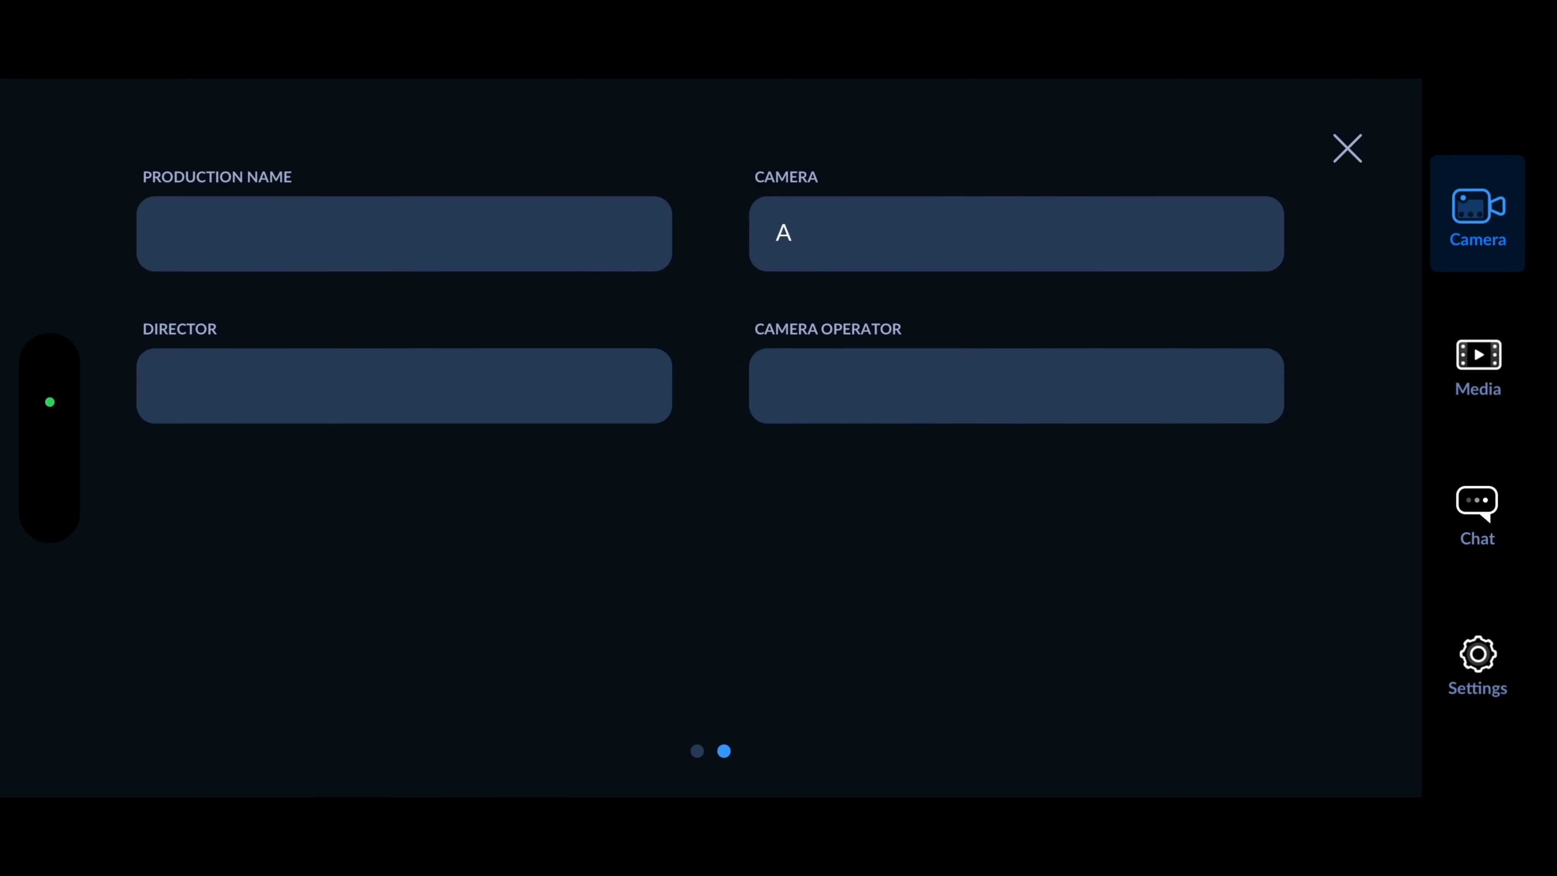
Look over the production metadata fields with camera A set, then close the slate page.
{"action": "left_click", "coordinate": [403, 234]}
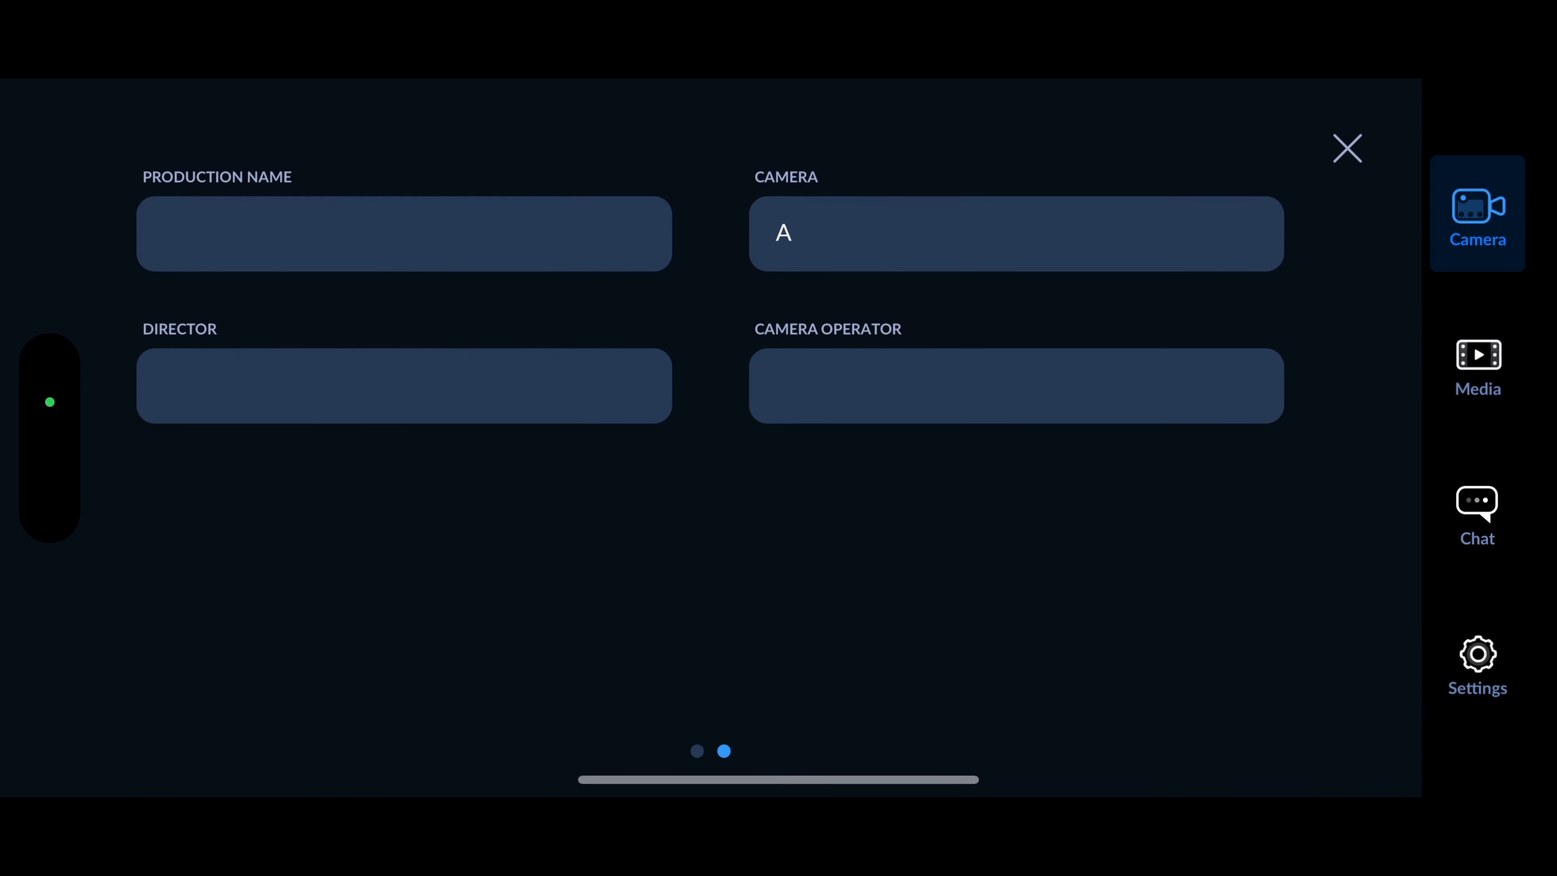
{"action": "left_click", "coordinate": [404, 385]}
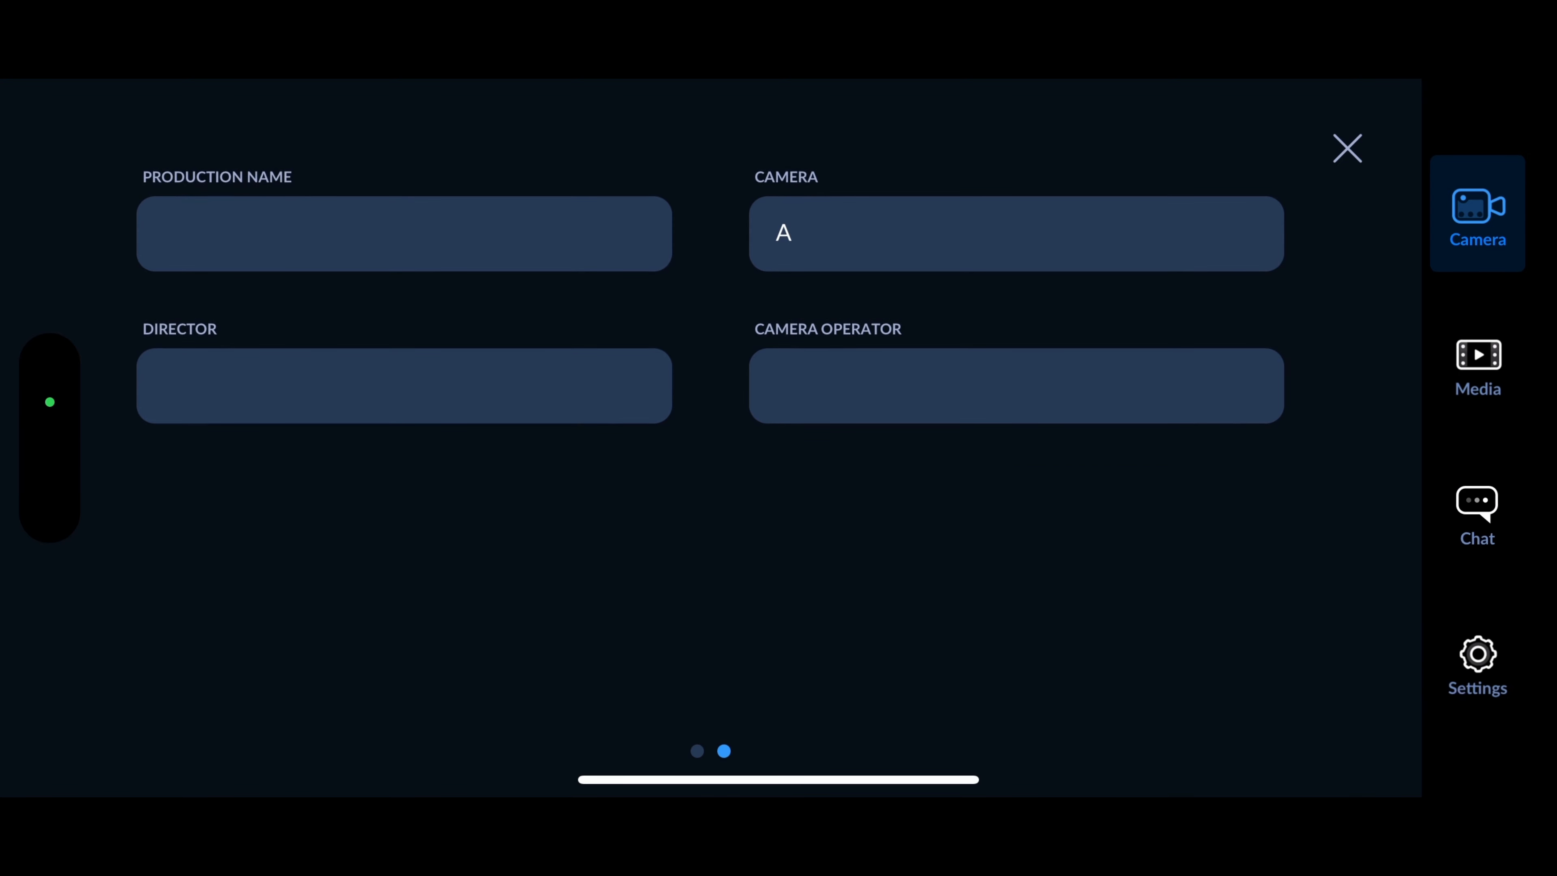
{"action": "left_click", "coordinate": [1346, 149]}
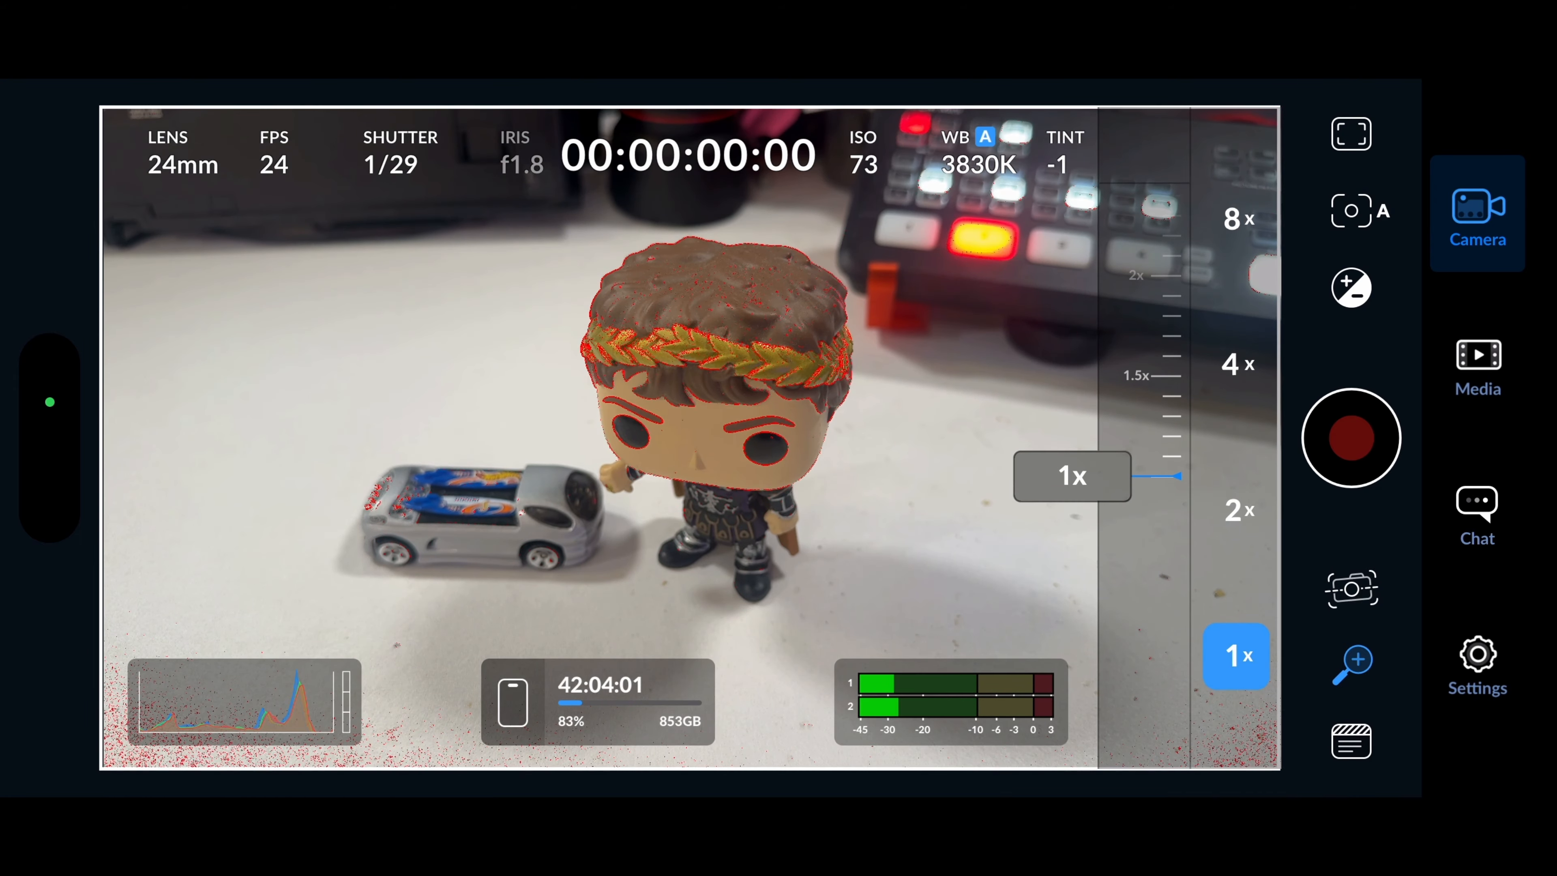
Dismiss the 1x–8x zoom presets and keep image stabilization on Extreme.
{"action": "left_click", "coordinate": [1236, 655]}
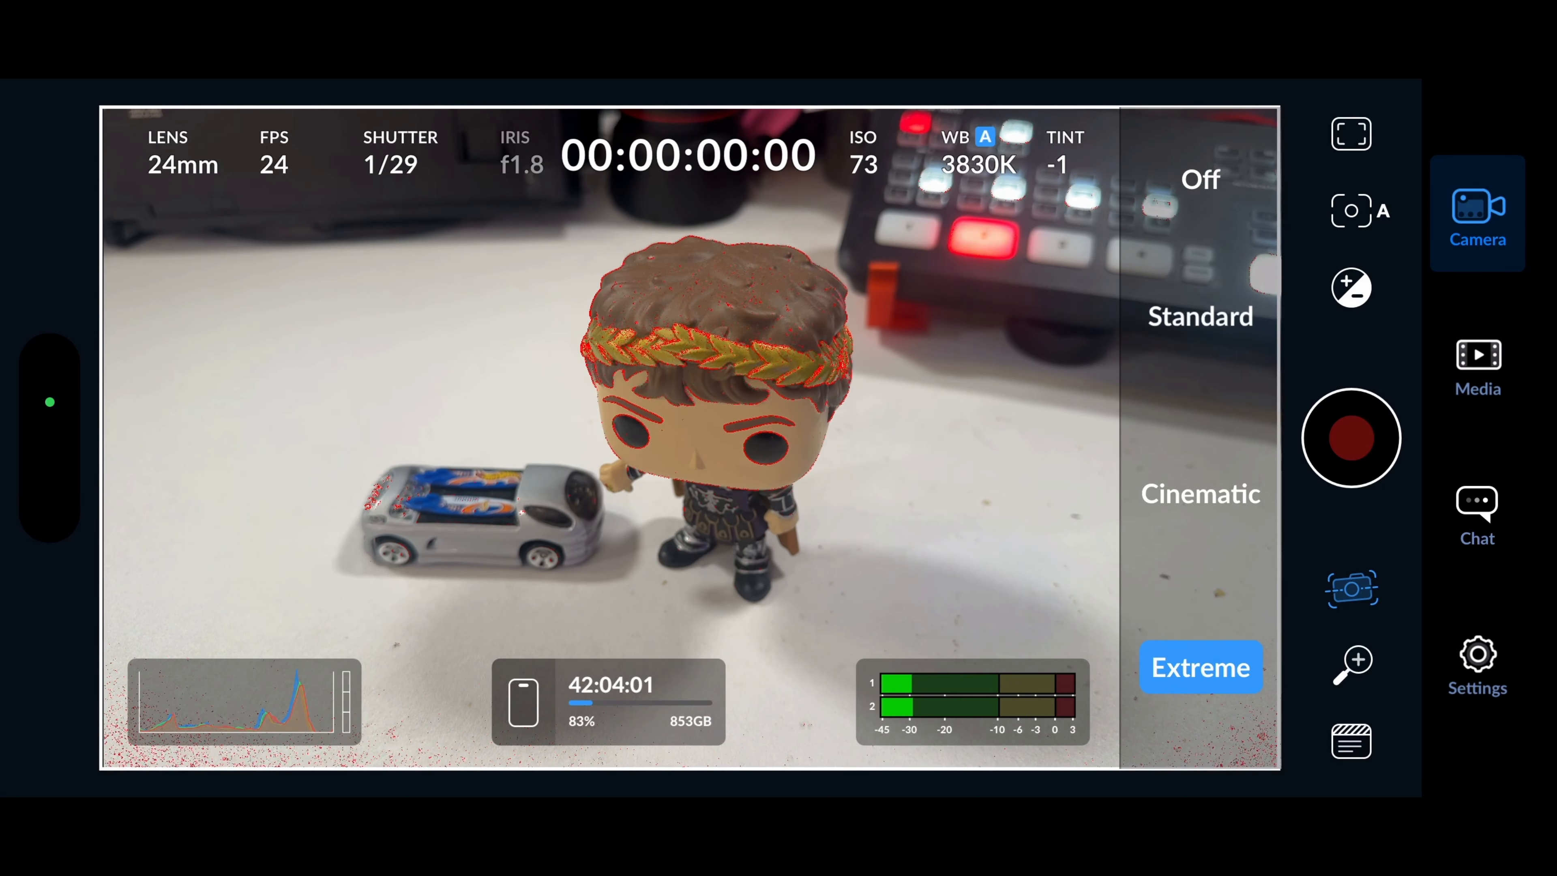
{"action": "left_click", "coordinate": [1200, 494]}
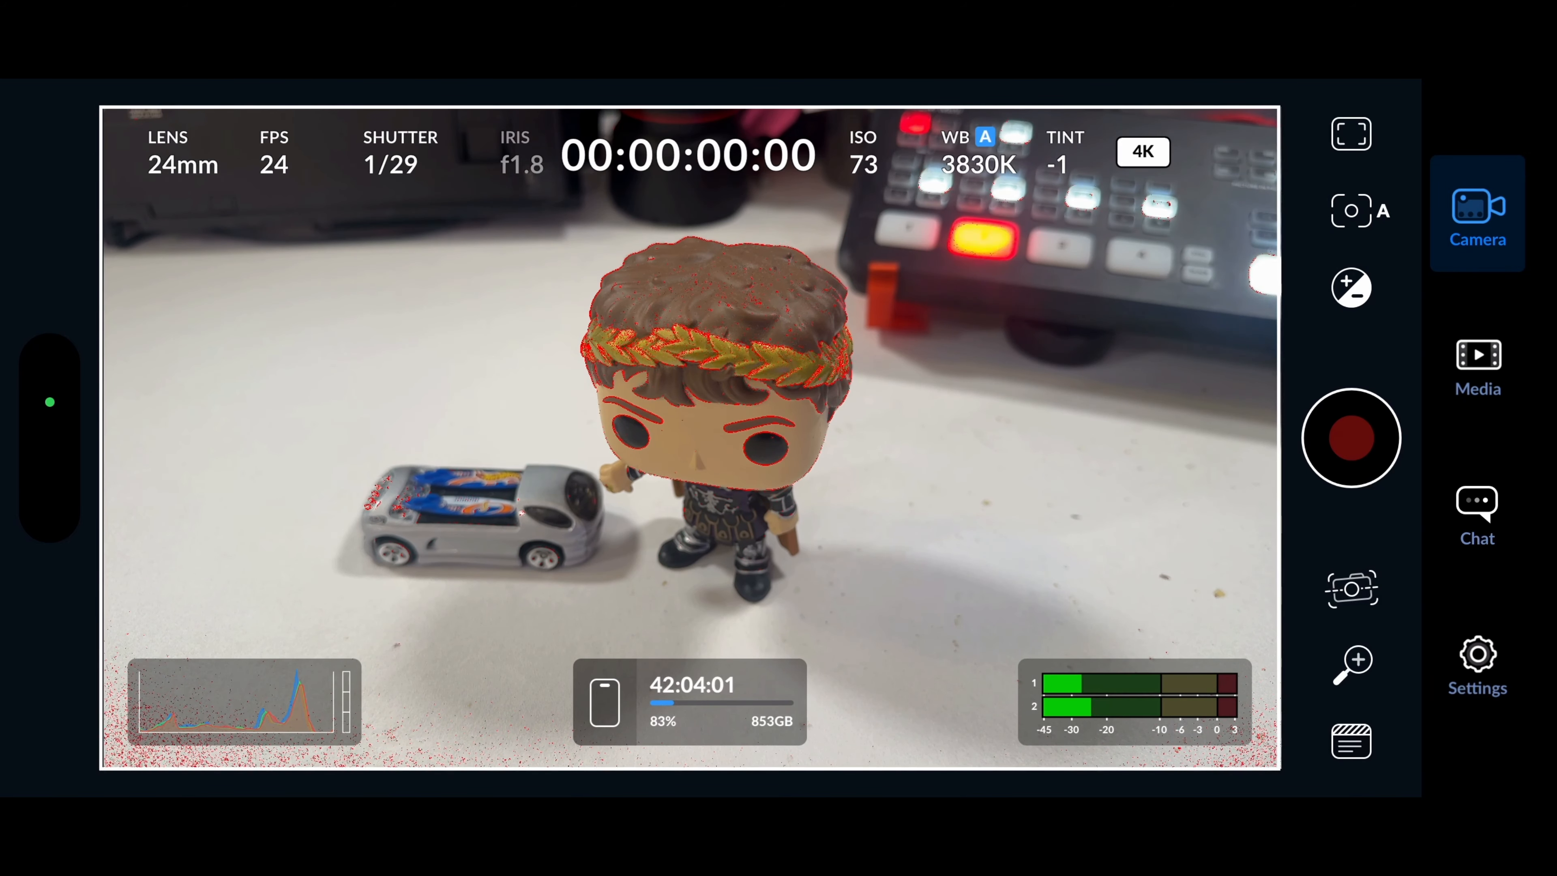
Visit the clip library and cloud chat page, return to the live camera, then enter Settings.
{"action": "left_click", "coordinate": [1477, 362]}
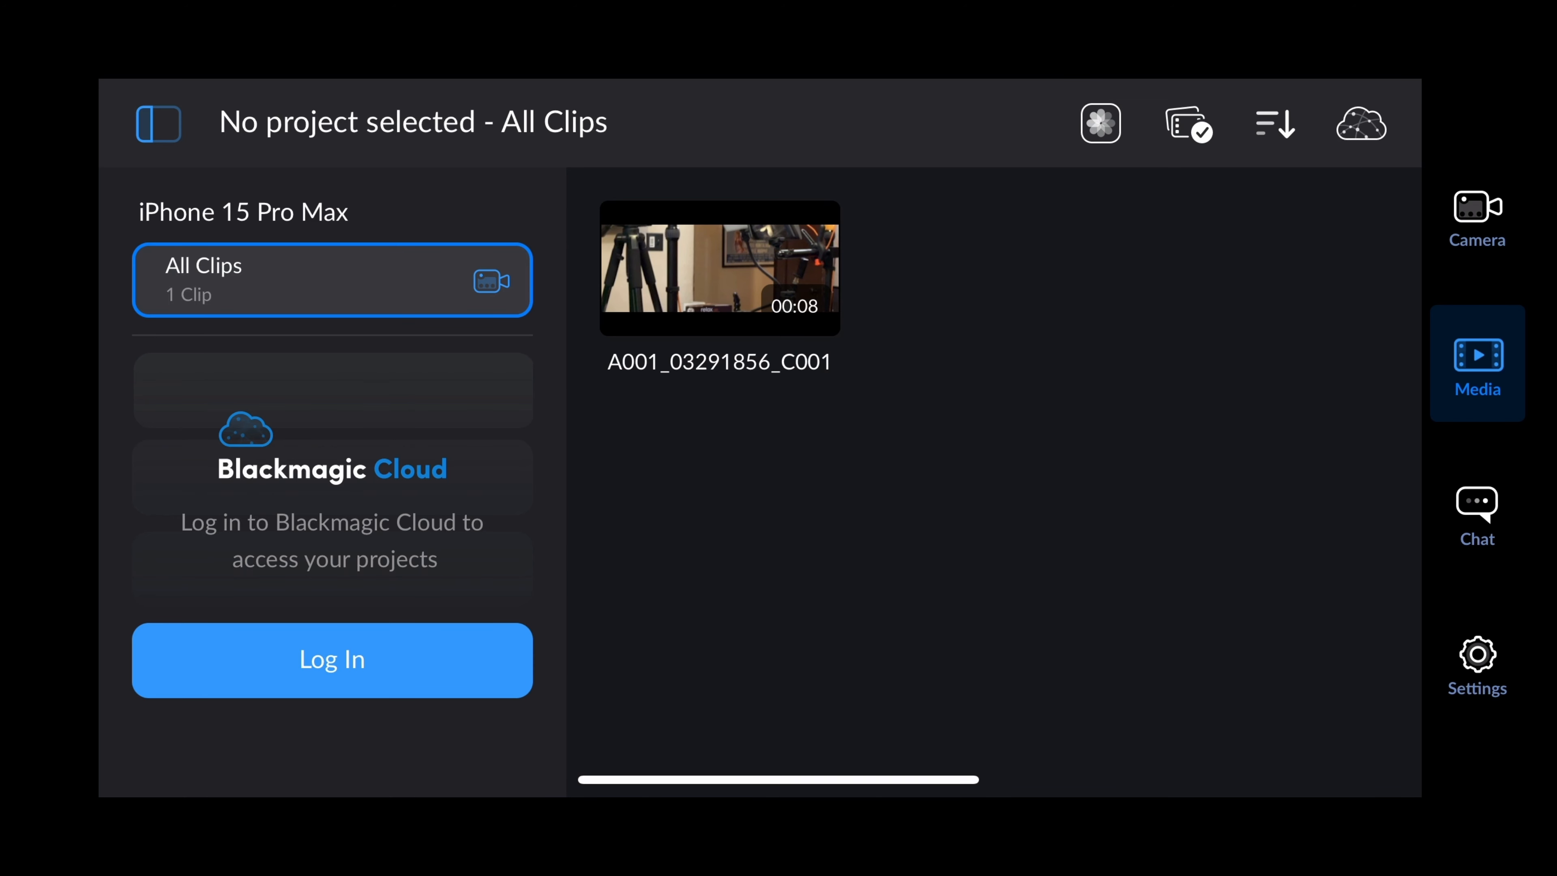
{"action": "left_click", "coordinate": [1478, 513]}
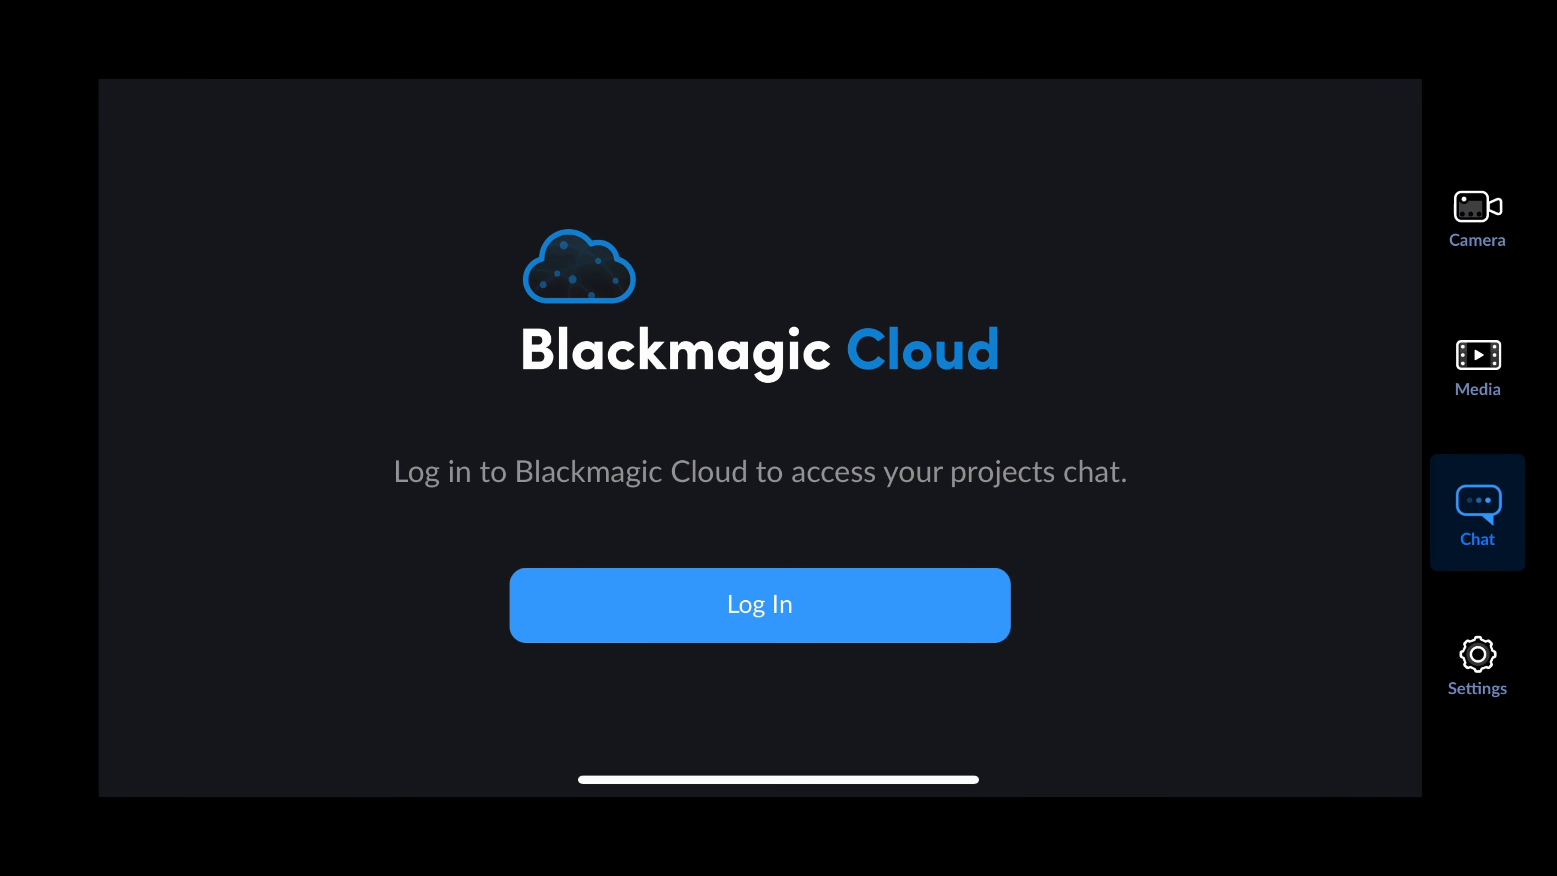
{"action": "left_click", "coordinate": [1477, 213]}
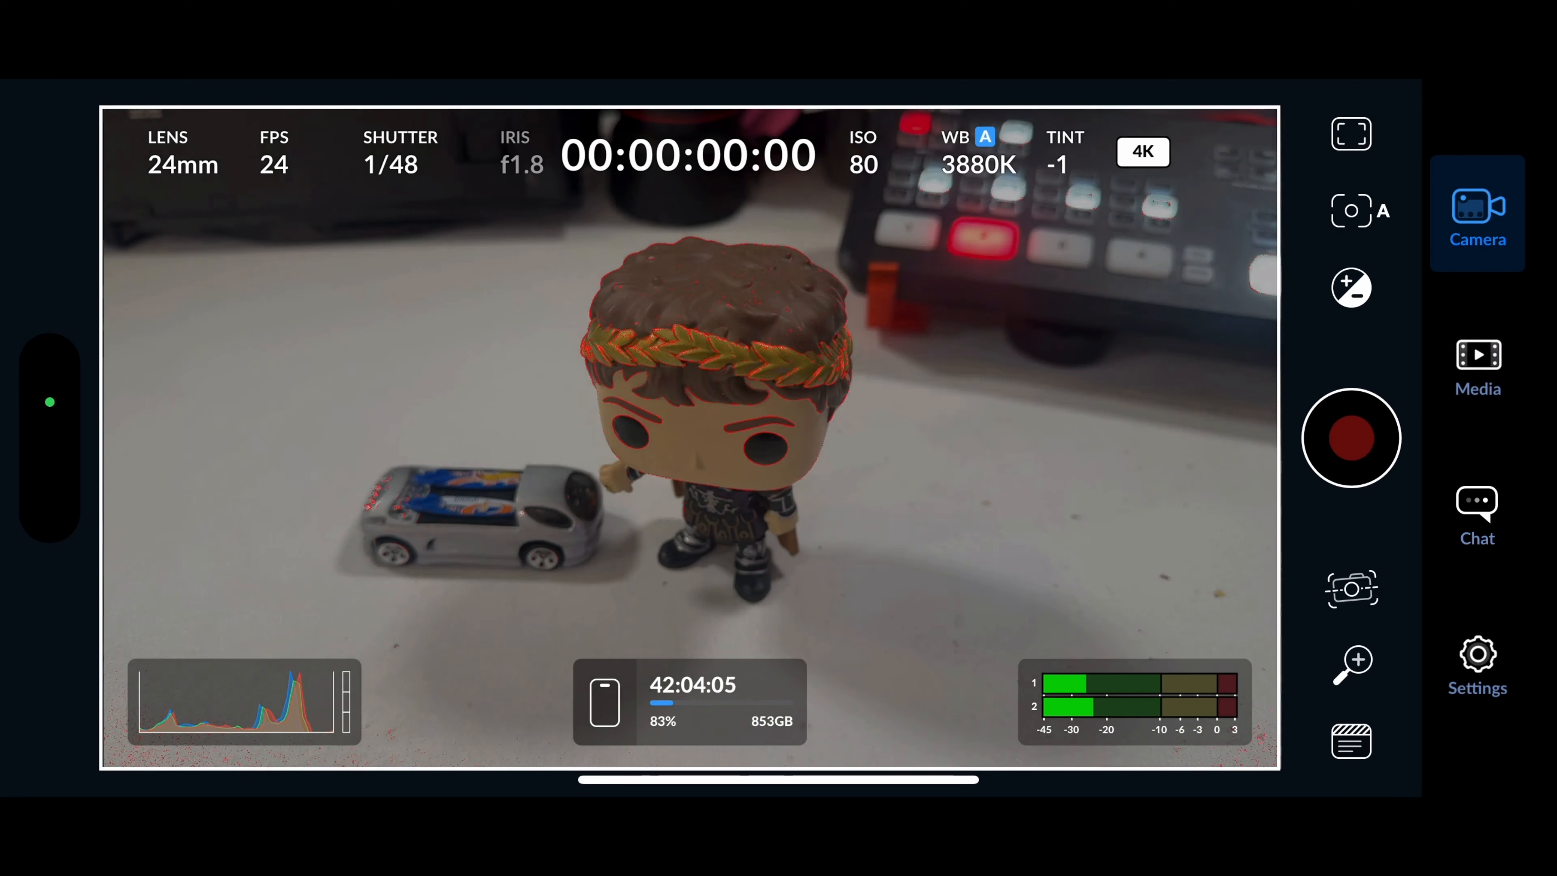
{"action": "left_click", "coordinate": [1477, 654]}
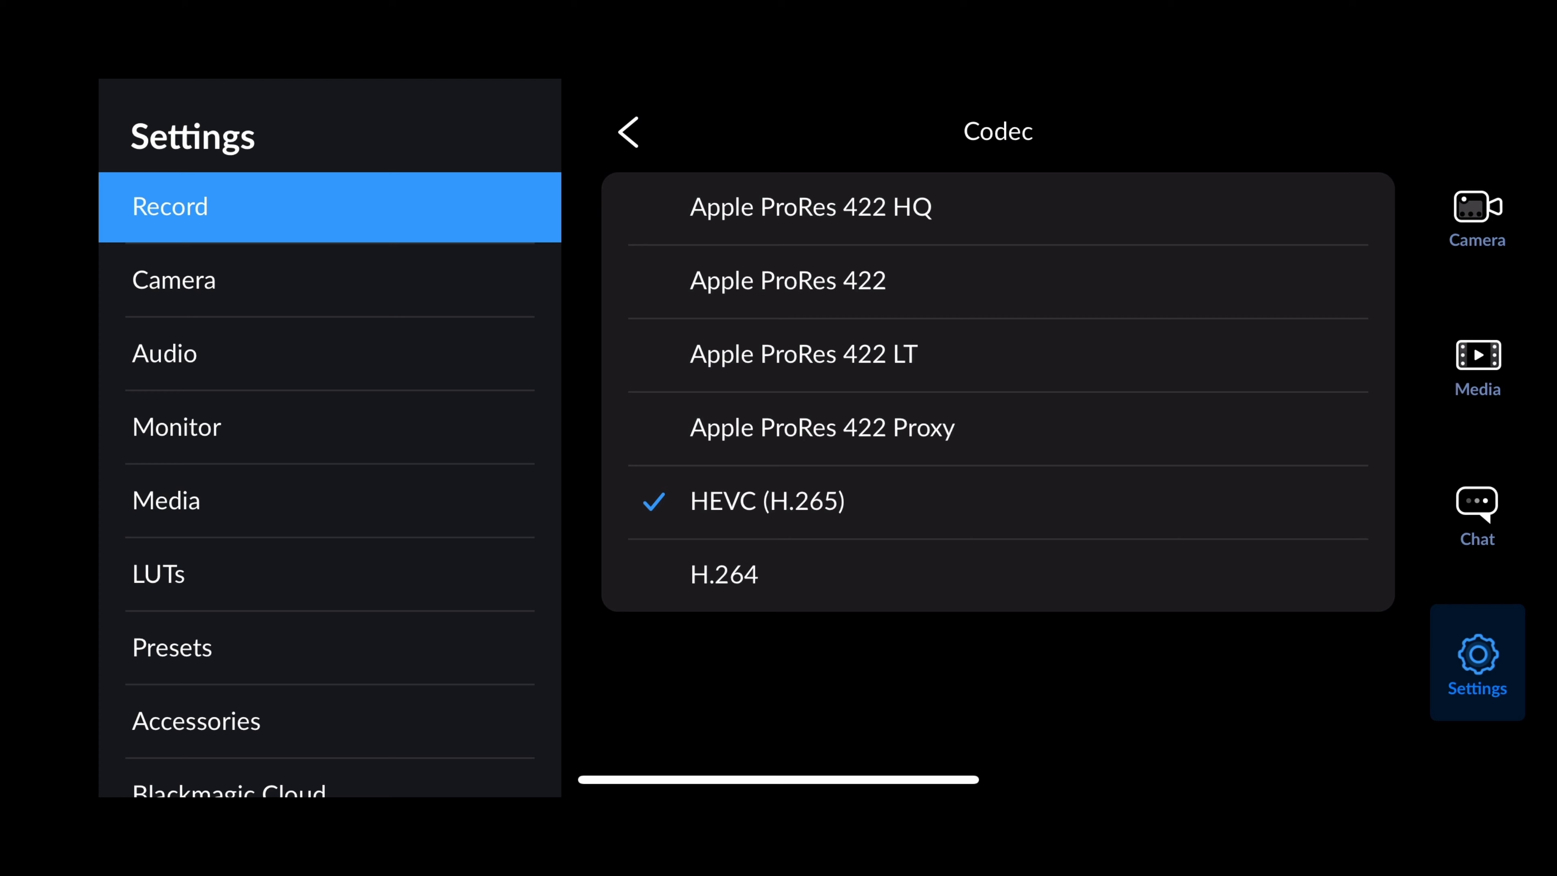
Review the Record settings codec list with HEVC (H.265) chosen, then go back.
{"action": "left_click", "coordinate": [174, 280]}
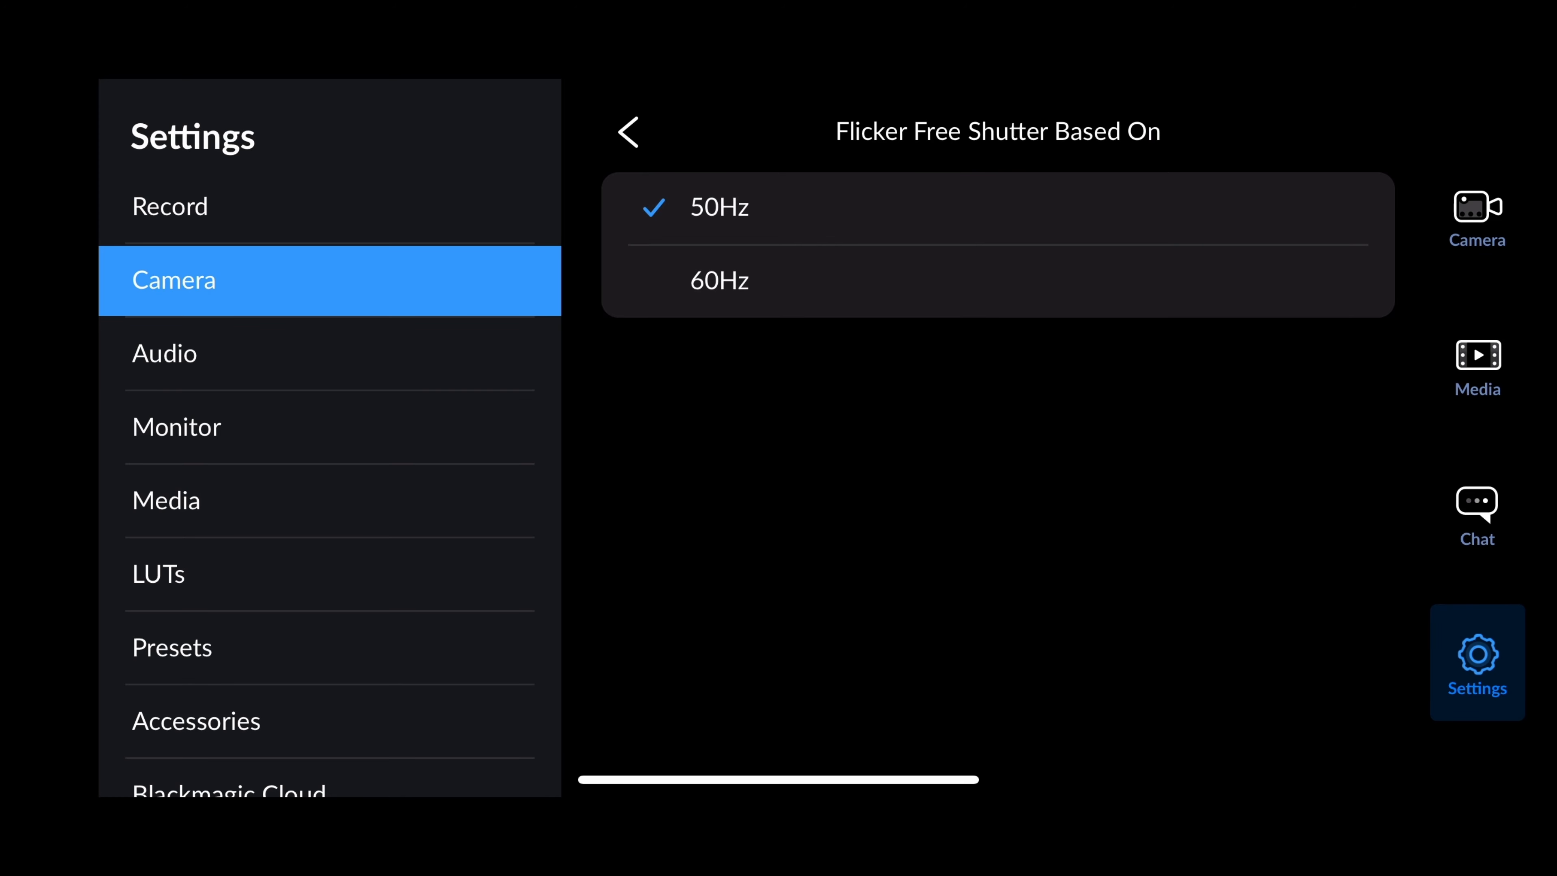
Check the 50Hz flicker-free shutter and anamorphic de-squeeze options in Camera settings, then go back.
{"action": "left_click", "coordinate": [627, 132]}
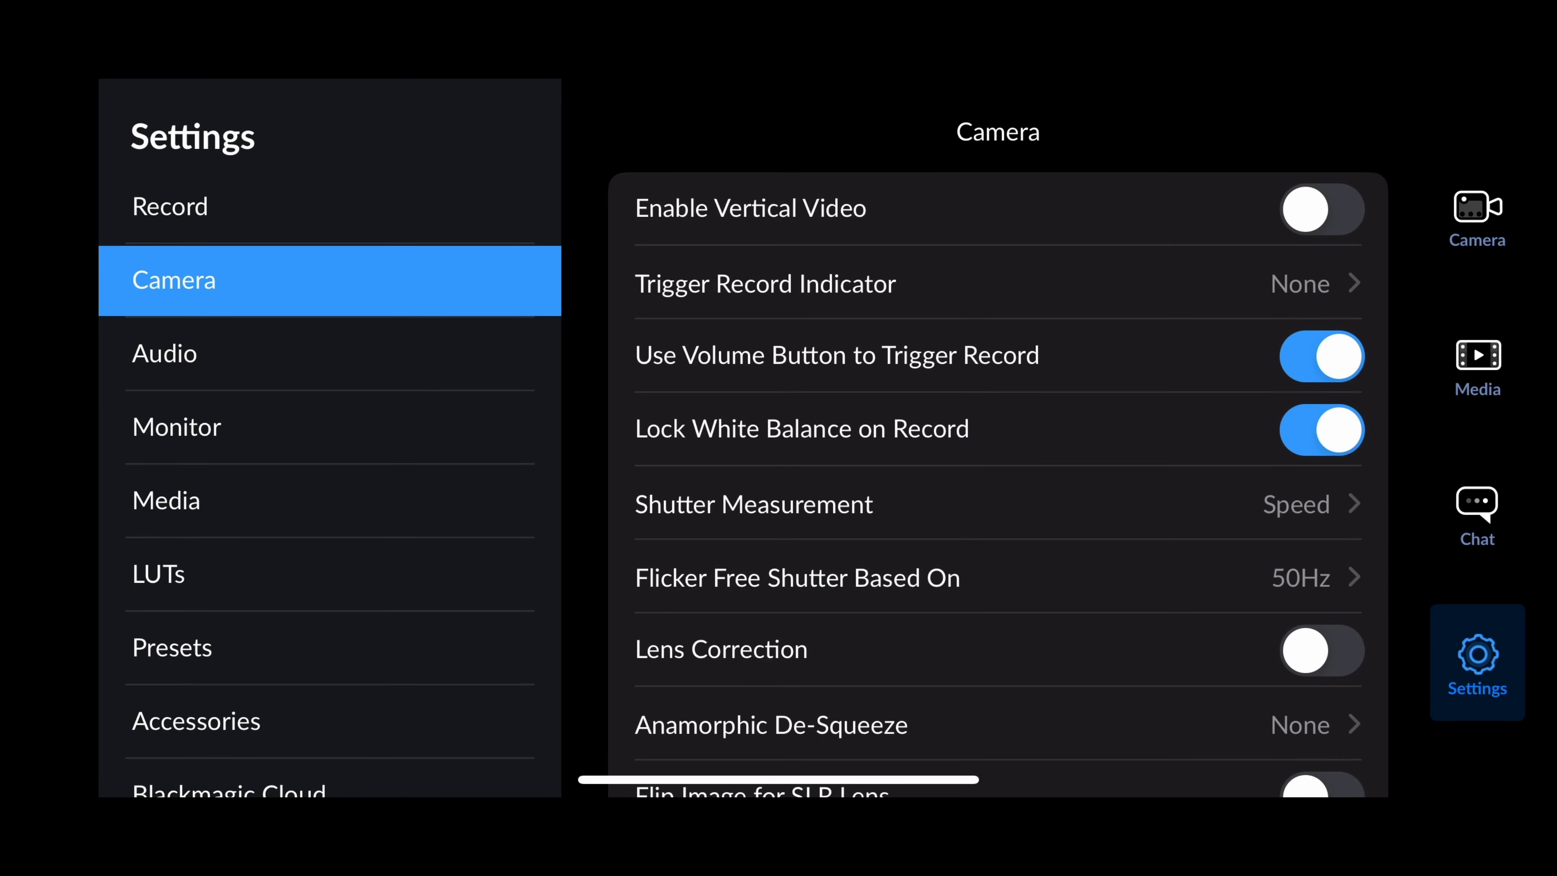
{"action": "scroll", "scroll_direction": "down", "scroll_amount": 3}
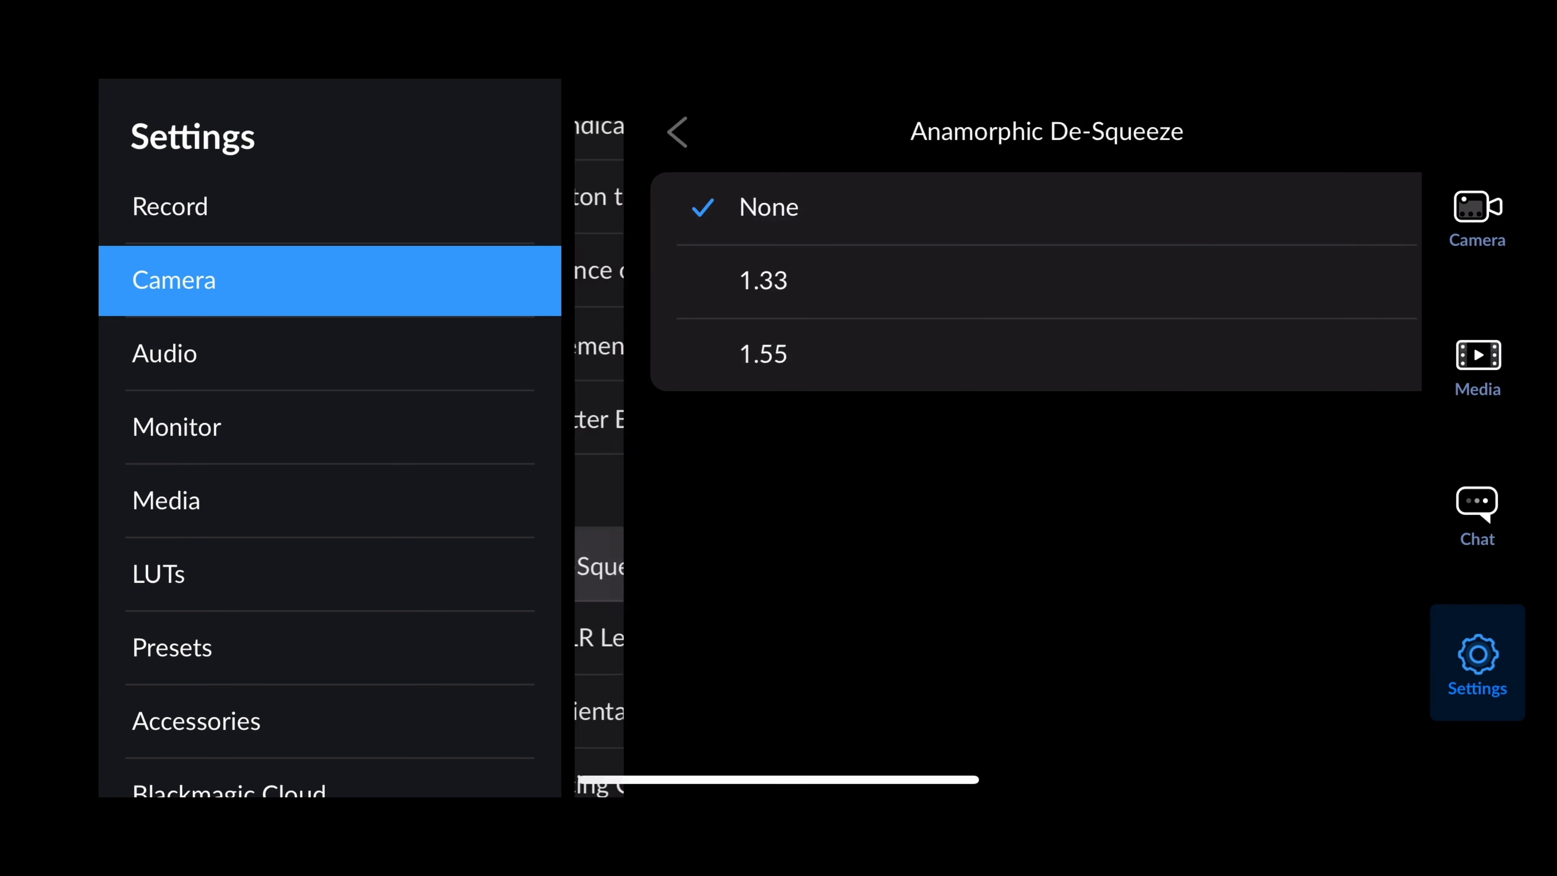
{"action": "left_click", "coordinate": [678, 131]}
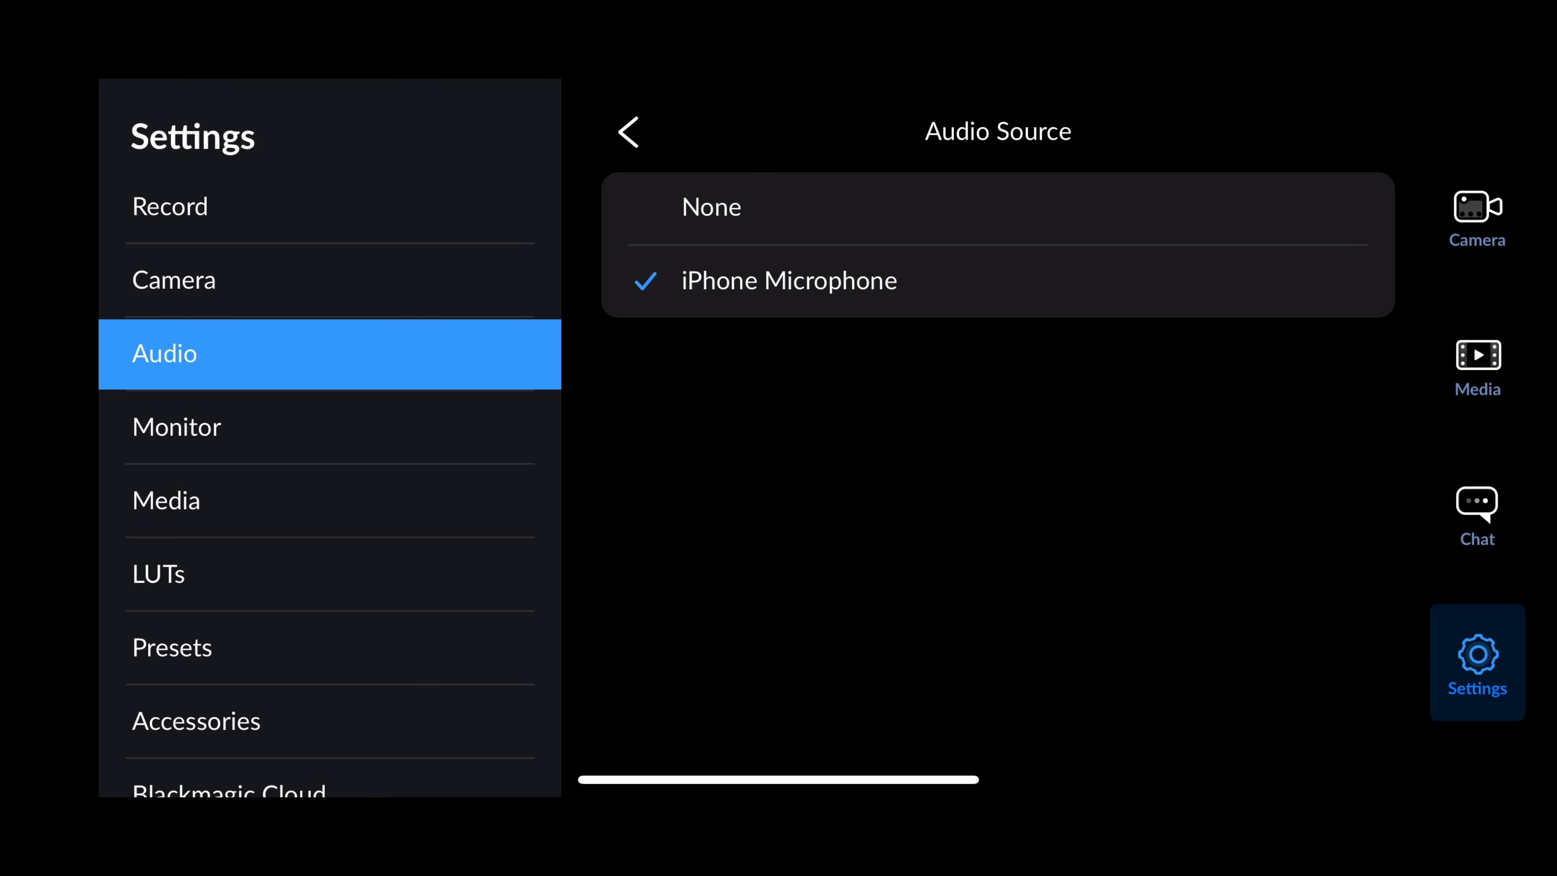
Review the audio source, microphone, format, channel layout, sample rate and metering choices unchanged.
{"action": "left_click", "coordinate": [628, 132]}
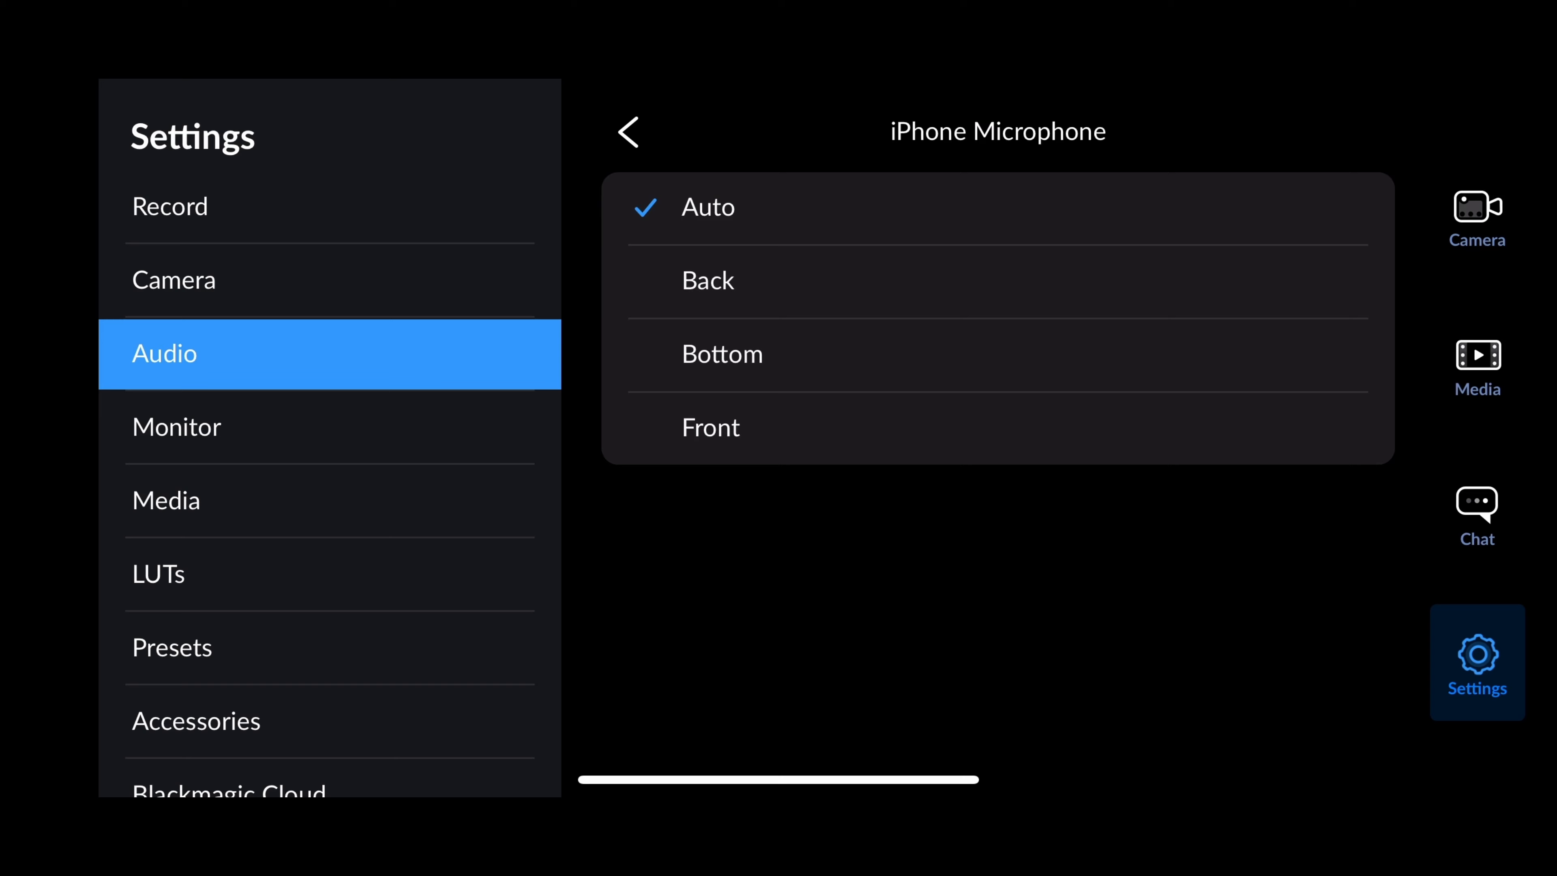
{"action": "left_click", "coordinate": [628, 132]}
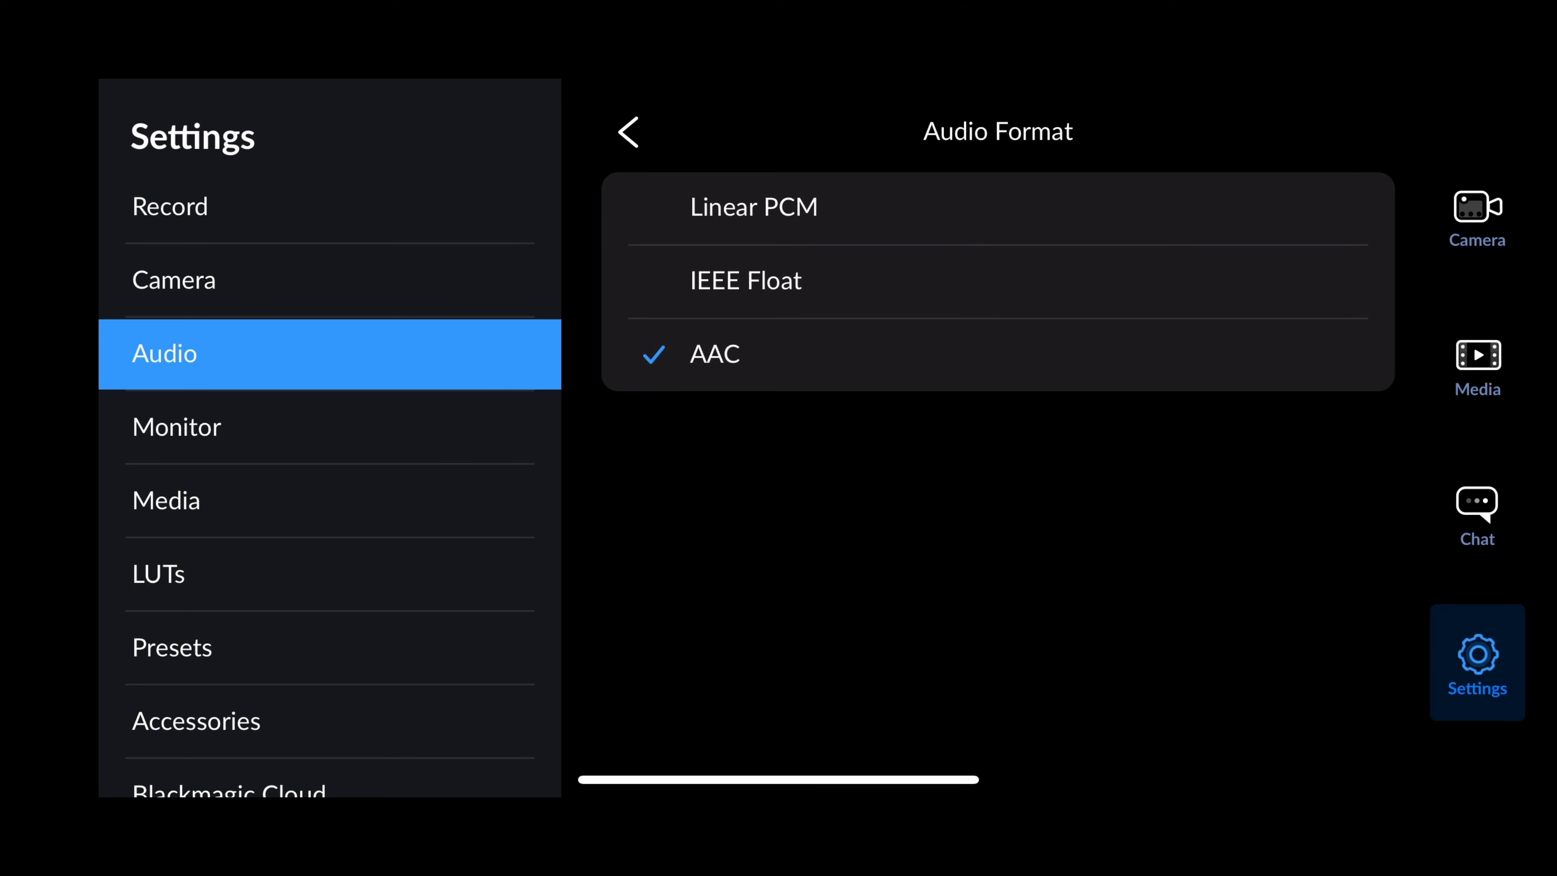
{"action": "left_click", "coordinate": [629, 133]}
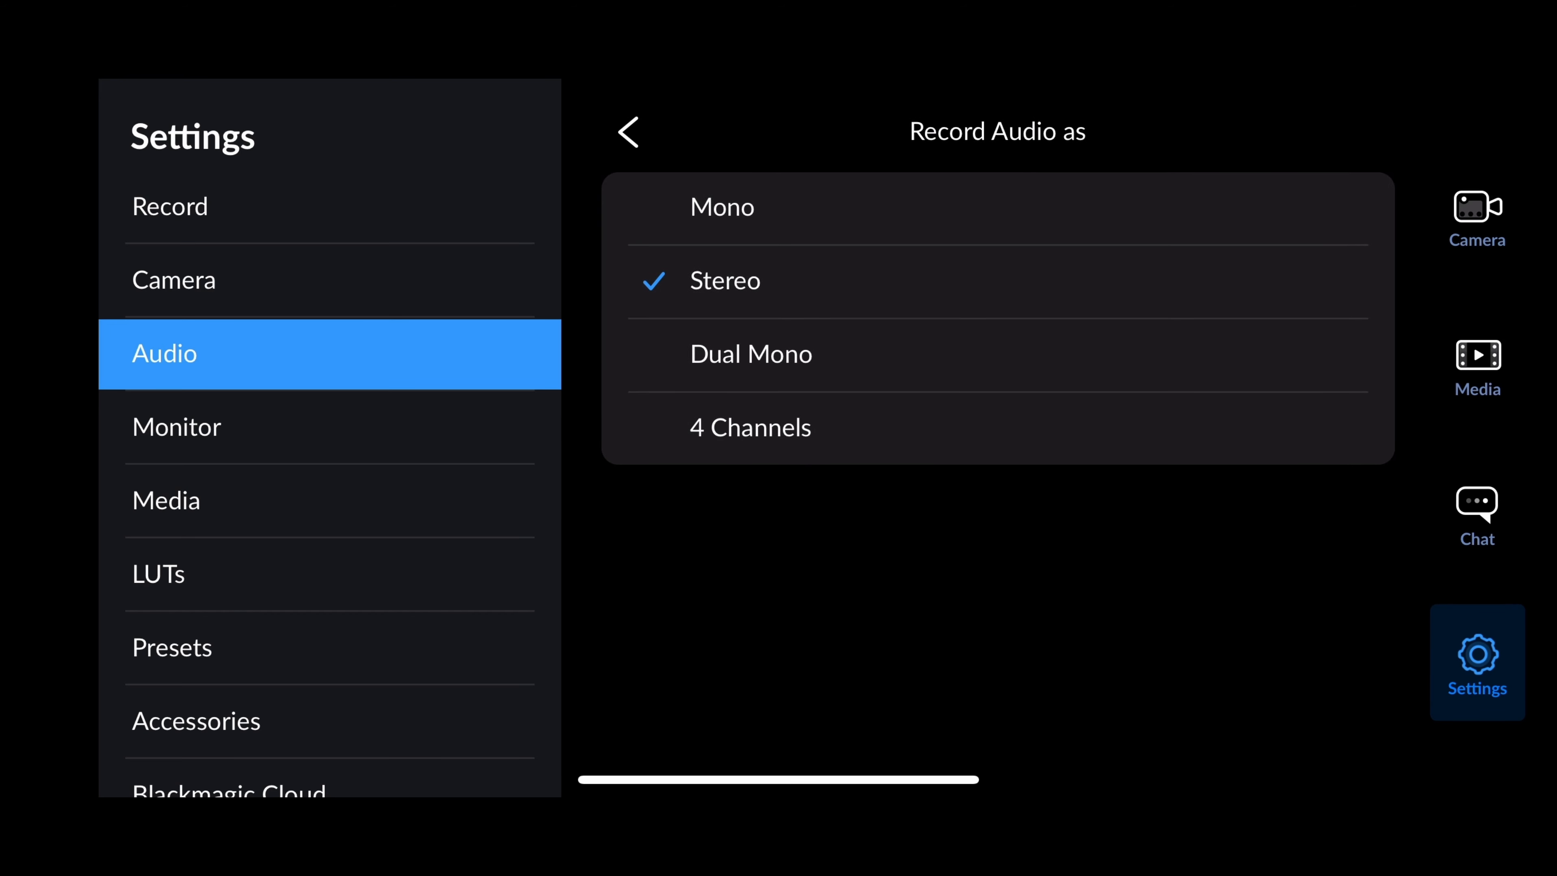
{"action": "left_click", "coordinate": [627, 132]}
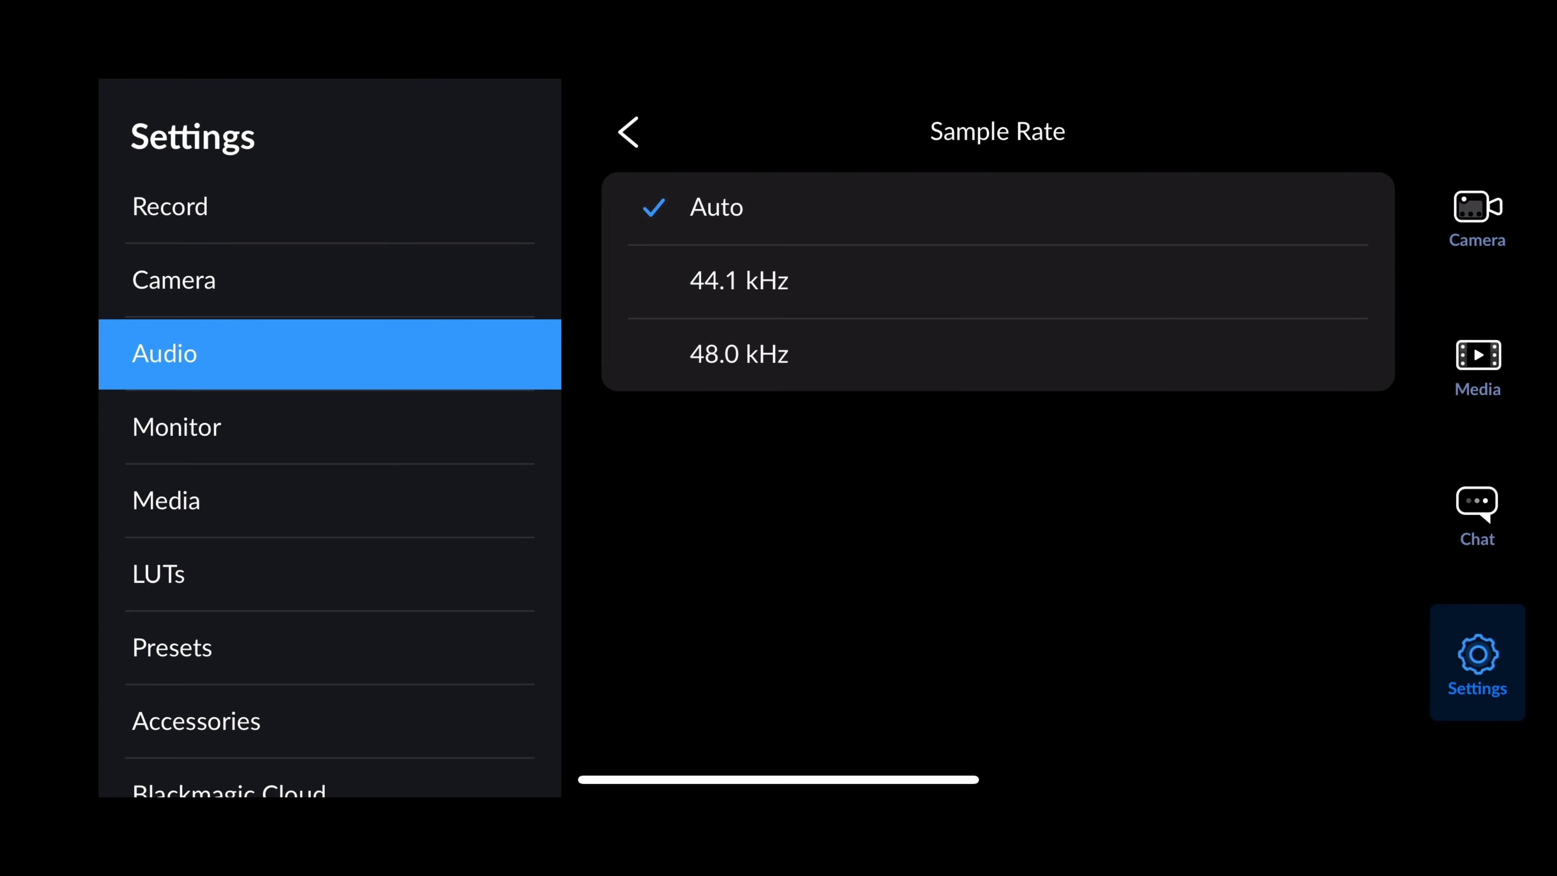
{"action": "left_click", "coordinate": [627, 132]}
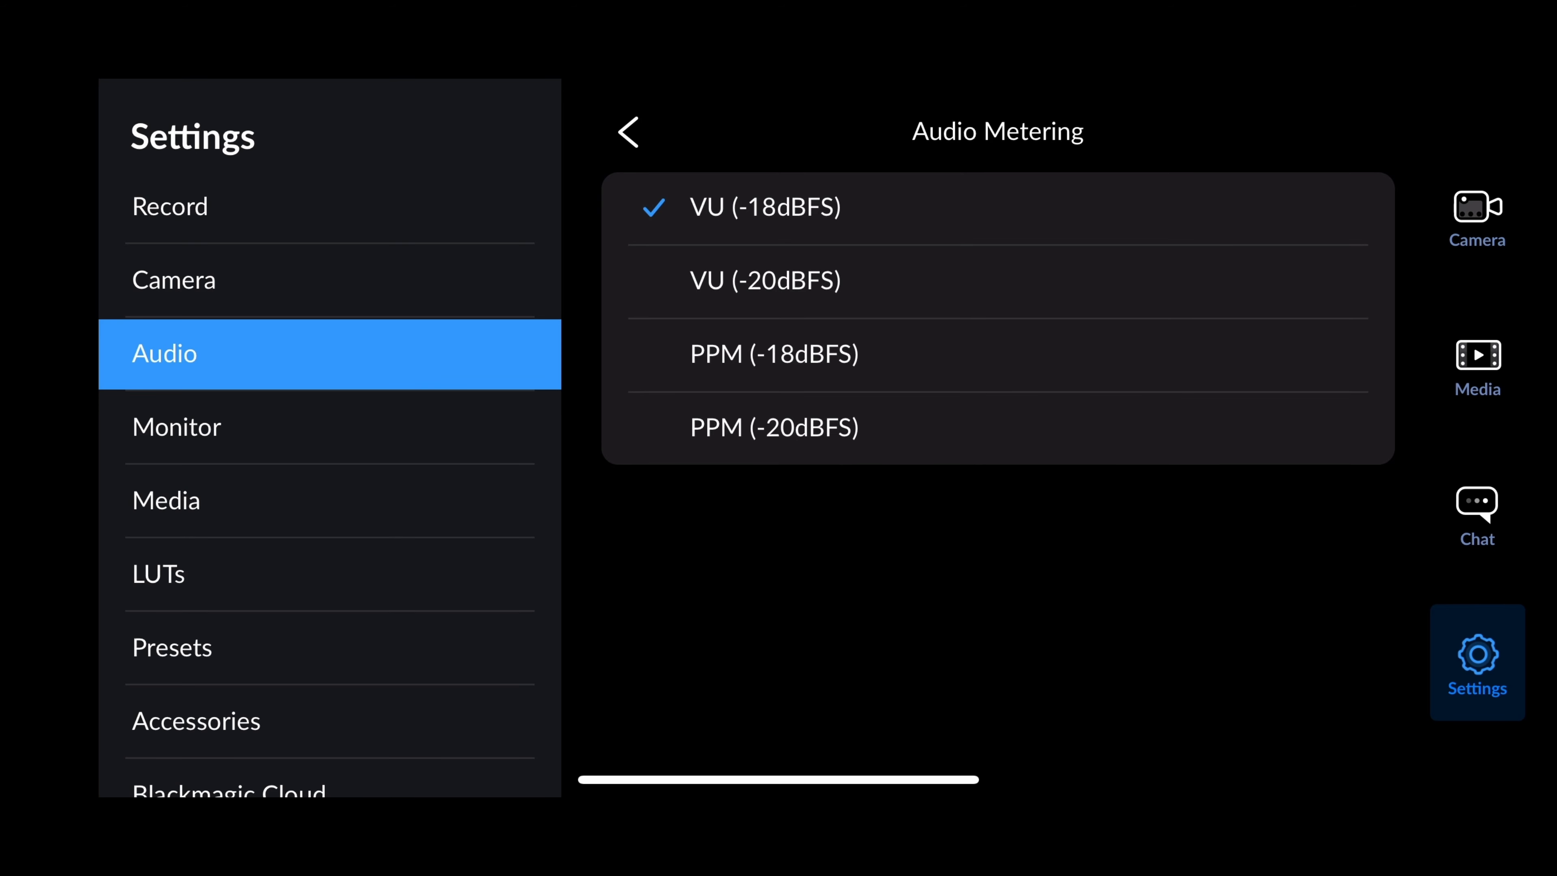
{"action": "left_click", "coordinate": [628, 131]}
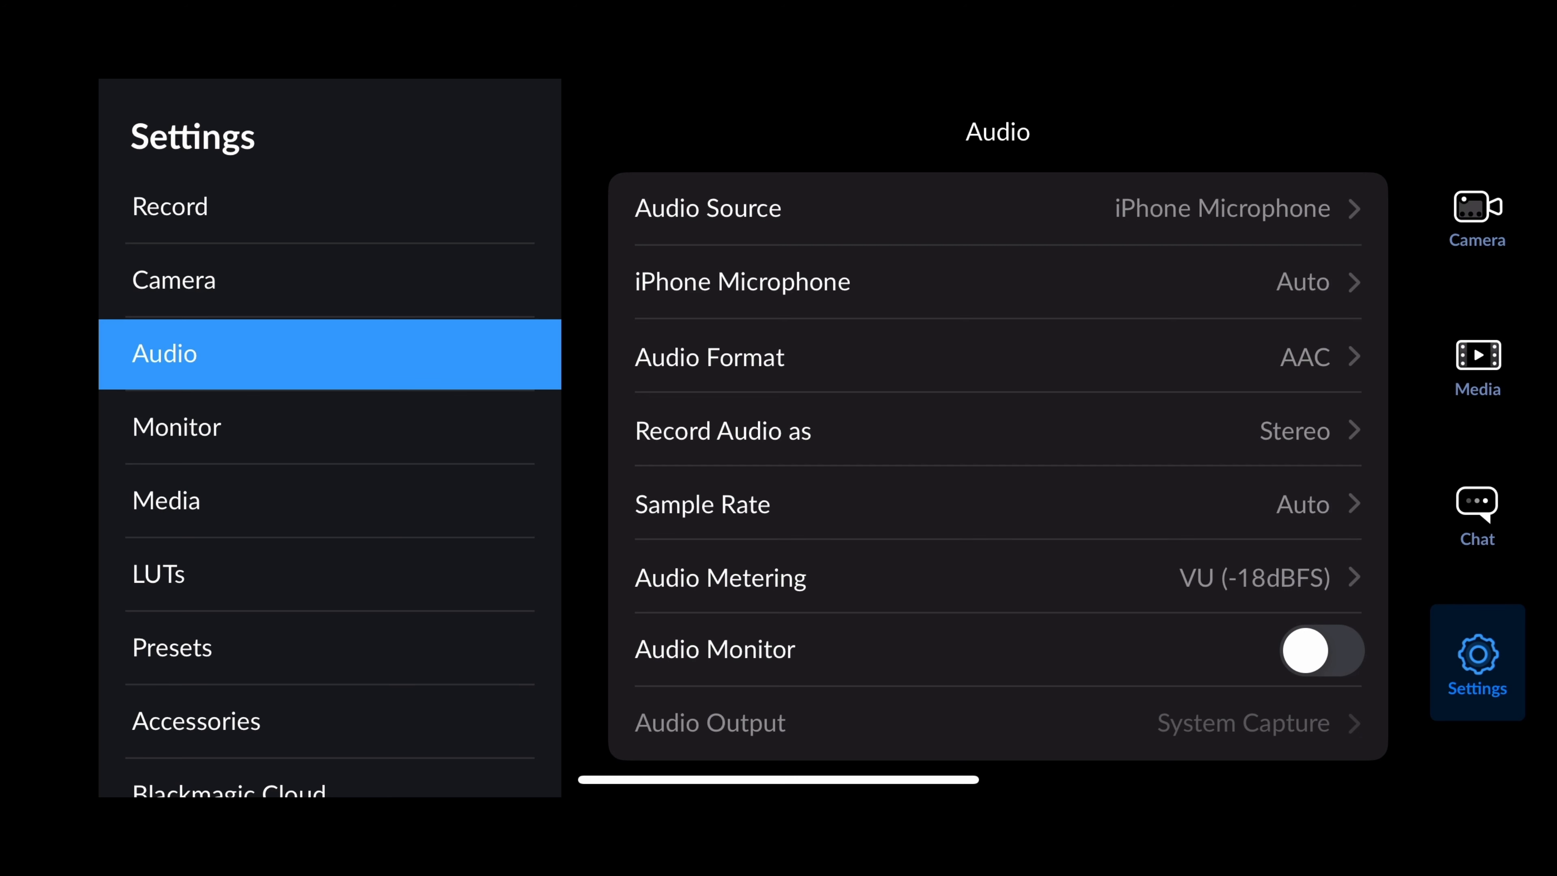
Try Audio Monitor on, check its output choices, then leave audio monitoring switched off.
{"action": "left_click", "coordinate": [1321, 651]}
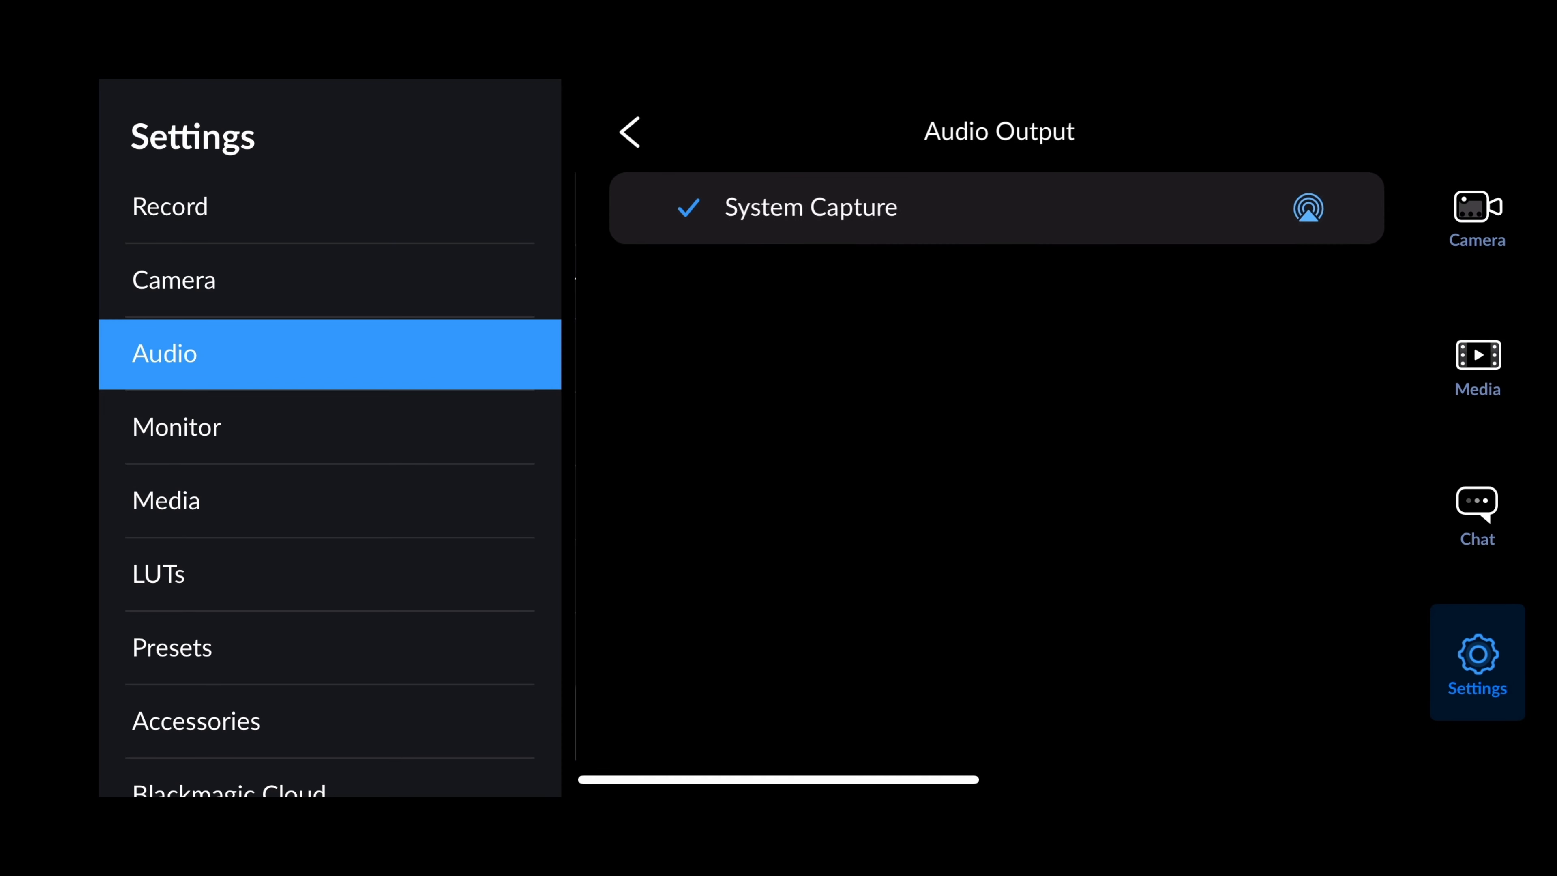
{"action": "left_click", "coordinate": [629, 132]}
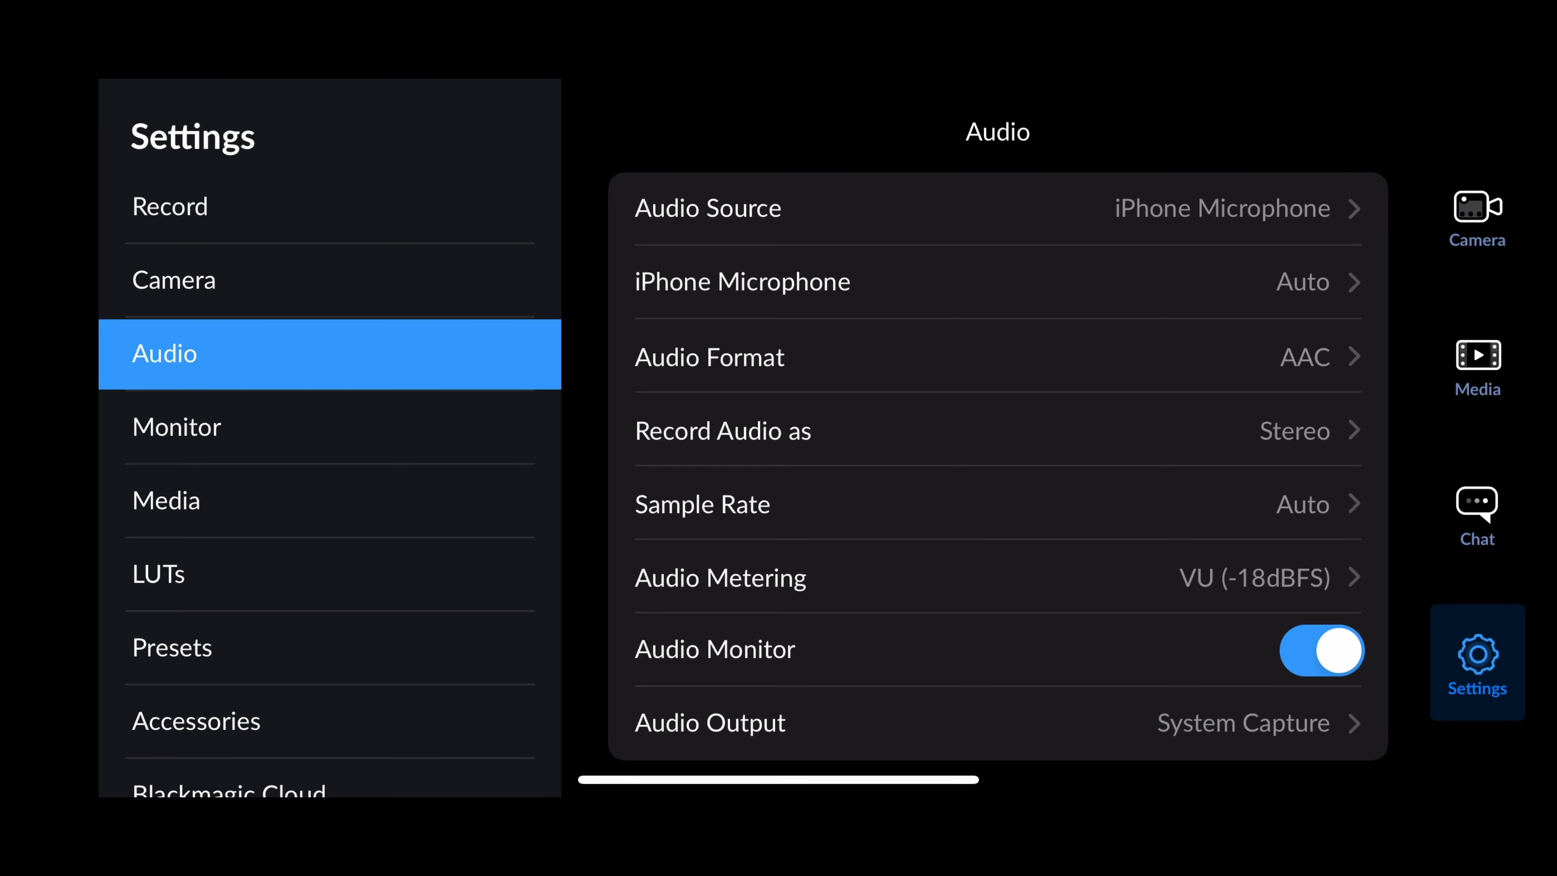
{"action": "left_click", "coordinate": [1322, 651]}
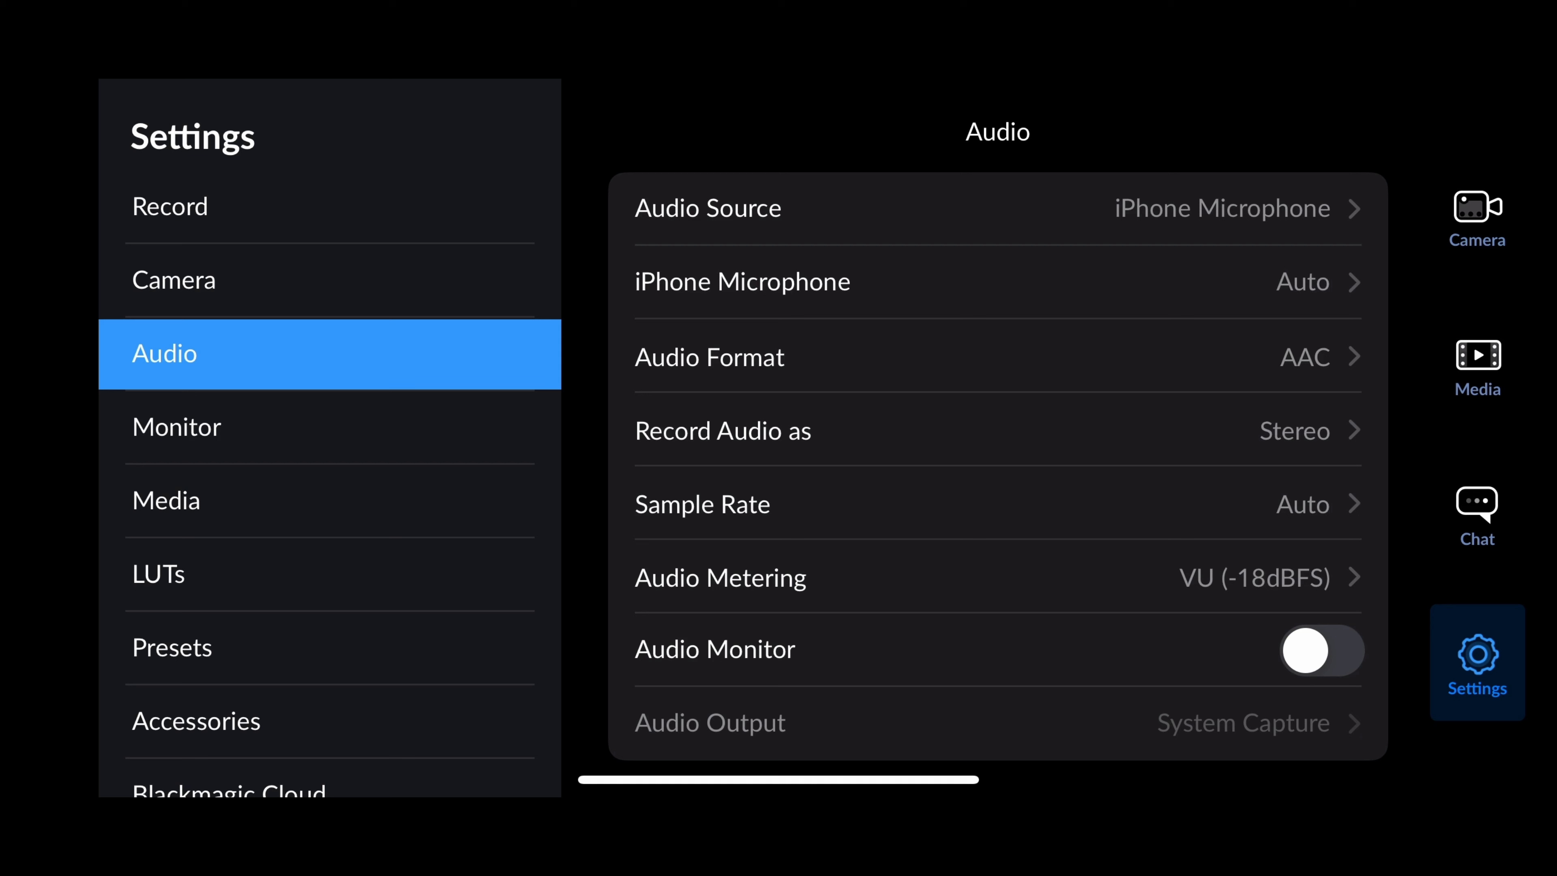
{"action": "left_click", "coordinate": [176, 427]}
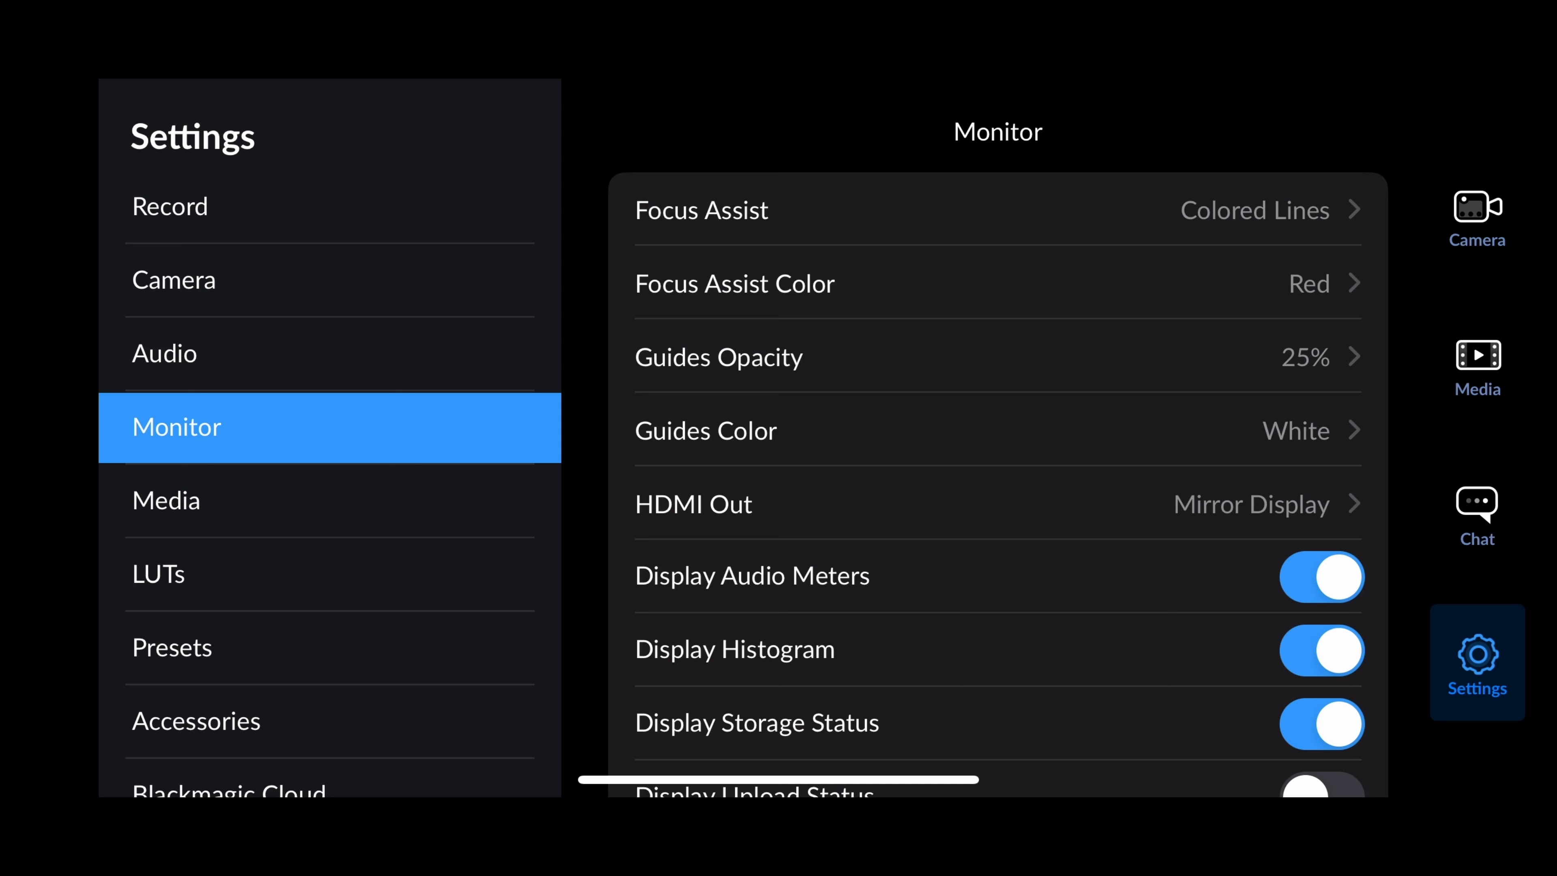
Switch on Display Battery Indicator among the Monitor overlays, then move to Media.
{"action": "scroll", "scroll_direction": "down", "scroll_amount": 3}
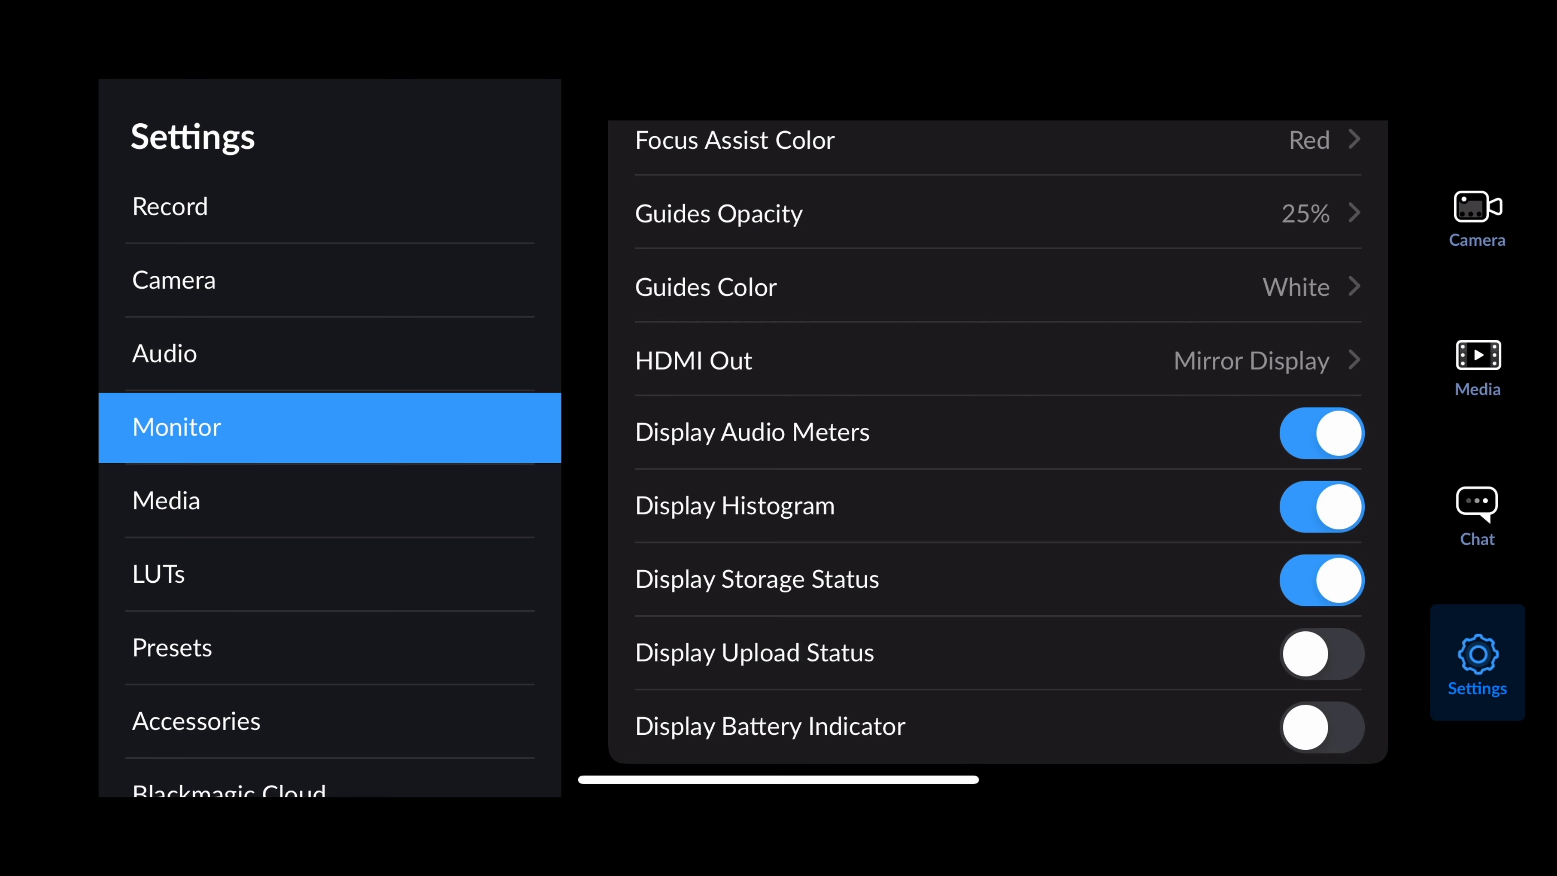
{"action": "left_click", "coordinate": [1321, 727]}
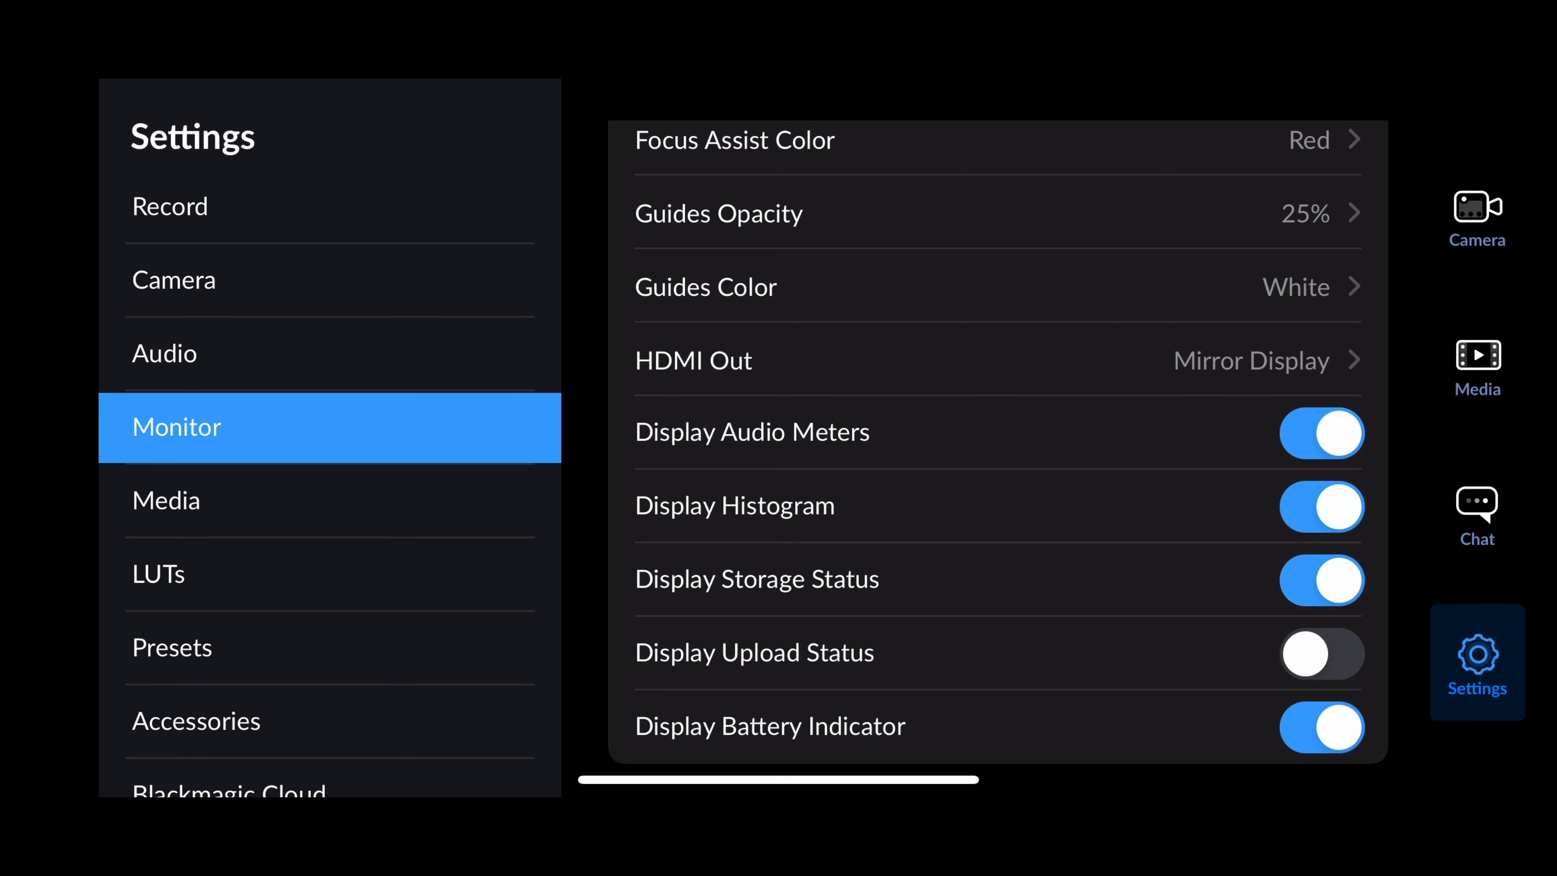
{"action": "left_click", "coordinate": [166, 501]}
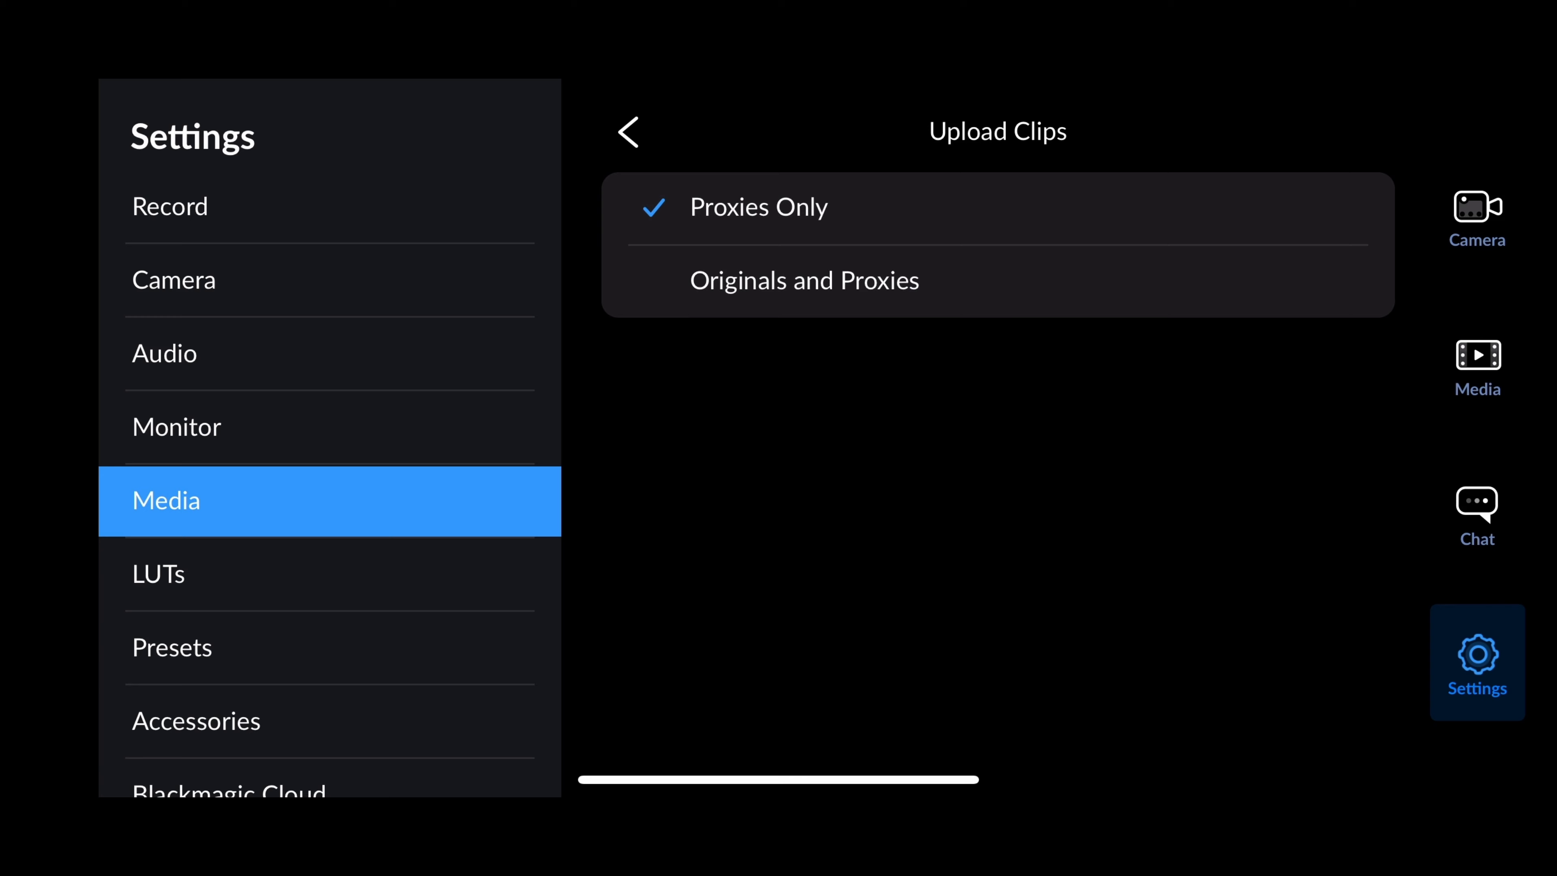
Check Upload Clips, Save Clips to (In-App Only) and Filename Convention (Blackmagic Camera), keeping each.
{"action": "left_click", "coordinate": [628, 131]}
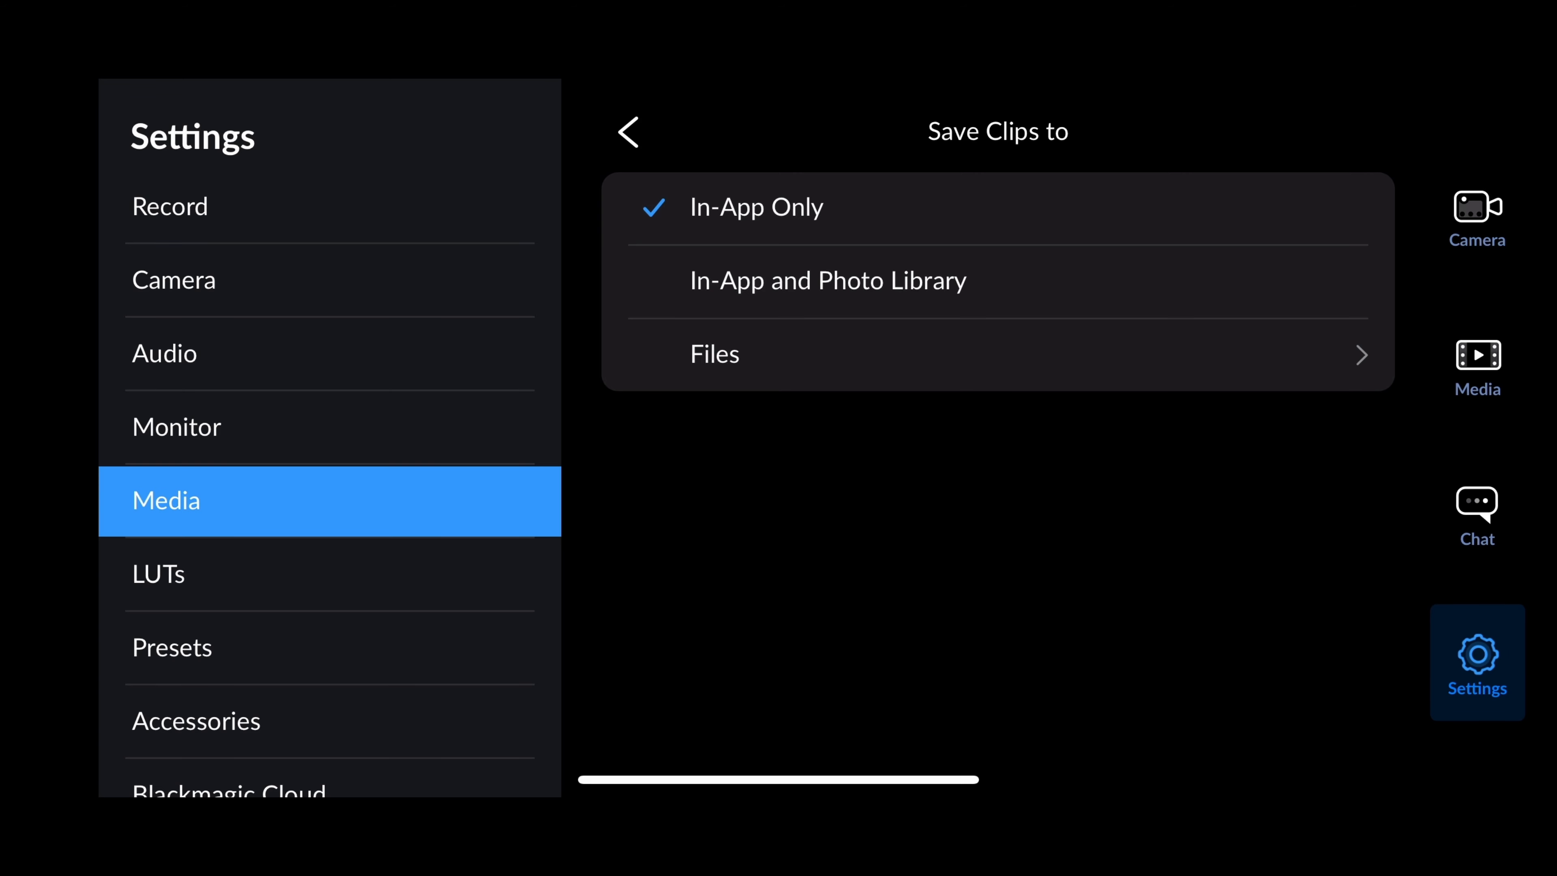
{"action": "left_click", "coordinate": [628, 132]}
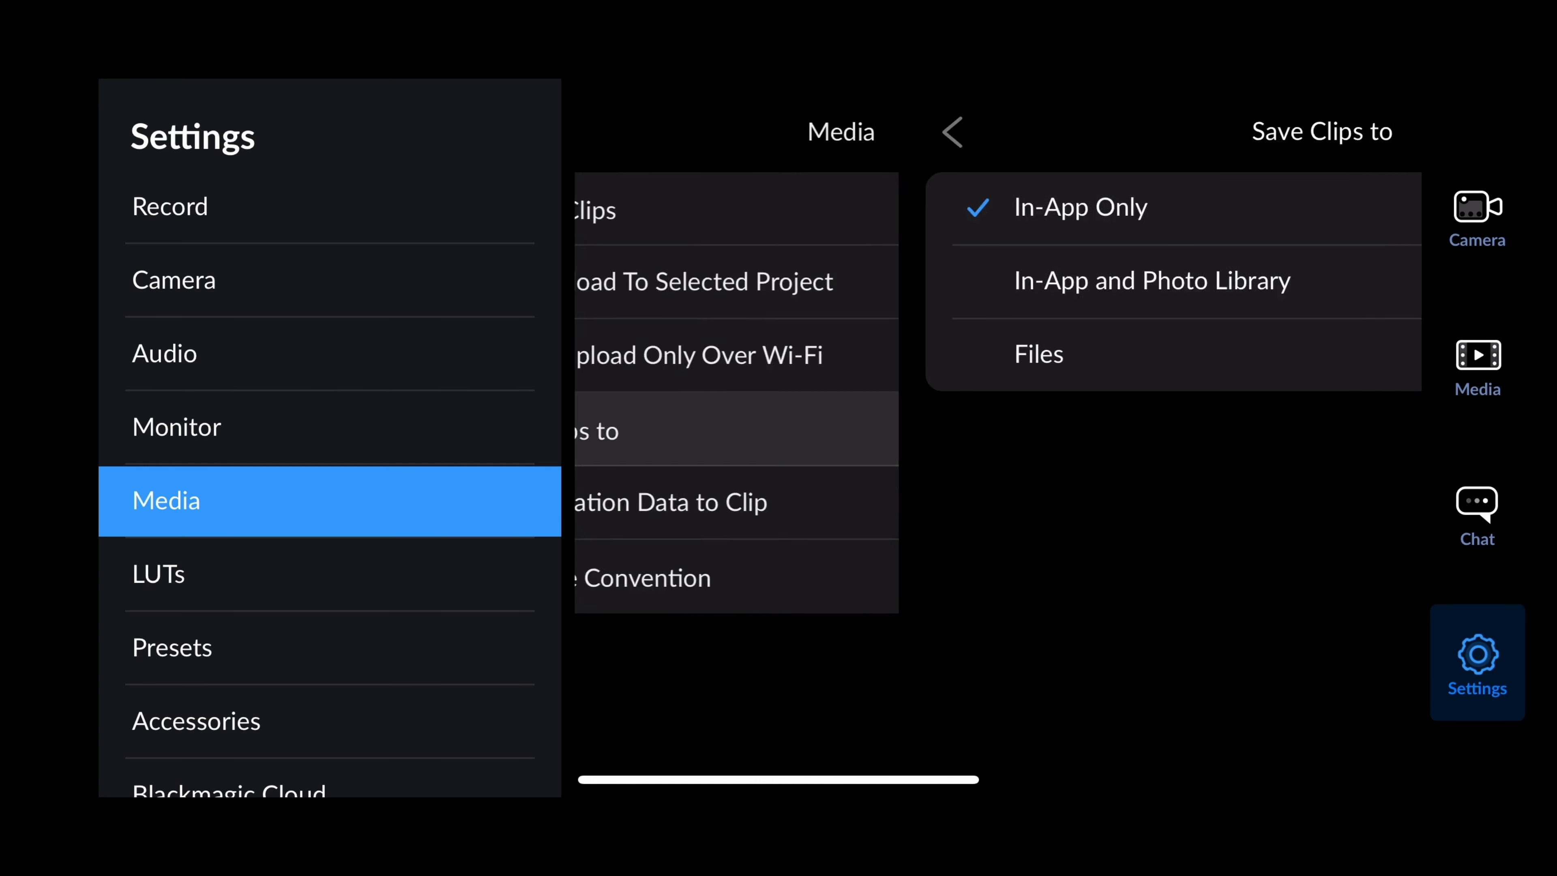
{"action": "left_click", "coordinate": [951, 131]}
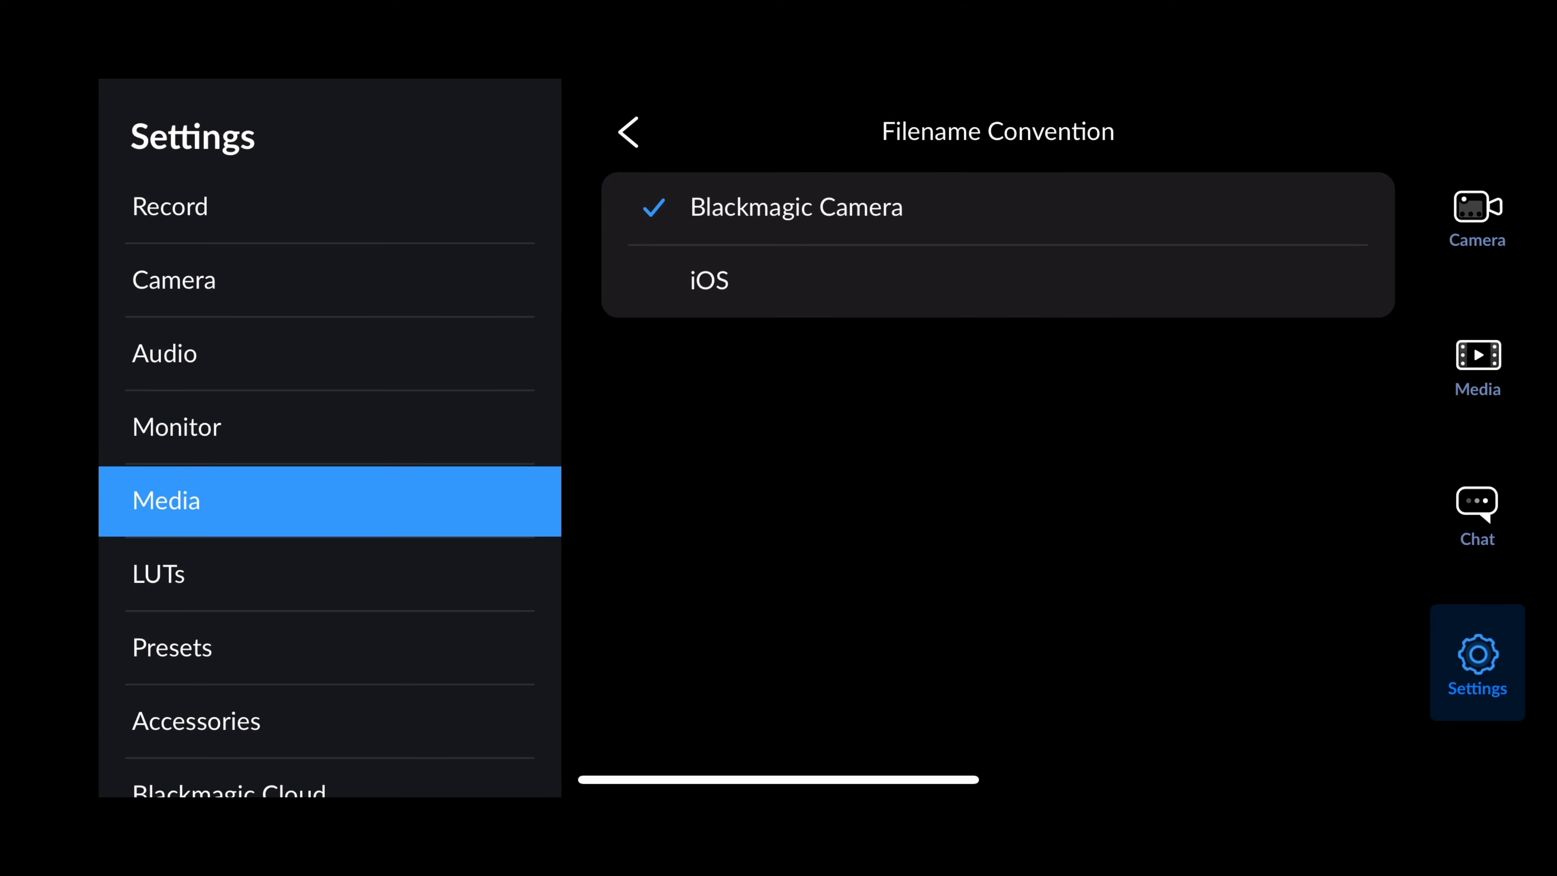
{"action": "left_click", "coordinate": [628, 131]}
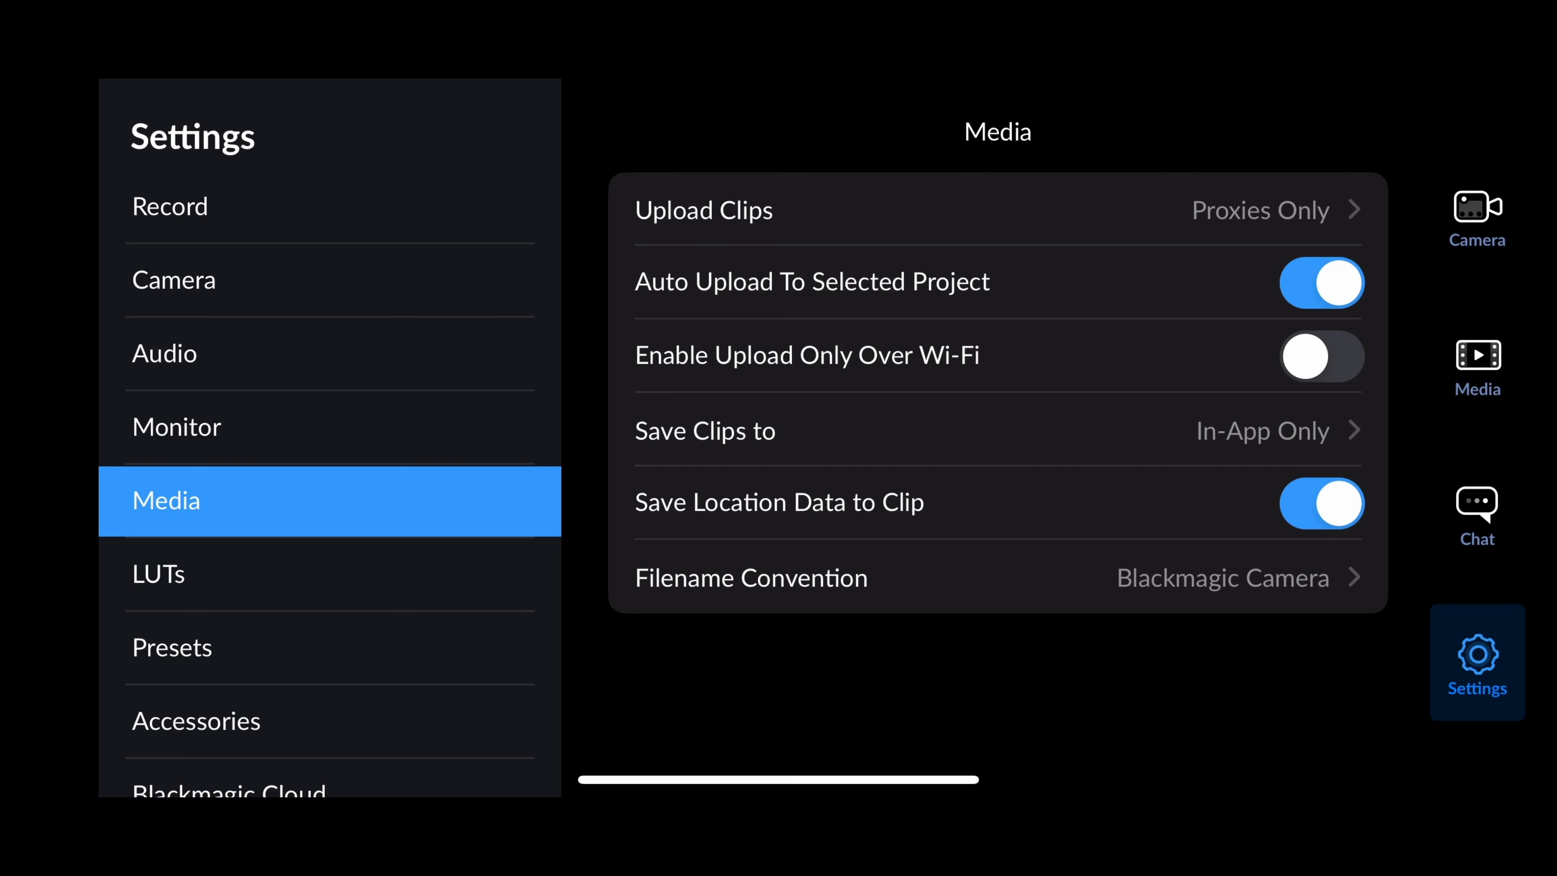
View the LUTs page with Display LUT off, then move to Presets.
{"action": "left_click", "coordinate": [157, 575]}
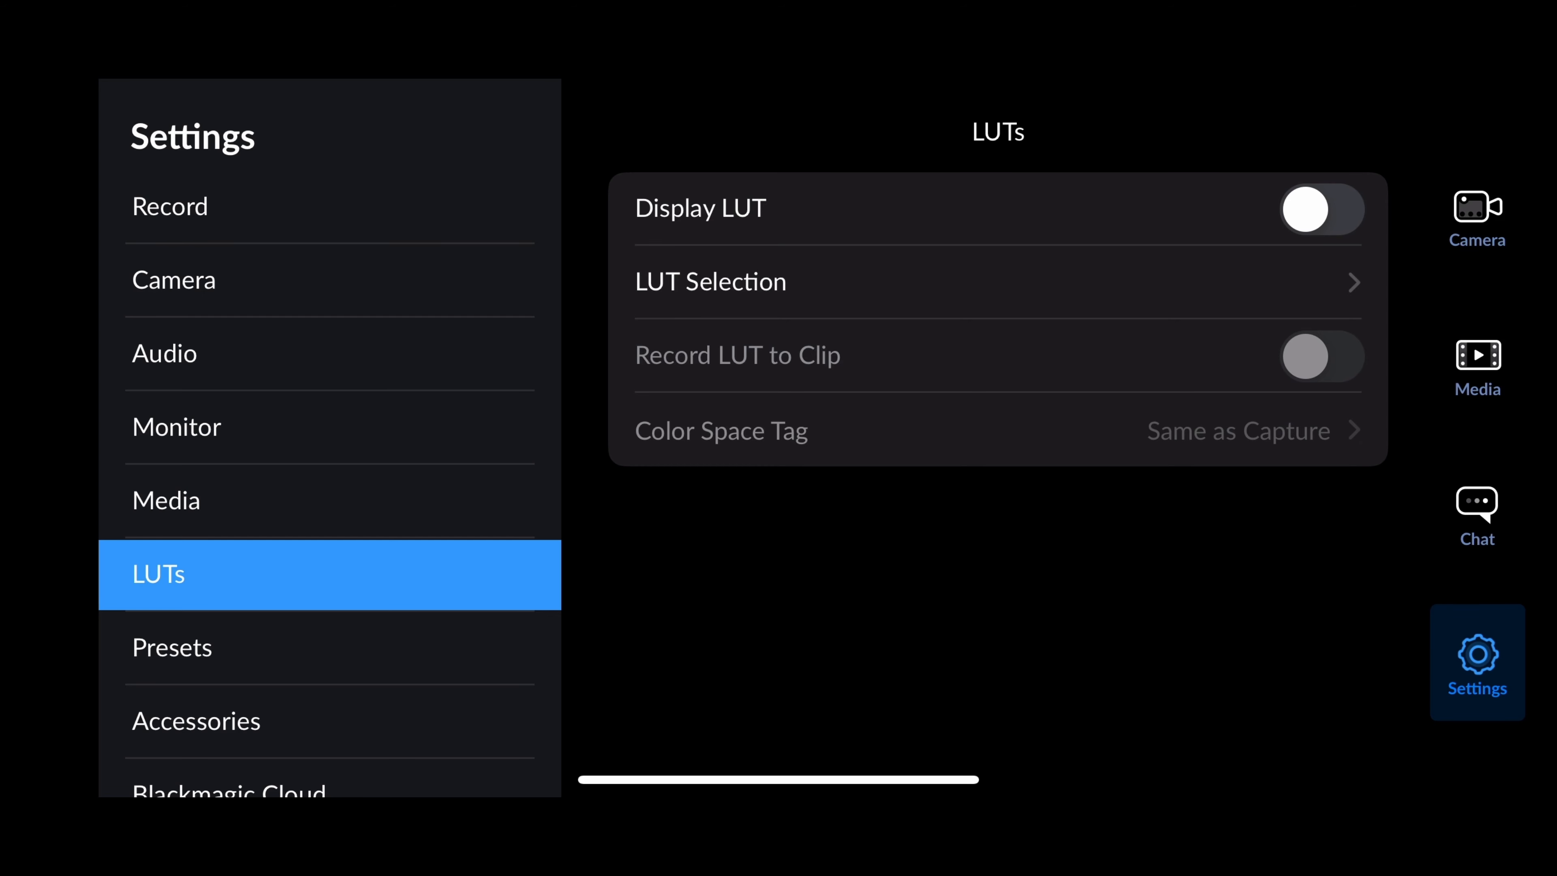
{"action": "left_click", "coordinate": [171, 647]}
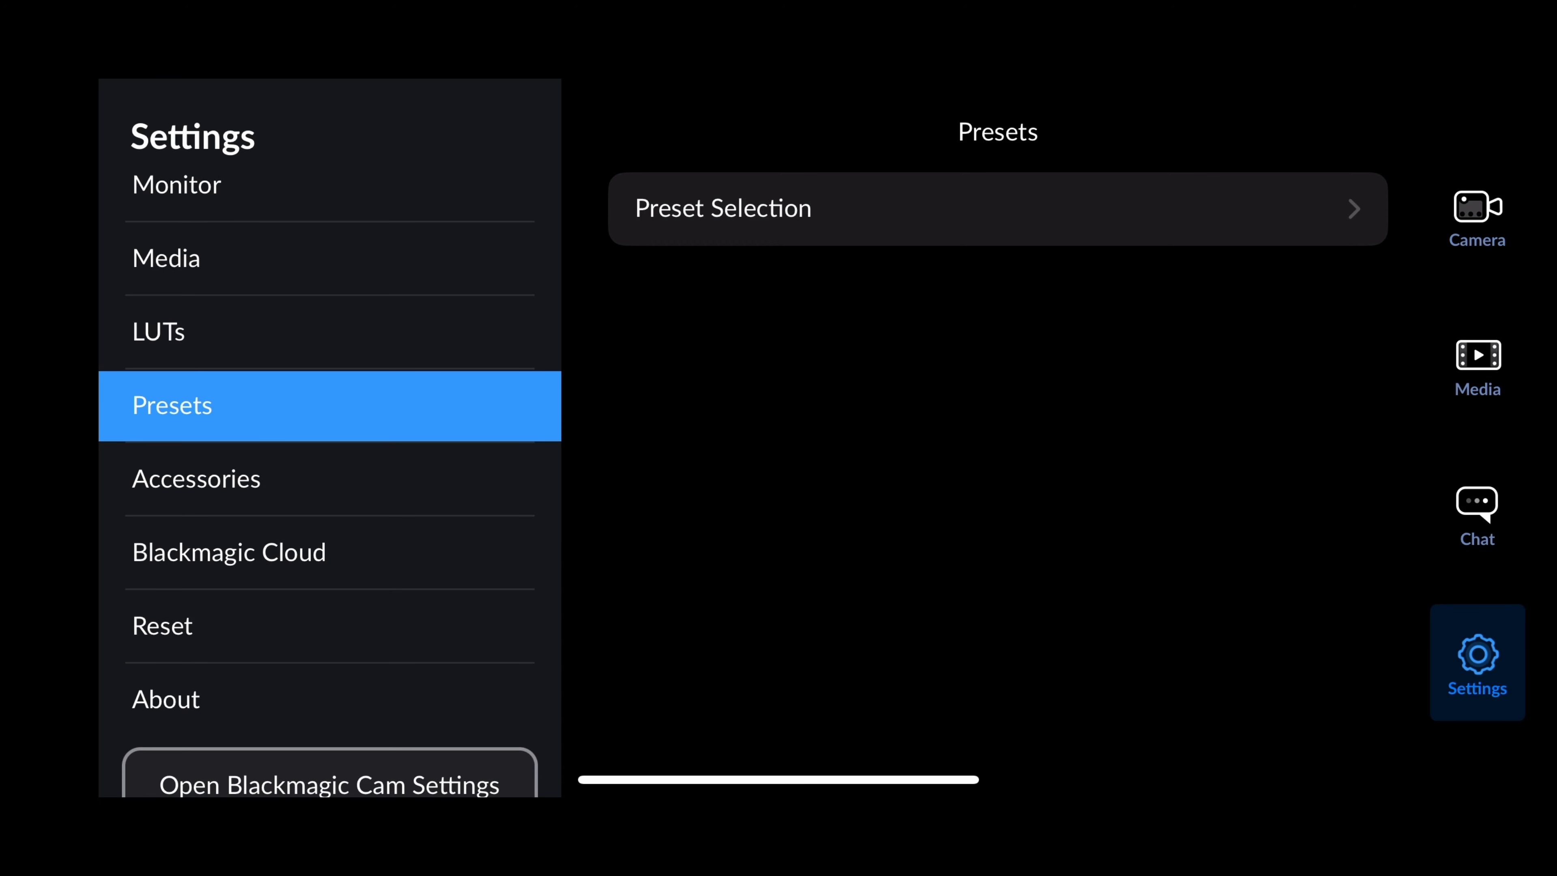
View the Accessories, Blackmagic Cloud, Reset and About pages, then return to the live camera view.
{"action": "left_click", "coordinate": [196, 478]}
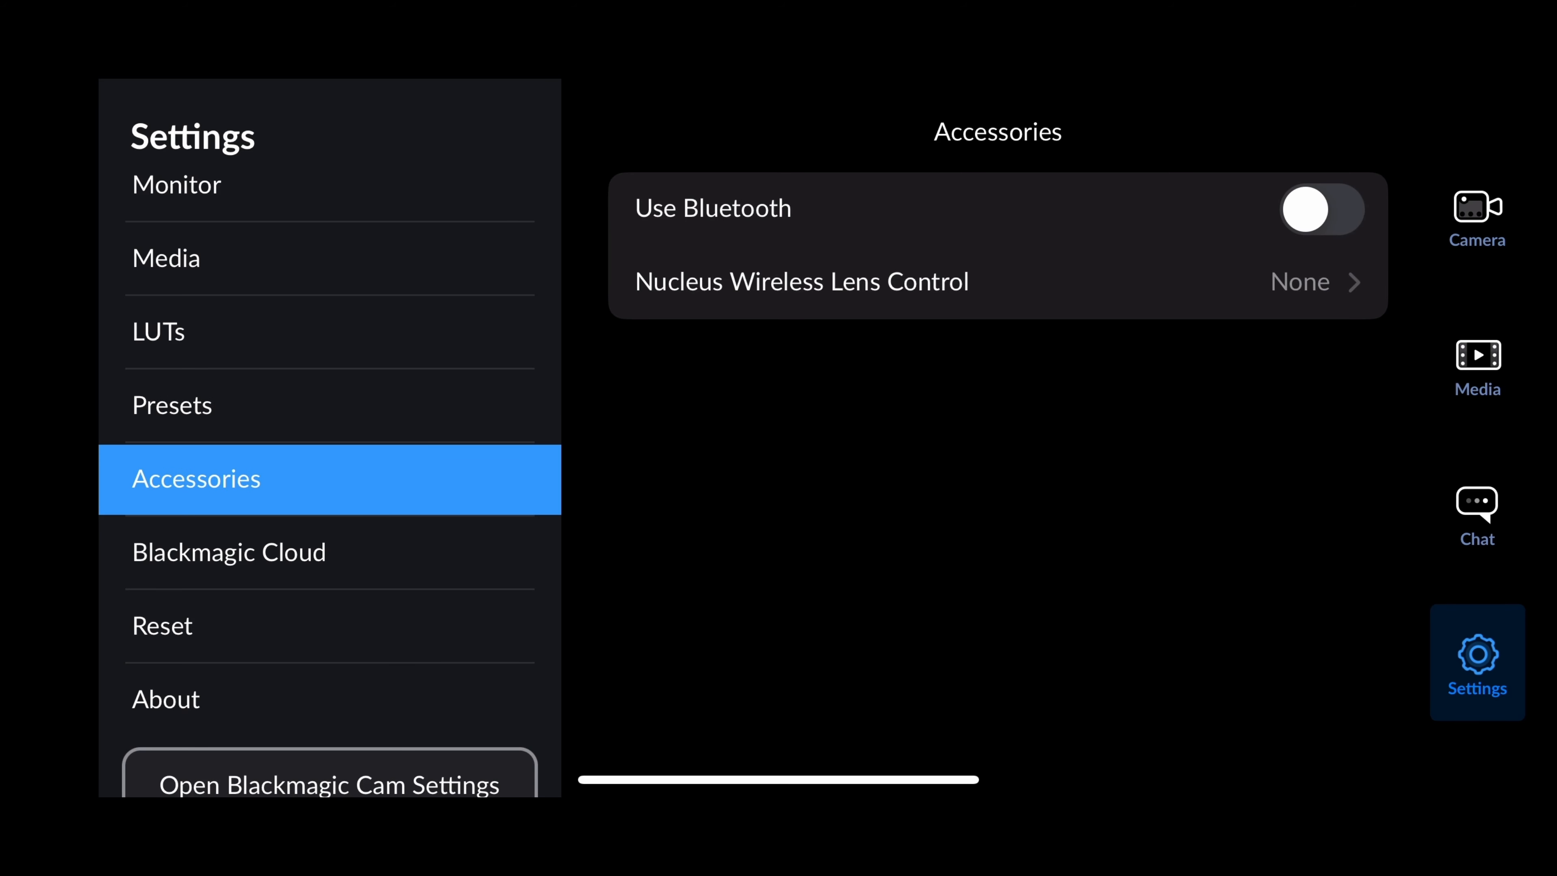
{"action": "left_click", "coordinate": [229, 552]}
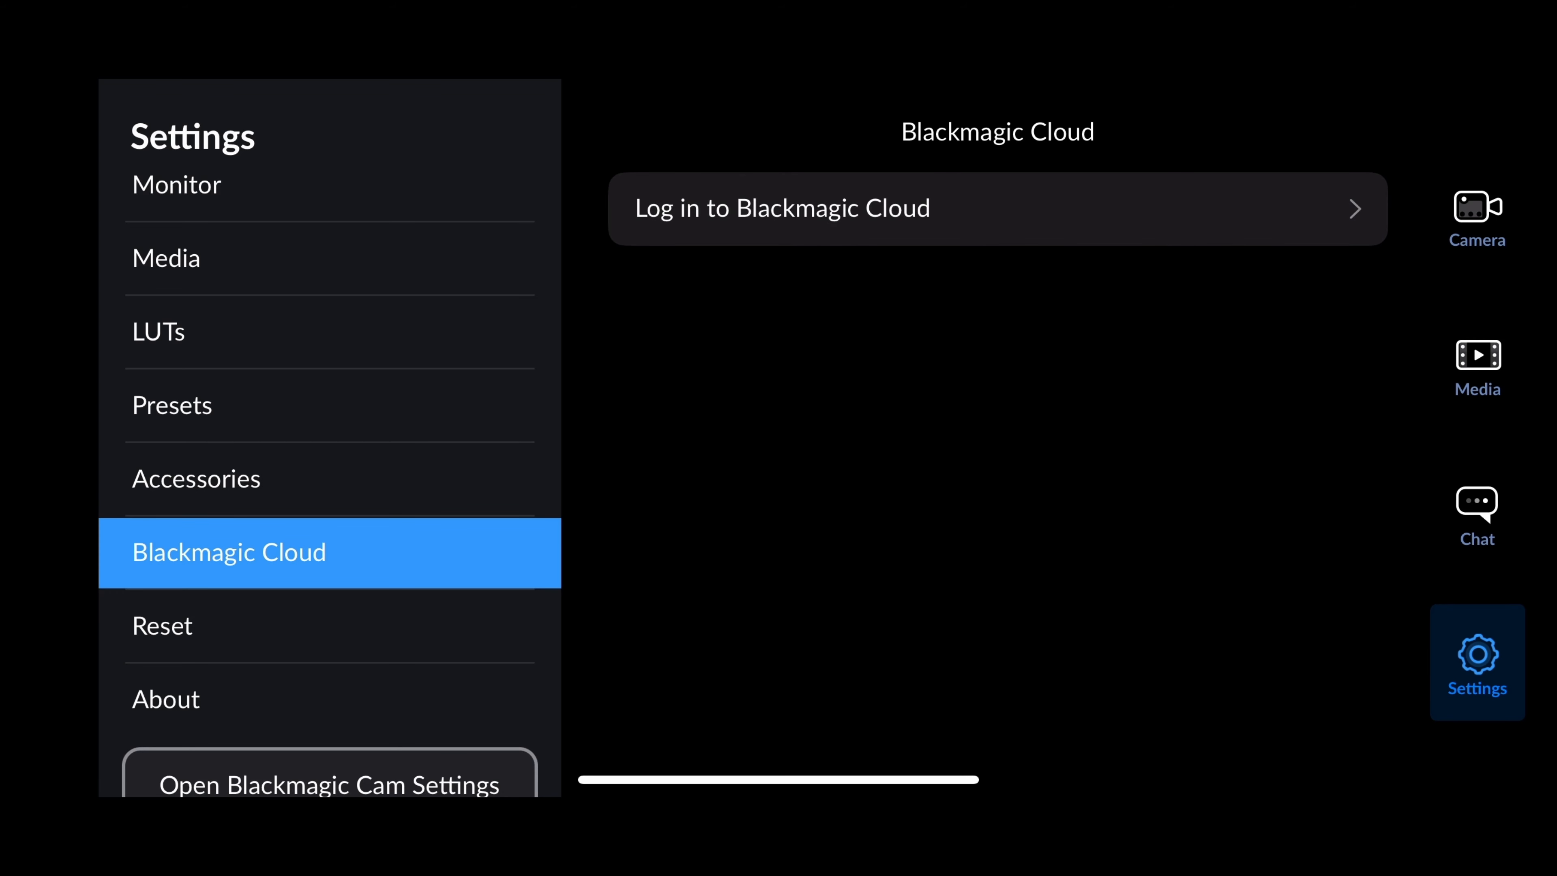
{"action": "left_click", "coordinate": [162, 625]}
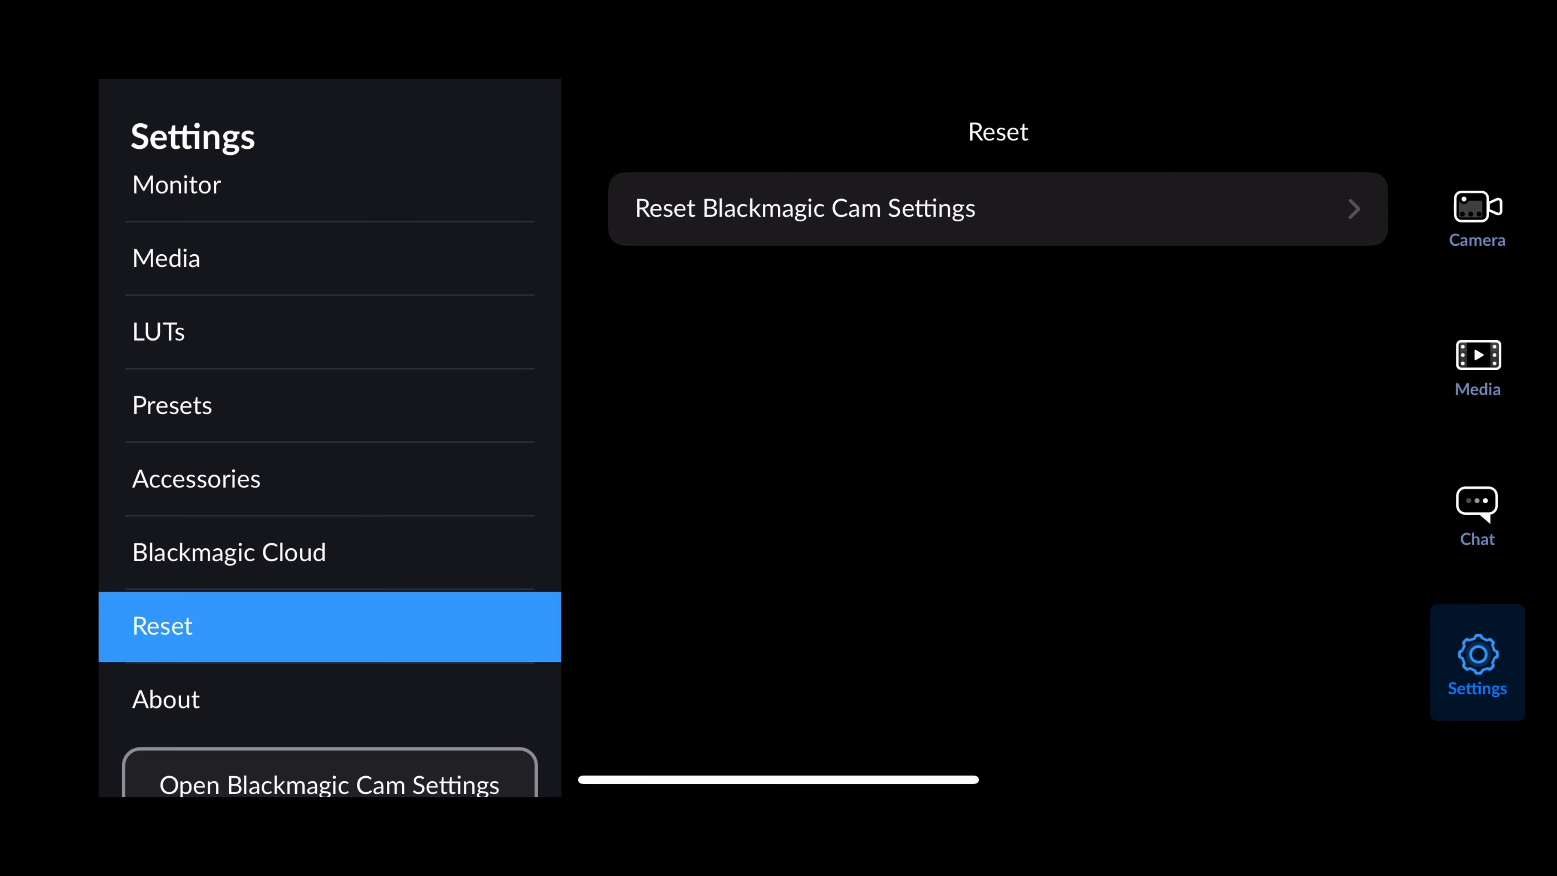
{"action": "scroll", "scroll_direction": "down", "scroll_amount": 3}
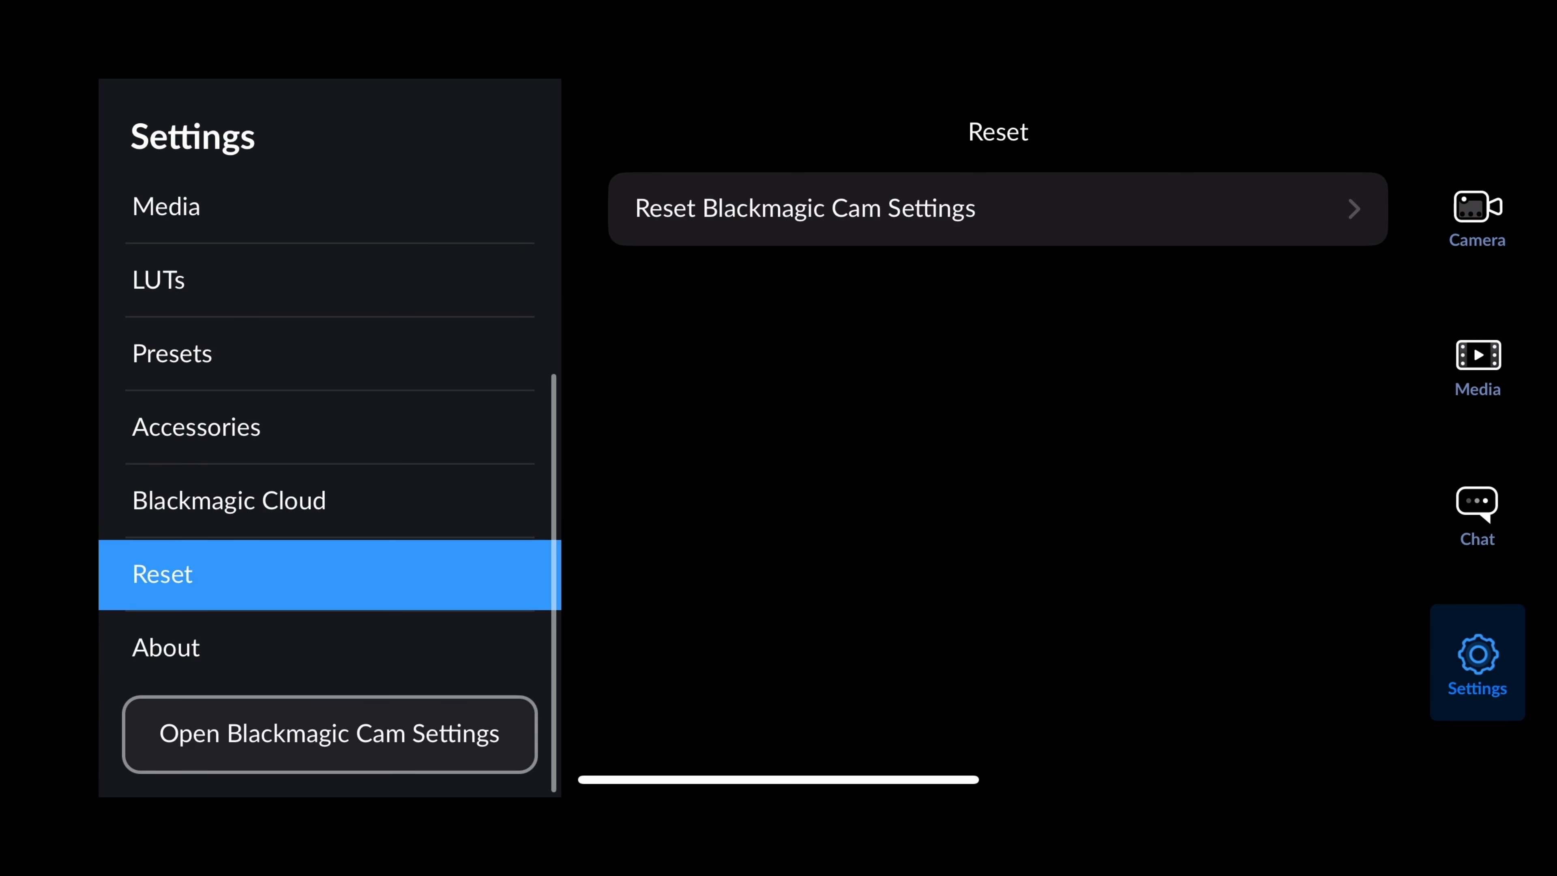
{"action": "left_click", "coordinate": [165, 647]}
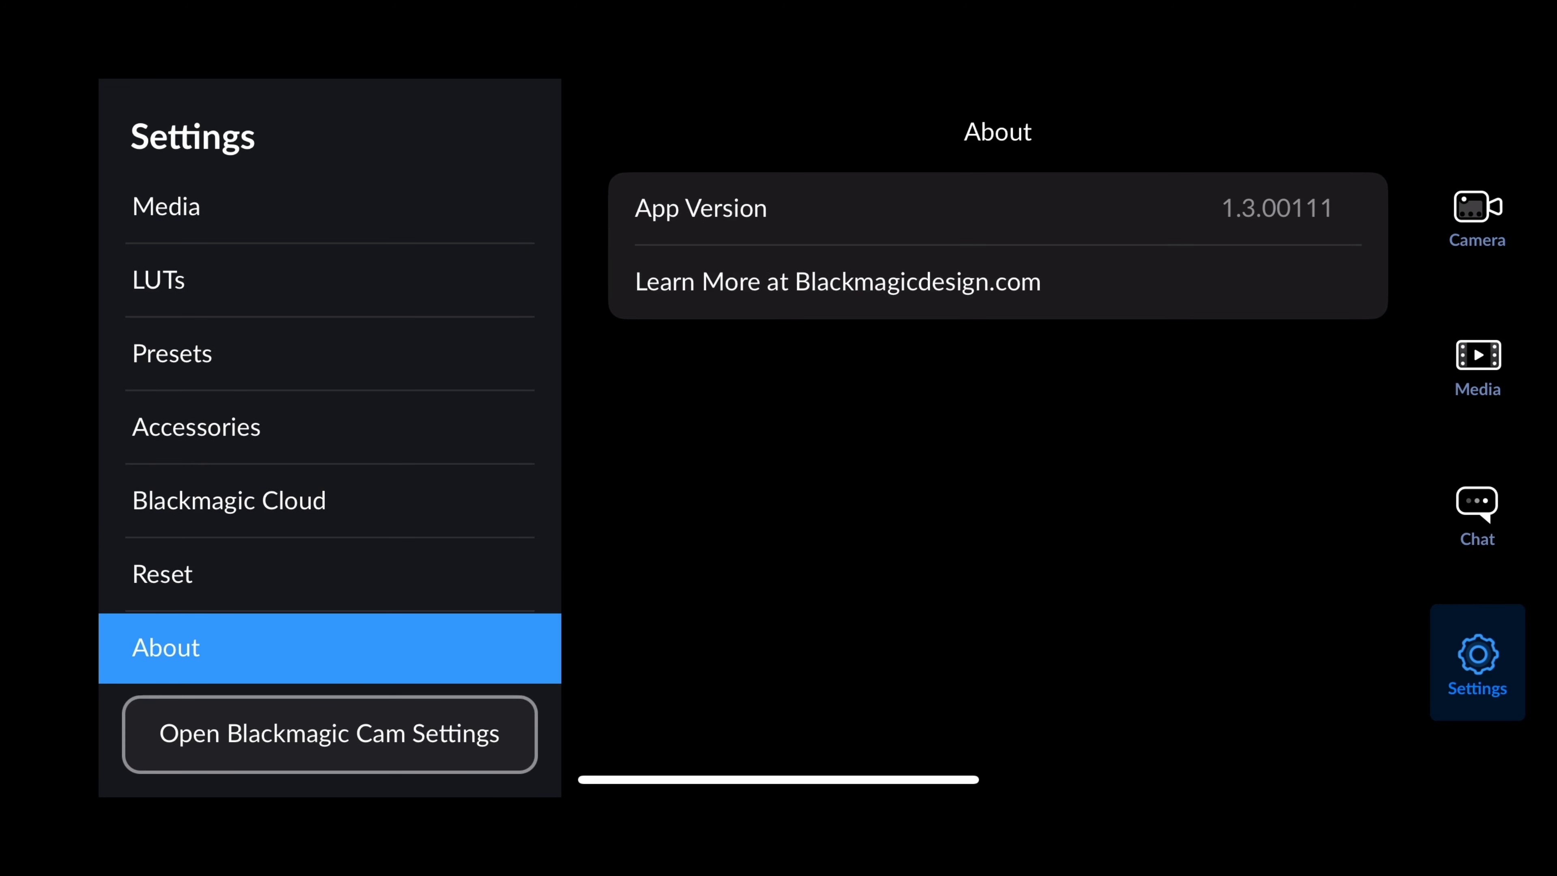
{"action": "left_click", "coordinate": [1477, 212]}
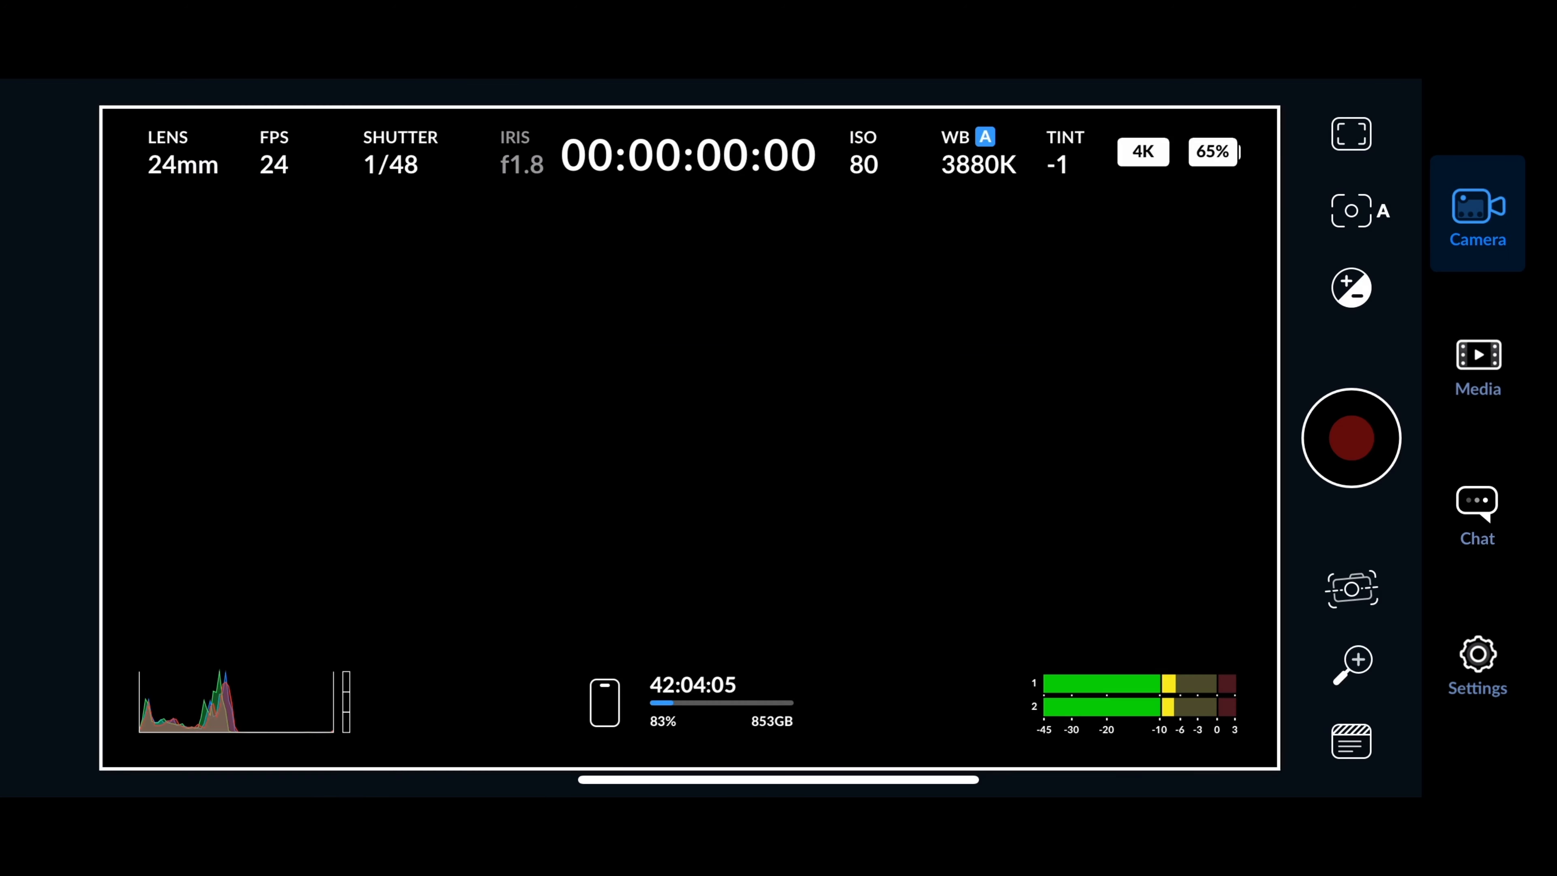